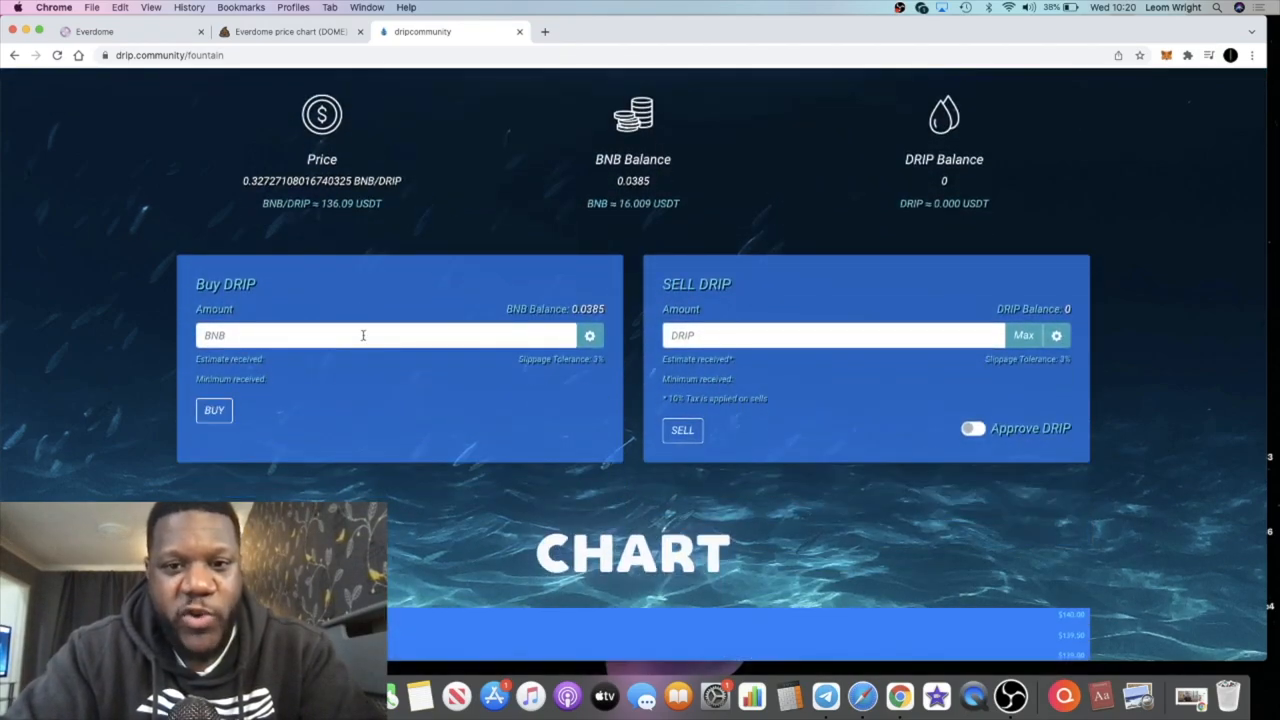
- Show the Faucet stats: 0.832 DRIP available, 323.249 deposited, 391.702 claimed
{"action": "scroll", "scroll_direction": "up", "scroll_amount": 3}
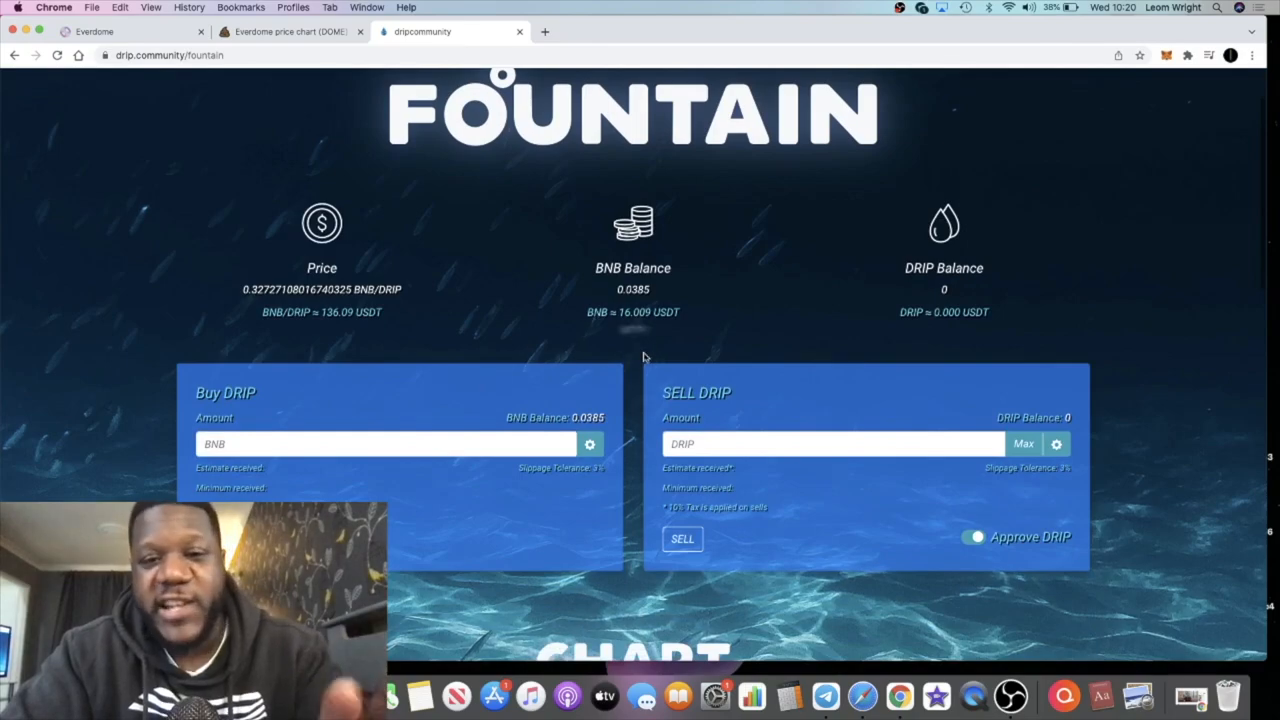
{"action": "mouse_move", "coordinate": [733, 488]}
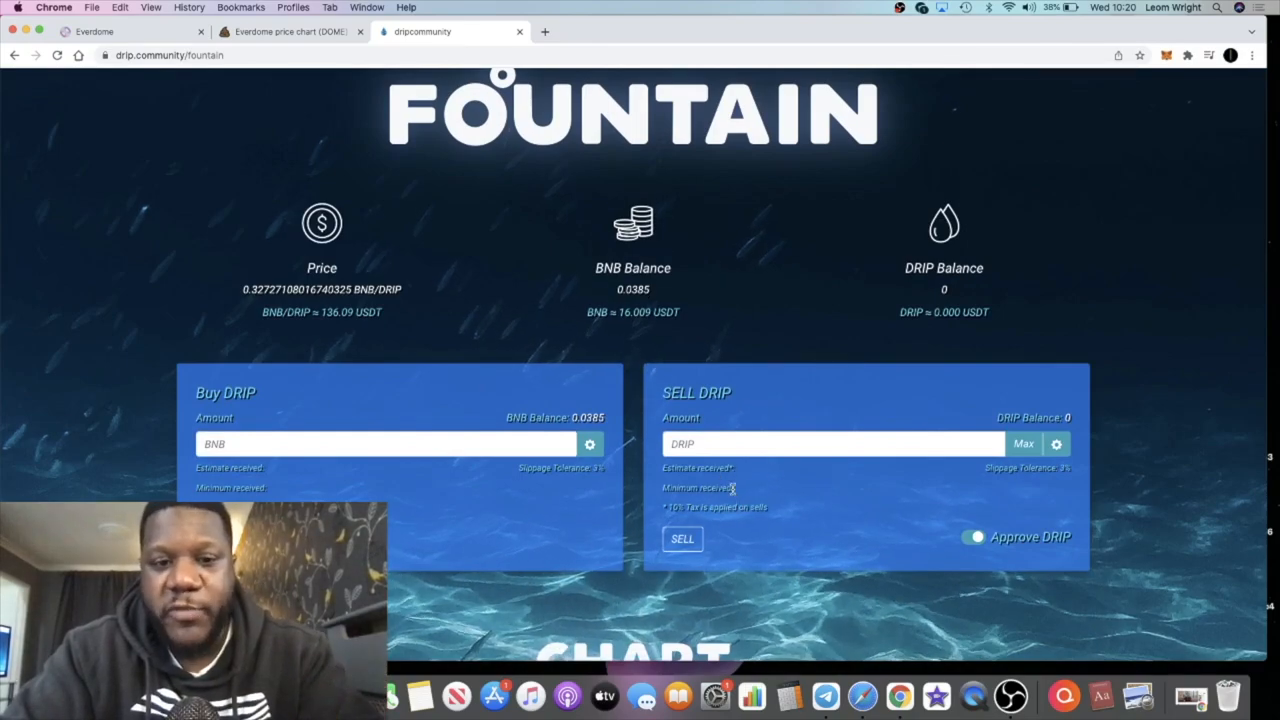
{"action": "scroll", "scroll_direction": "down", "scroll_amount": 3}
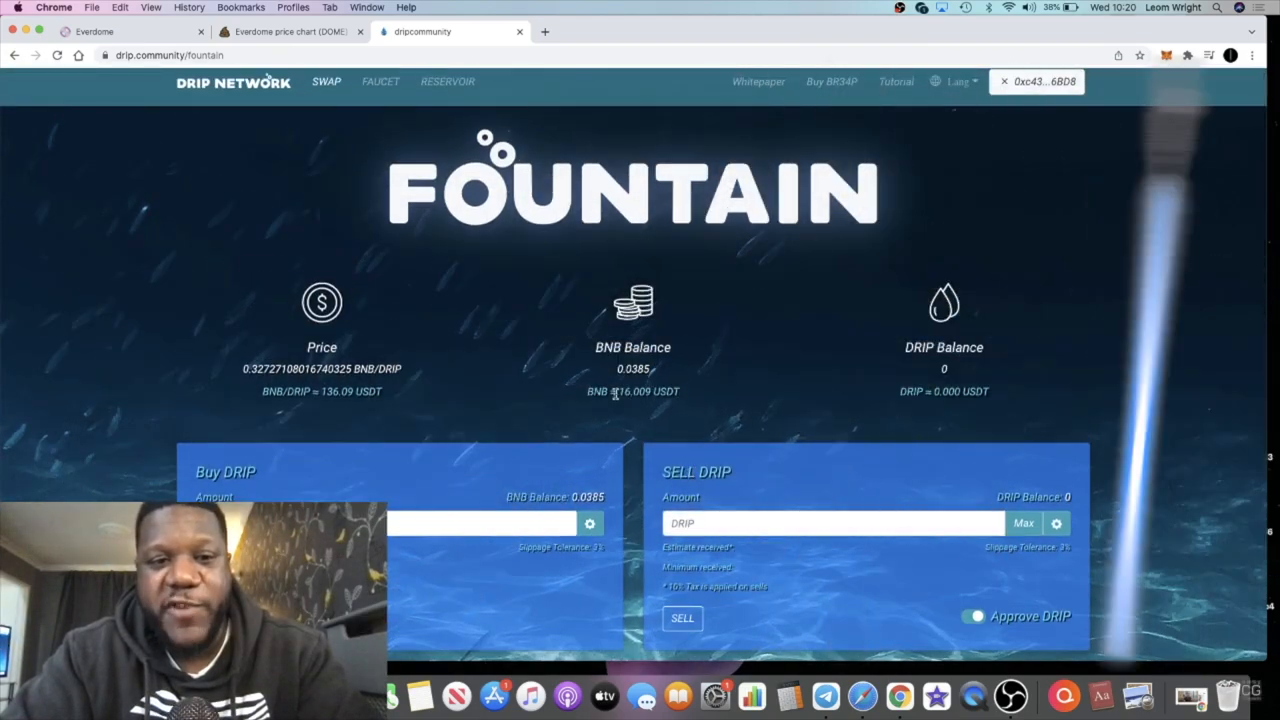
{"action": "scroll", "scroll_direction": "down", "scroll_amount": 3}
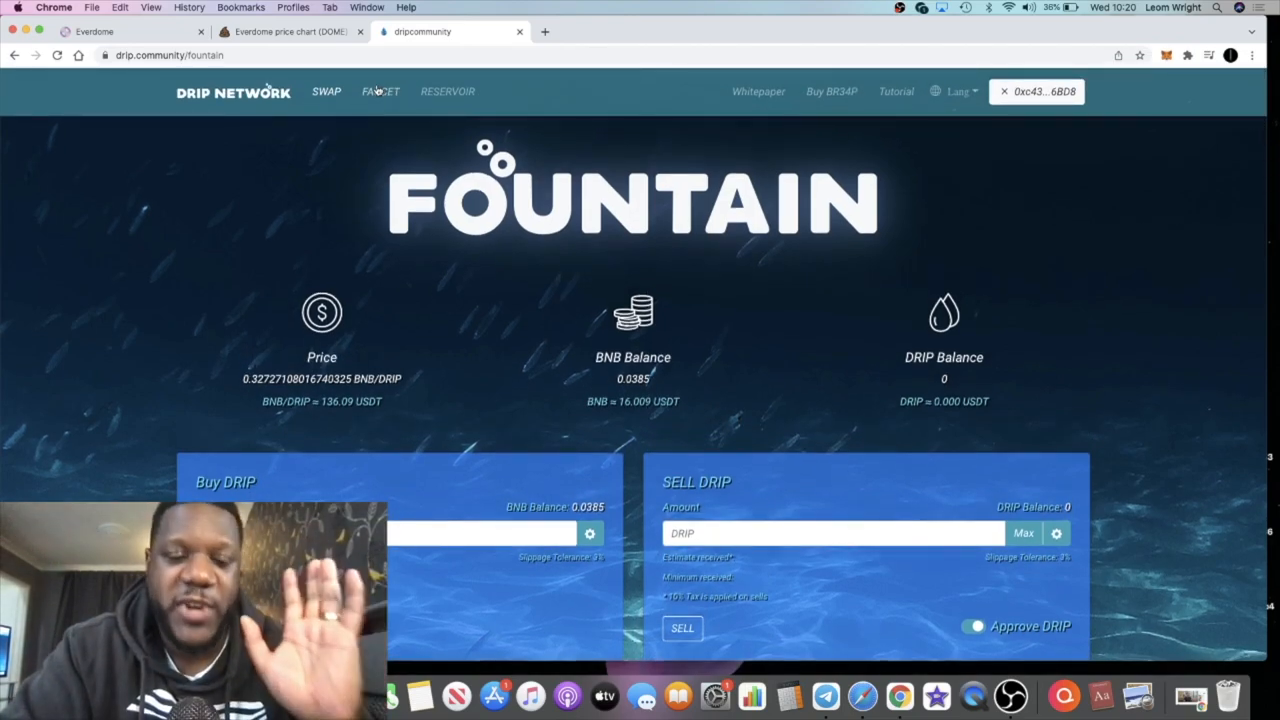
{"action": "left_click", "coordinate": [380, 91]}
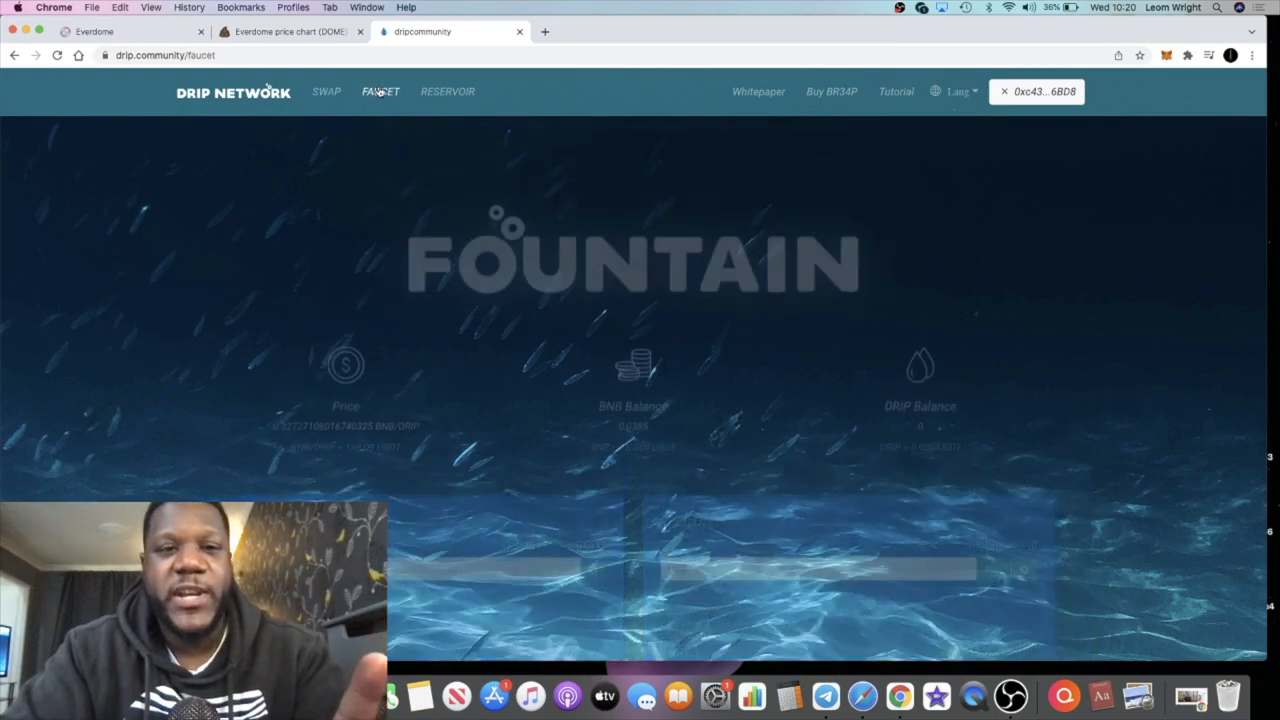
{"action": "left_click", "coordinate": [380, 91]}
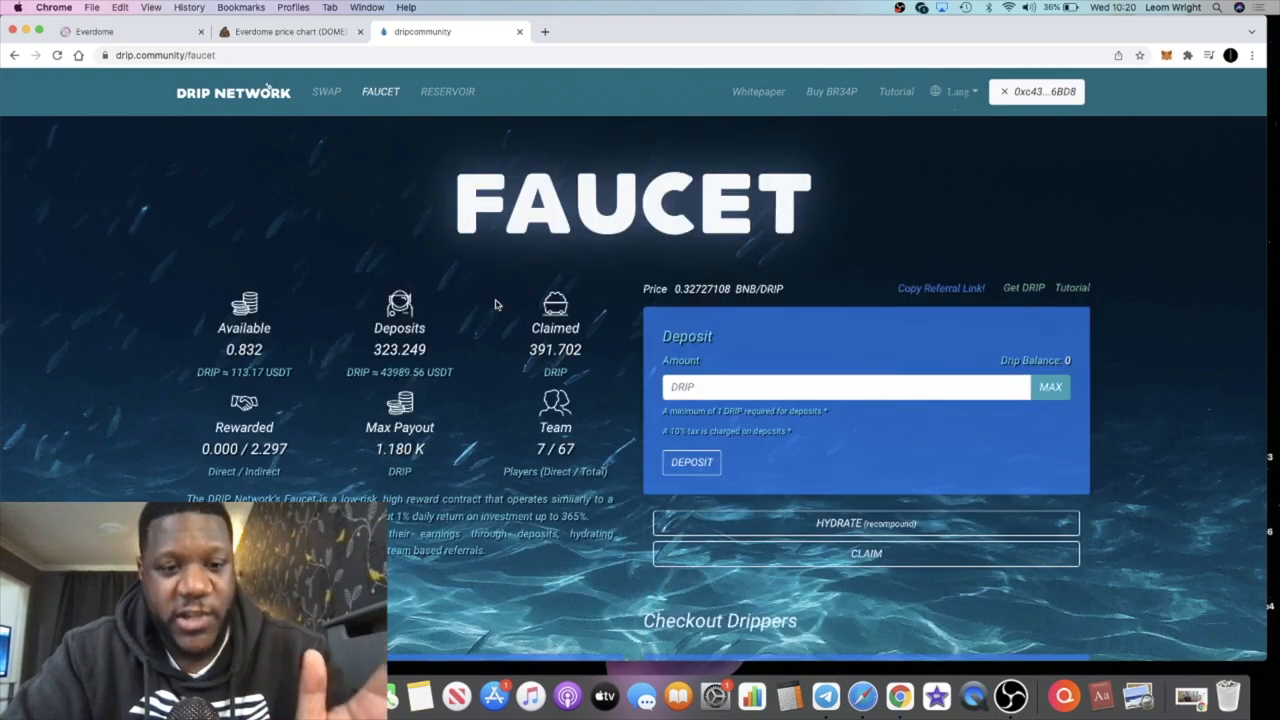
{"action": "scroll", "scroll_direction": "down", "scroll_amount": 3}
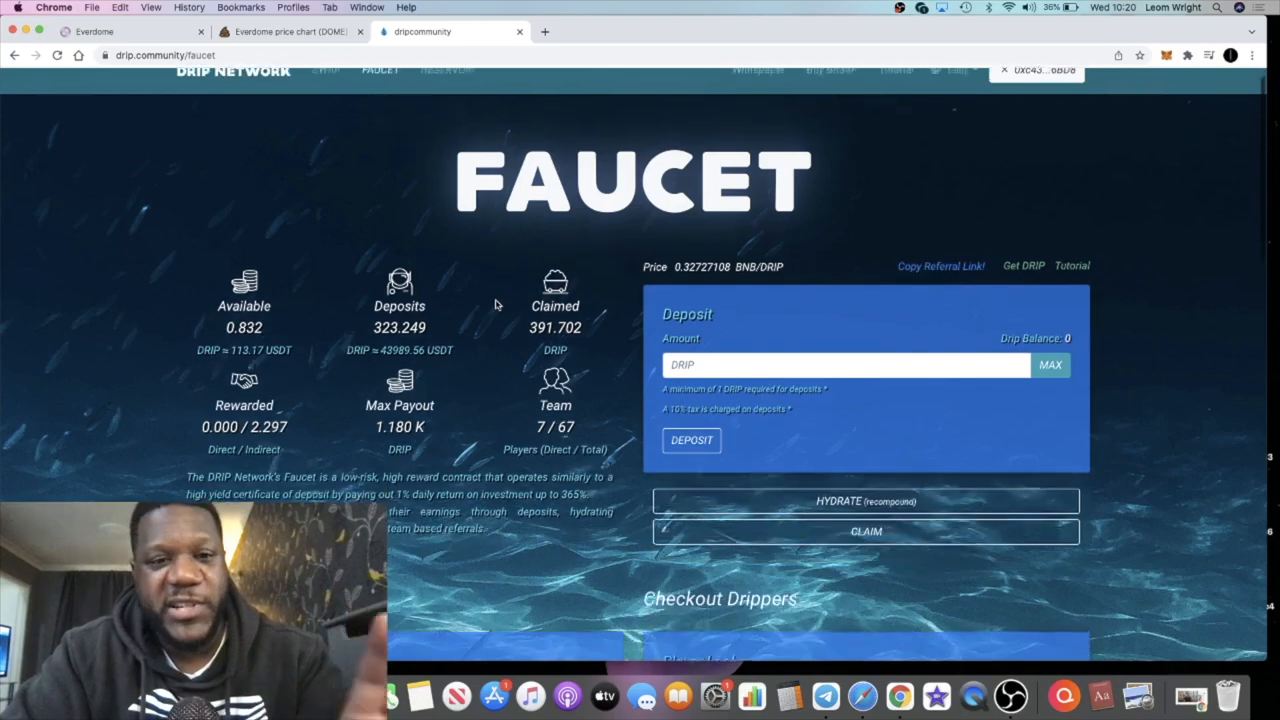
{"action": "scroll", "scroll_direction": "down", "scroll_amount": 3}
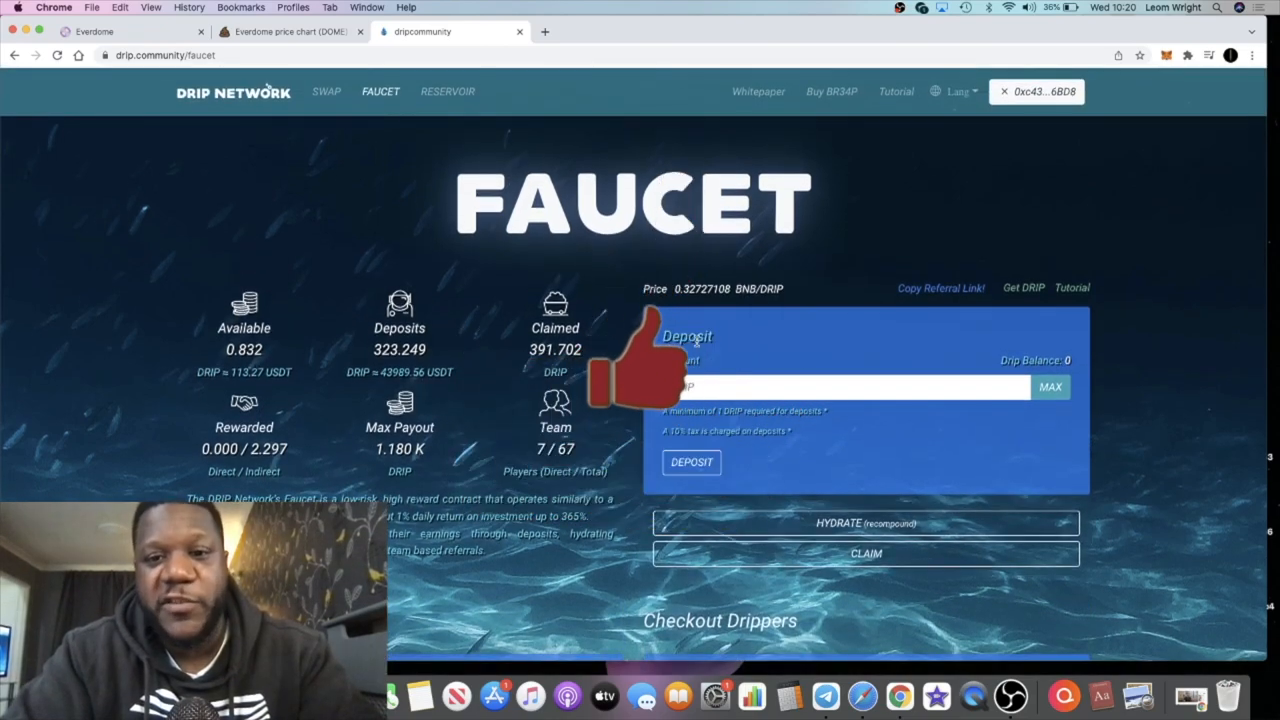
{"action": "scroll", "scroll_direction": "down", "scroll_amount": 3}
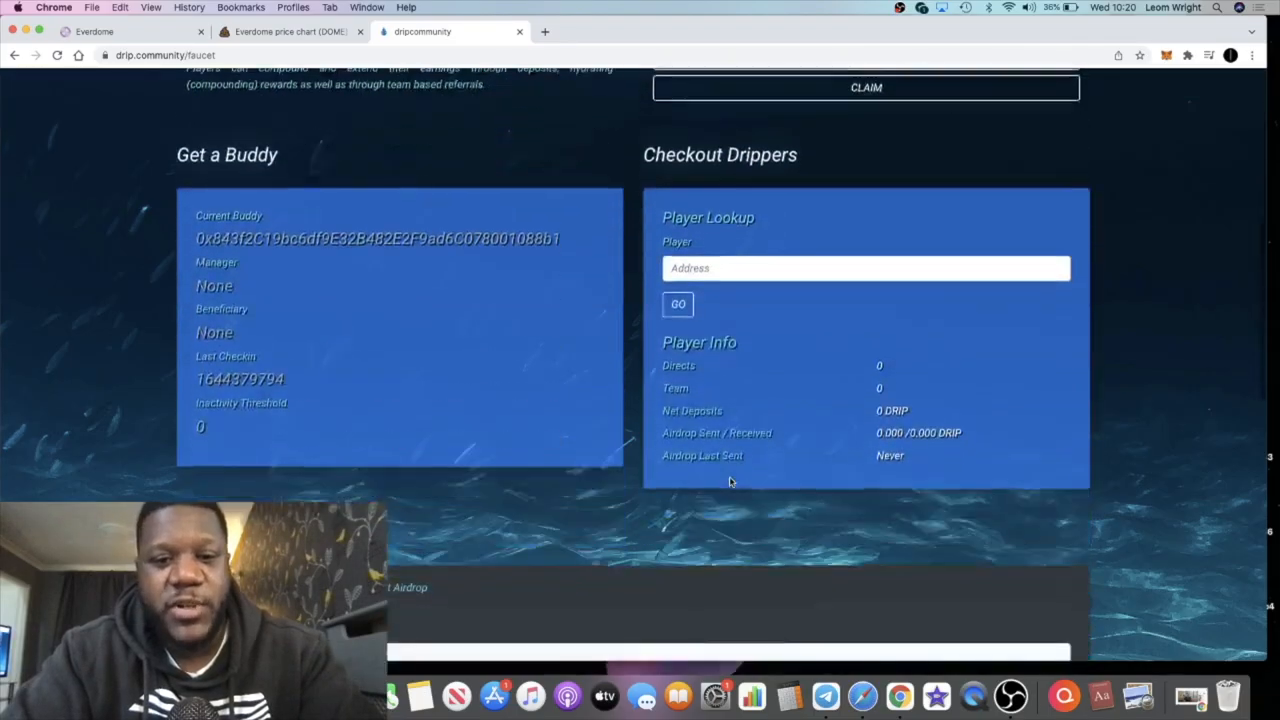
{"action": "scroll", "scroll_direction": "up", "scroll_amount": 3}
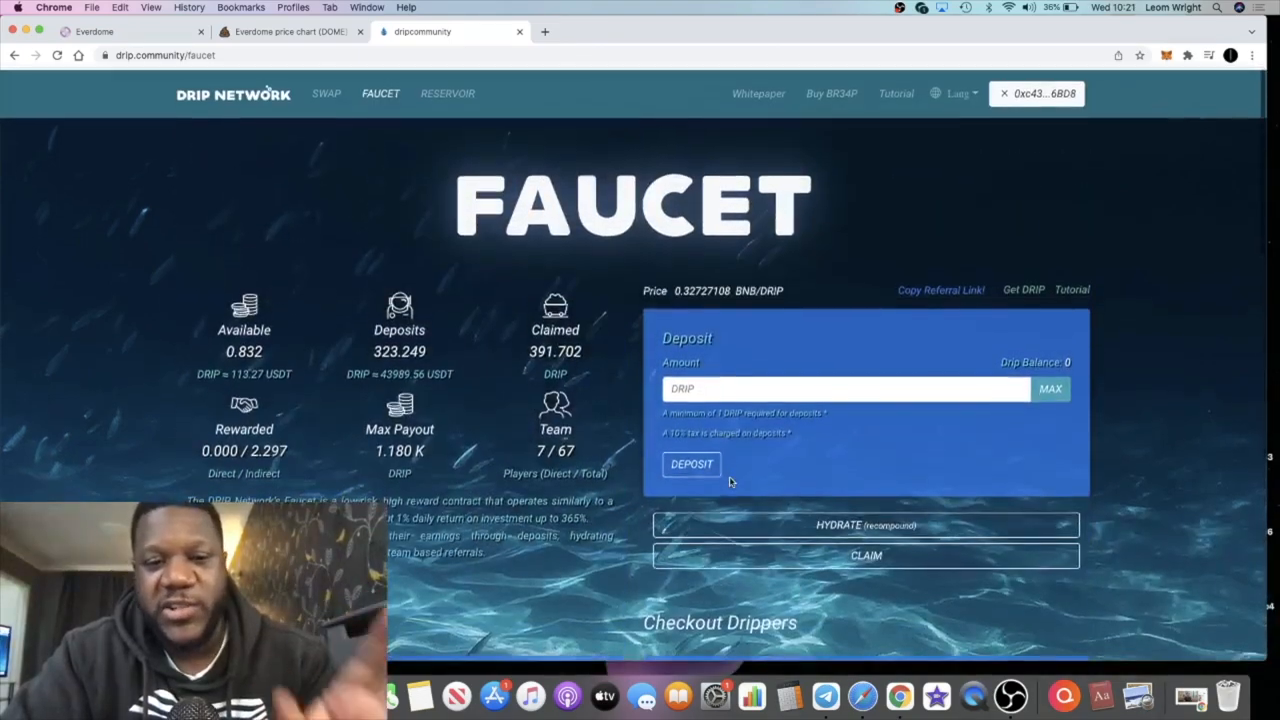
{"action": "scroll", "scroll_direction": "down", "scroll_amount": 3}
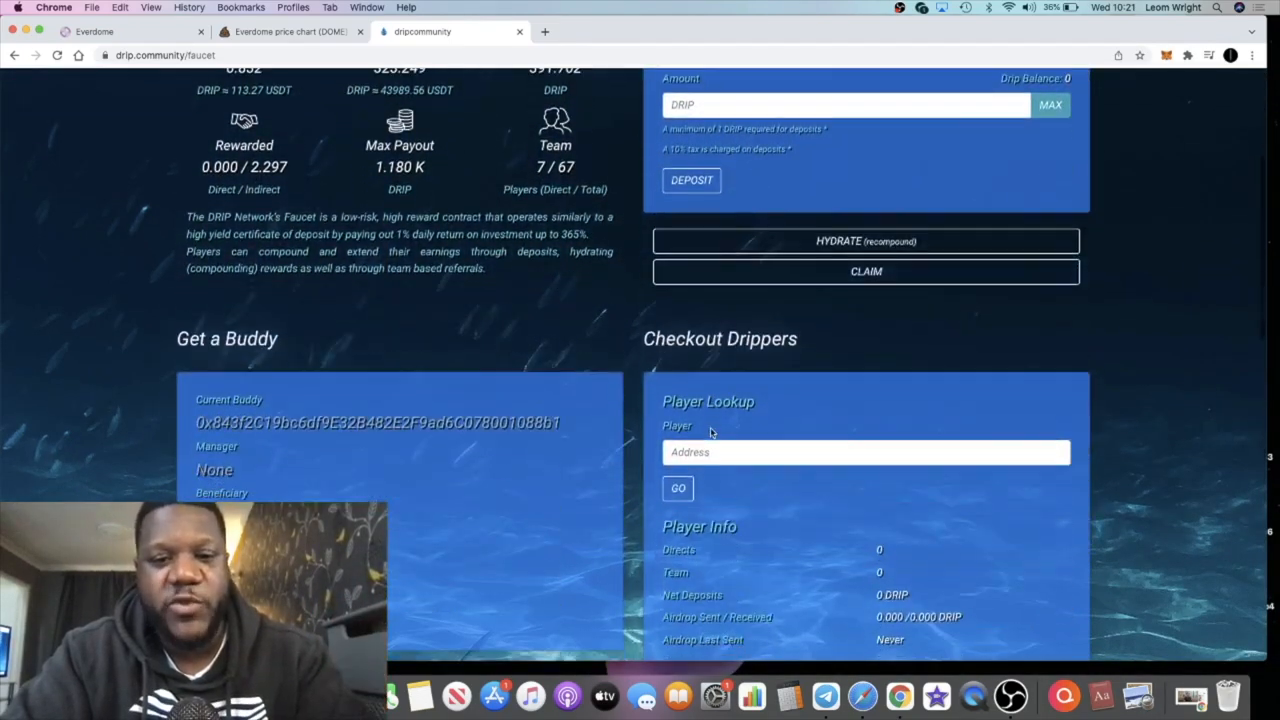
{"action": "scroll", "scroll_direction": "down", "scroll_amount": 3}
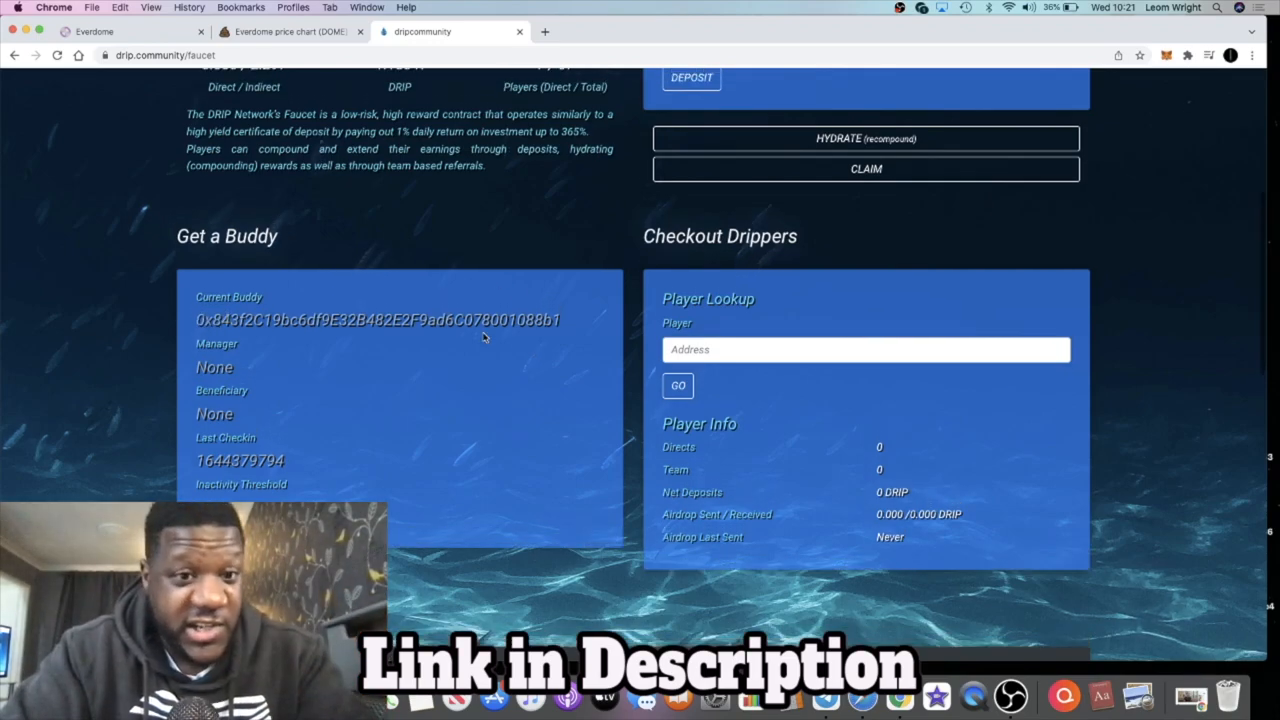
{"action": "double_click", "coordinate": [378, 320]}
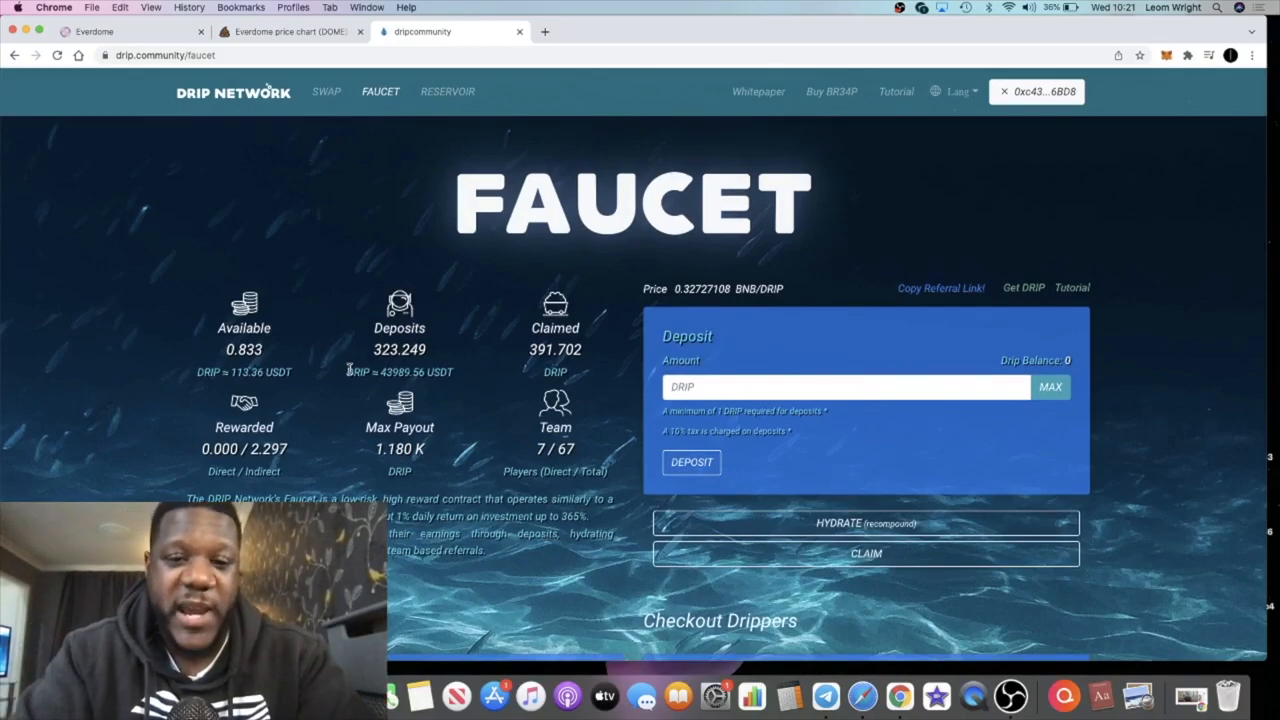
{"action": "scroll", "scroll_direction": "down", "scroll_amount": 3}
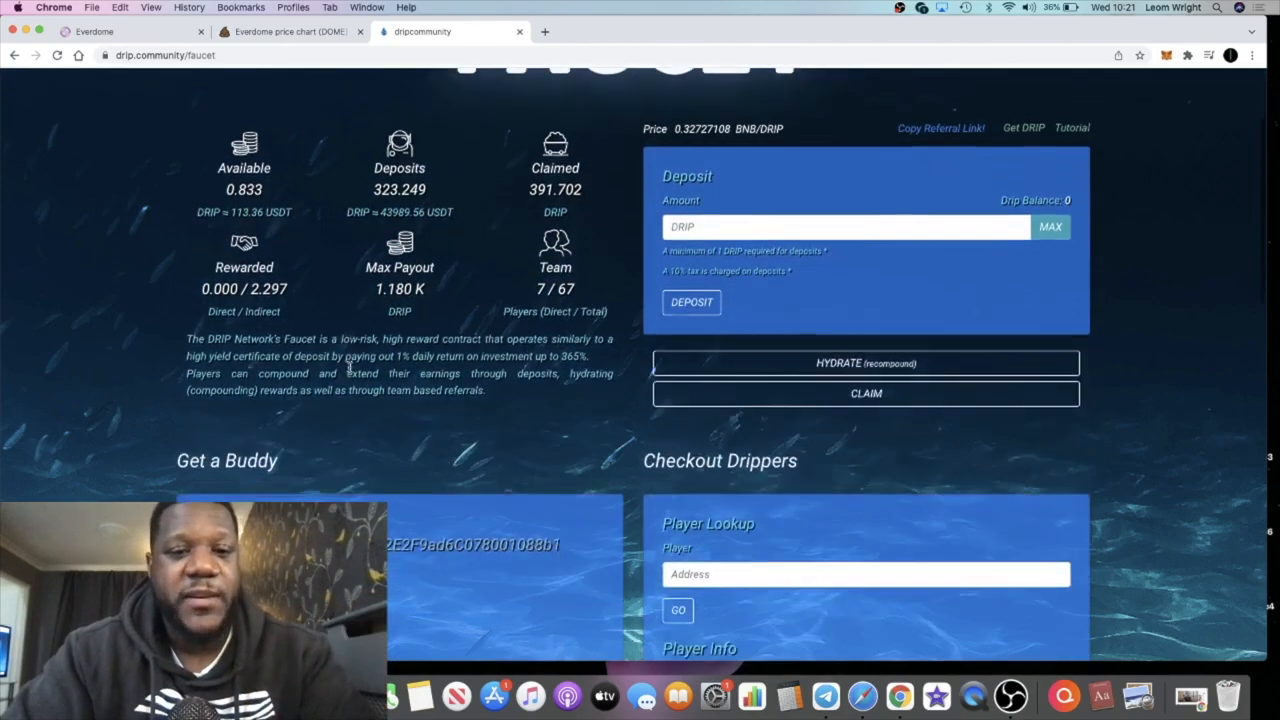
{"action": "scroll", "scroll_direction": "down", "scroll_amount": 3}
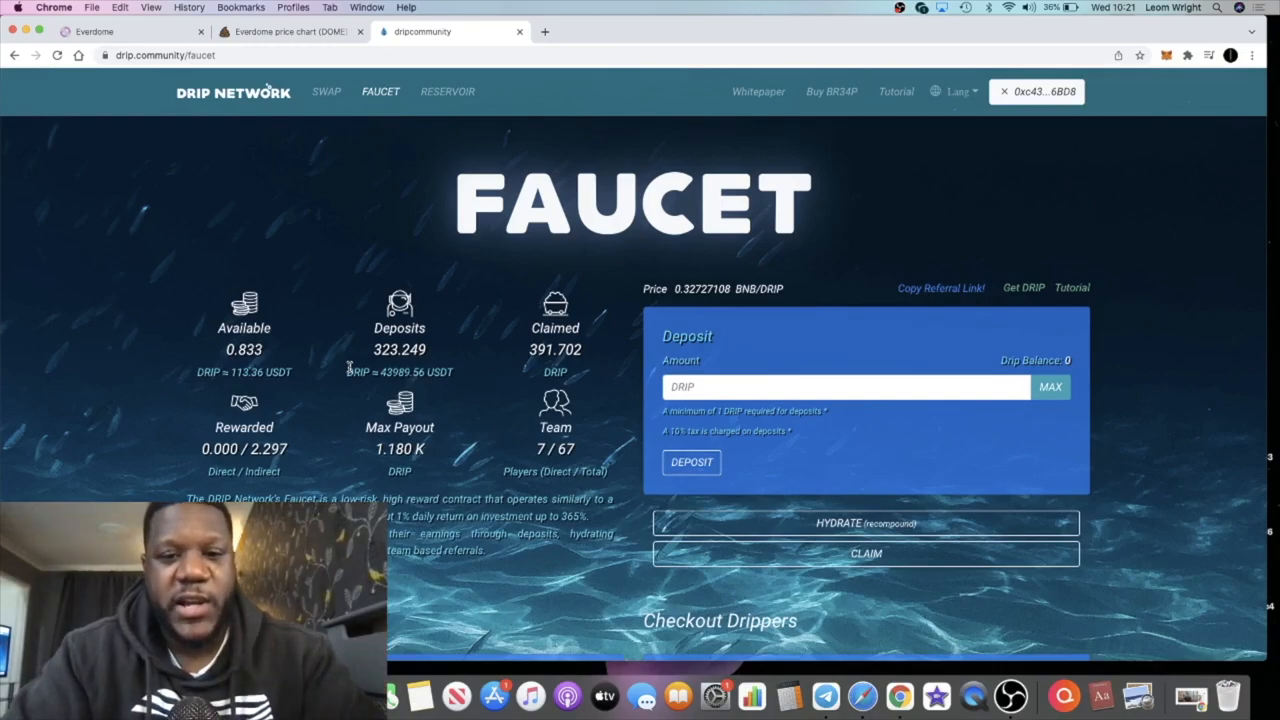
{"action": "scroll", "scroll_direction": "down", "scroll_amount": 3}
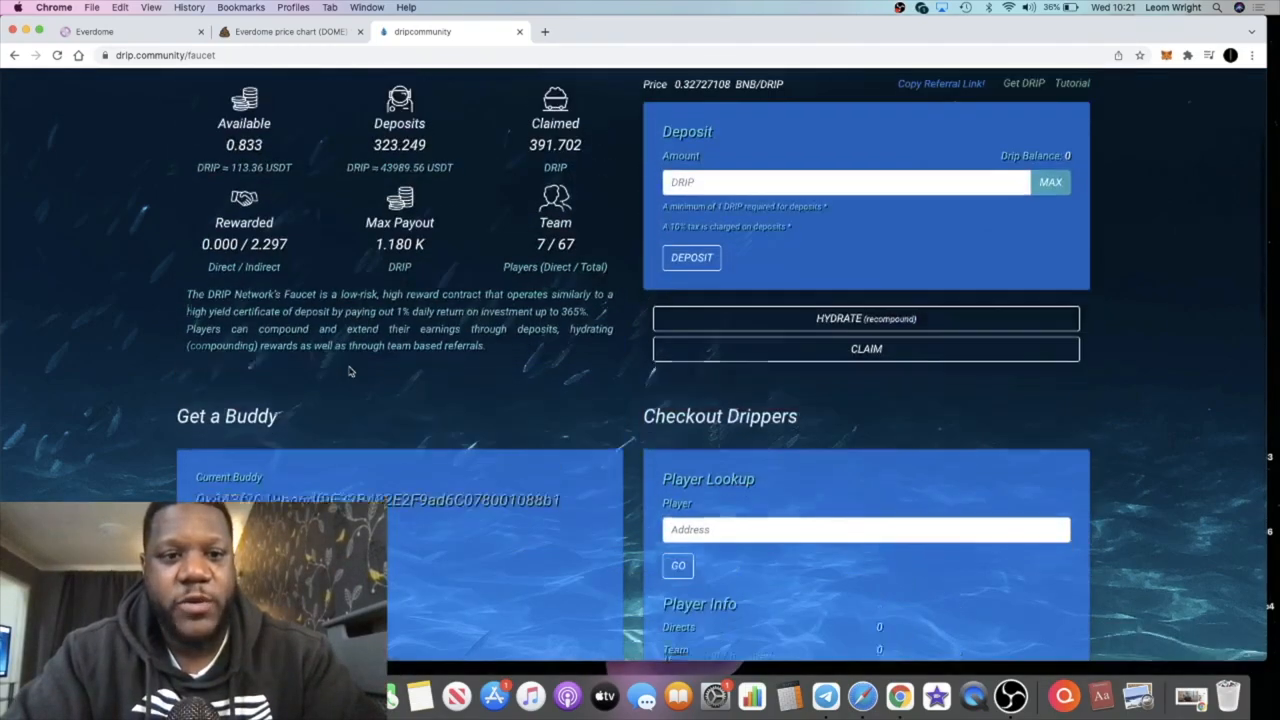
{"action": "scroll", "scroll_direction": "down", "scroll_amount": 3}
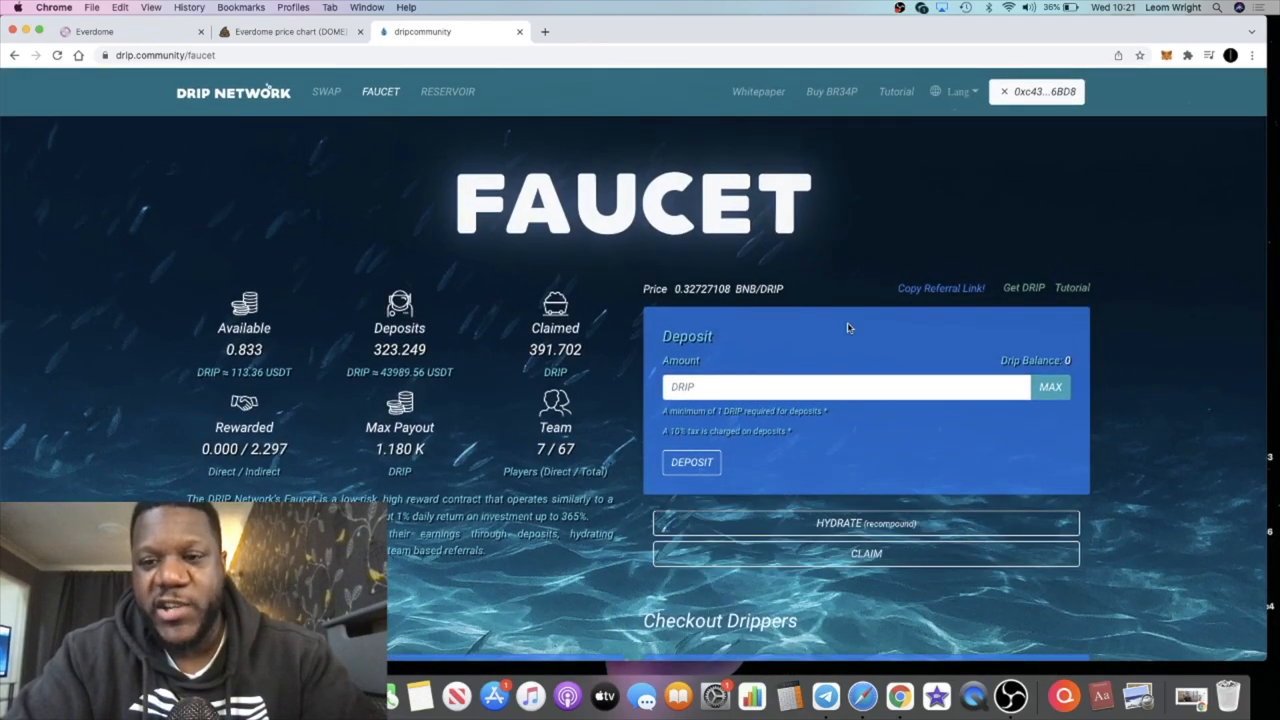
{"action": "mouse_move", "coordinate": [842, 391]}
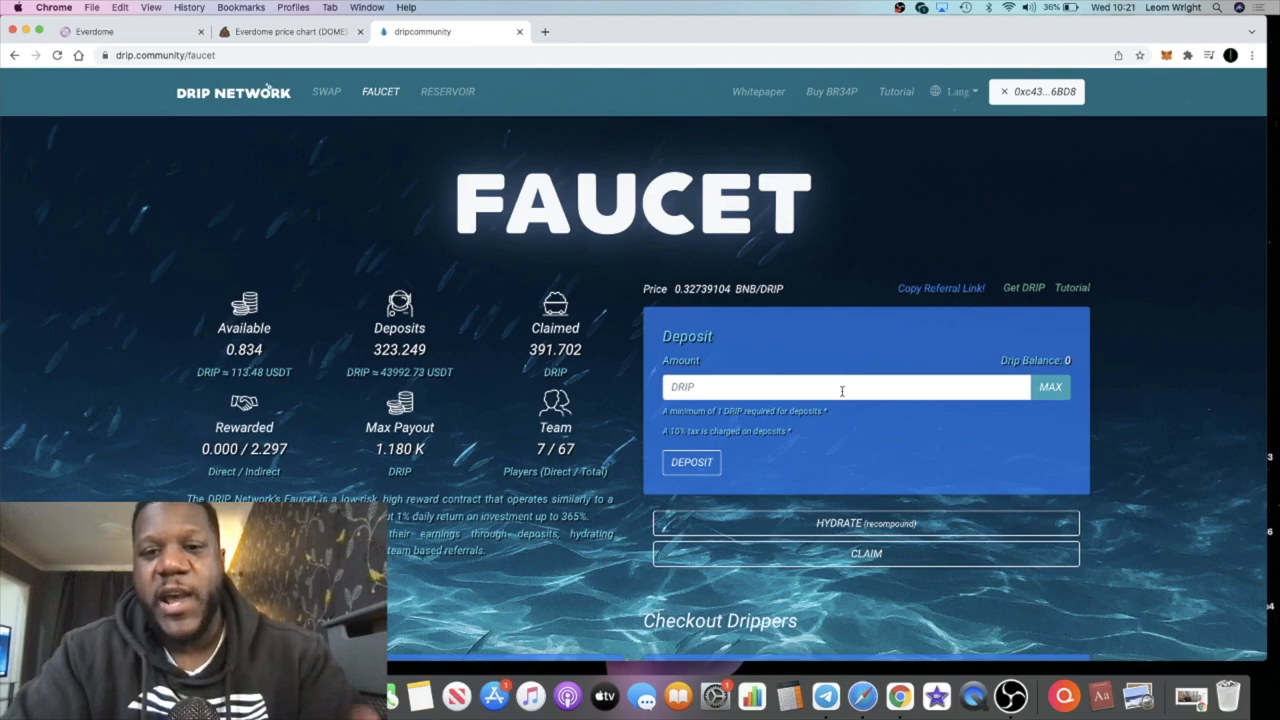
{"action": "mouse_move", "coordinate": [811, 356]}
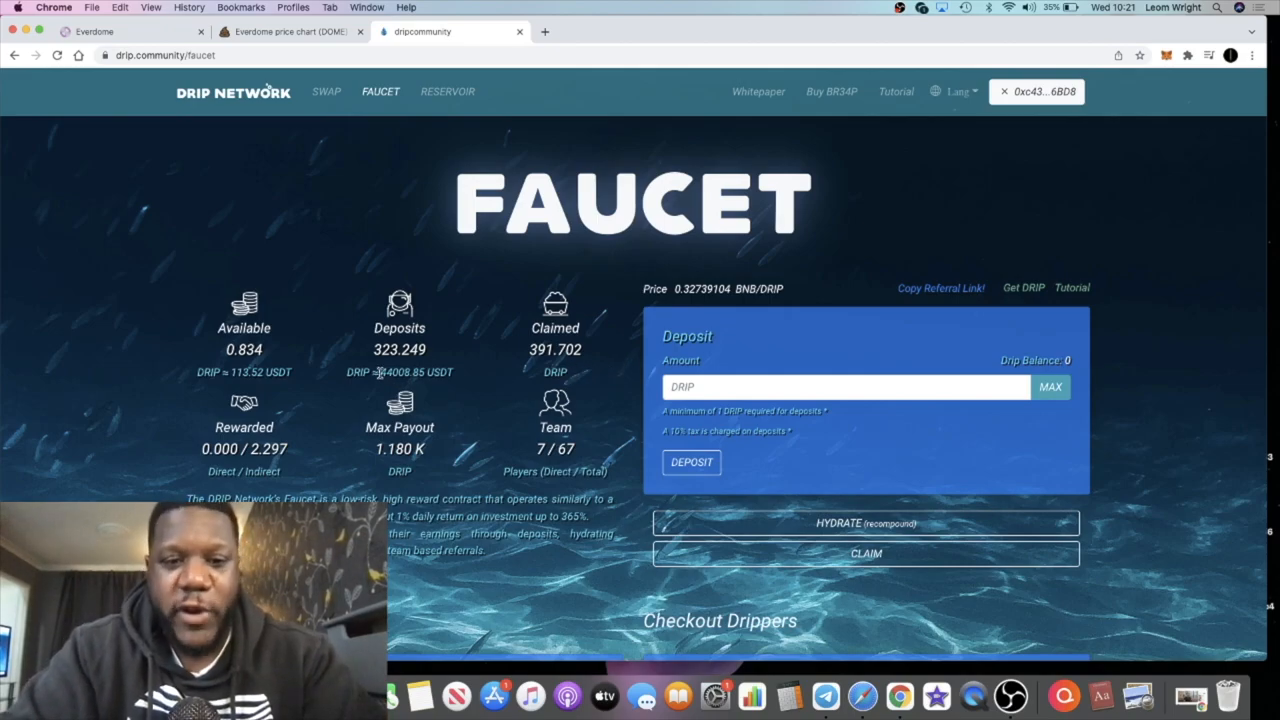
{"action": "mouse_move", "coordinate": [453, 417]}
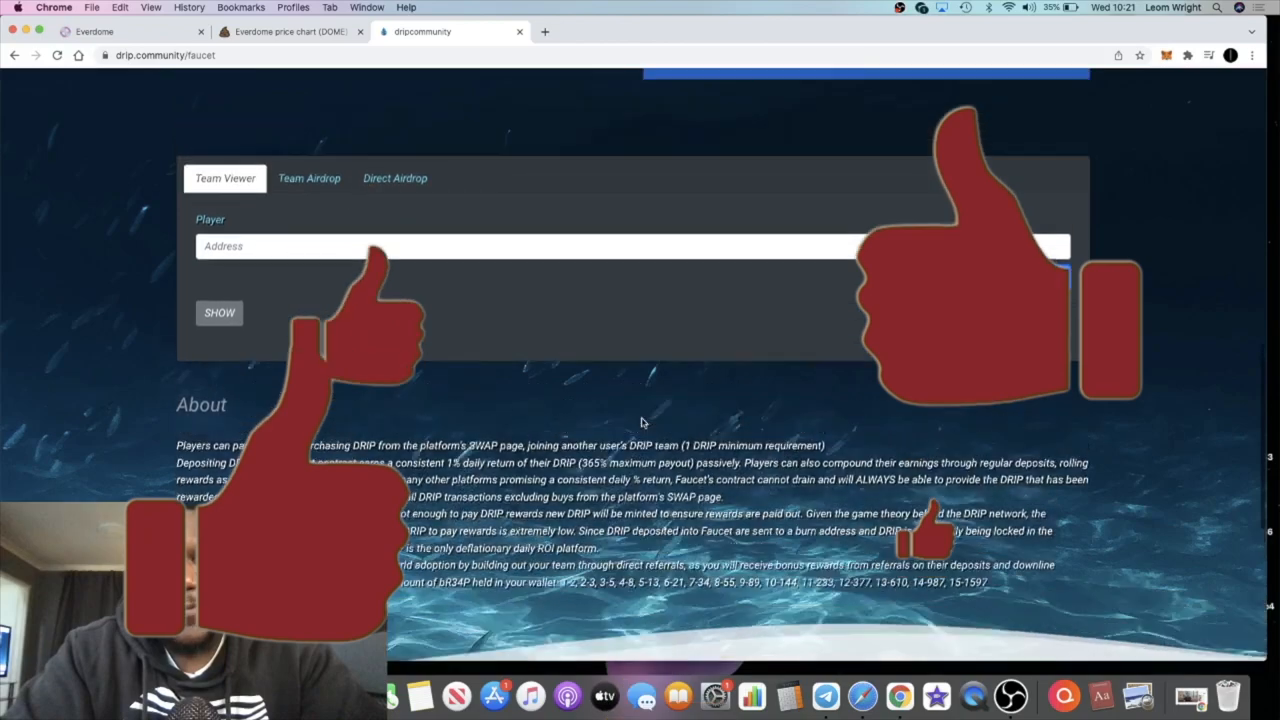
{"action": "scroll", "scroll_direction": "down", "scroll_amount": 3}
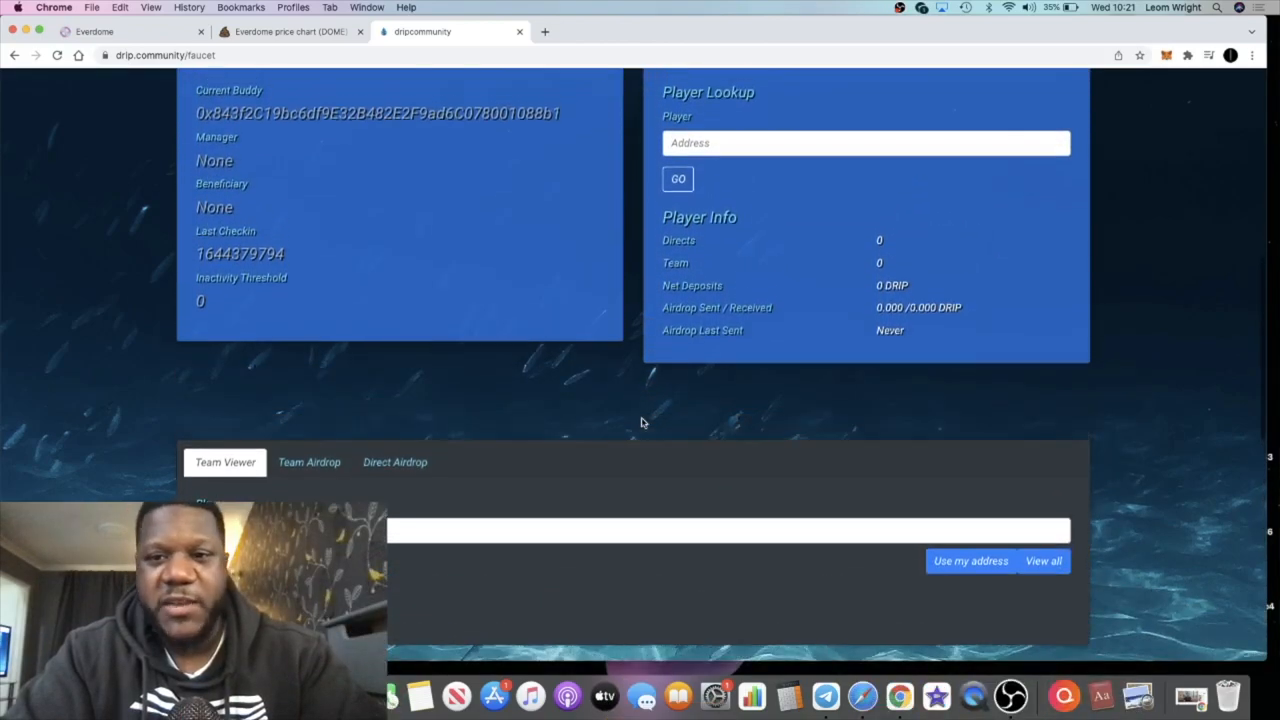
{"action": "scroll", "scroll_direction": "down", "scroll_amount": 3}
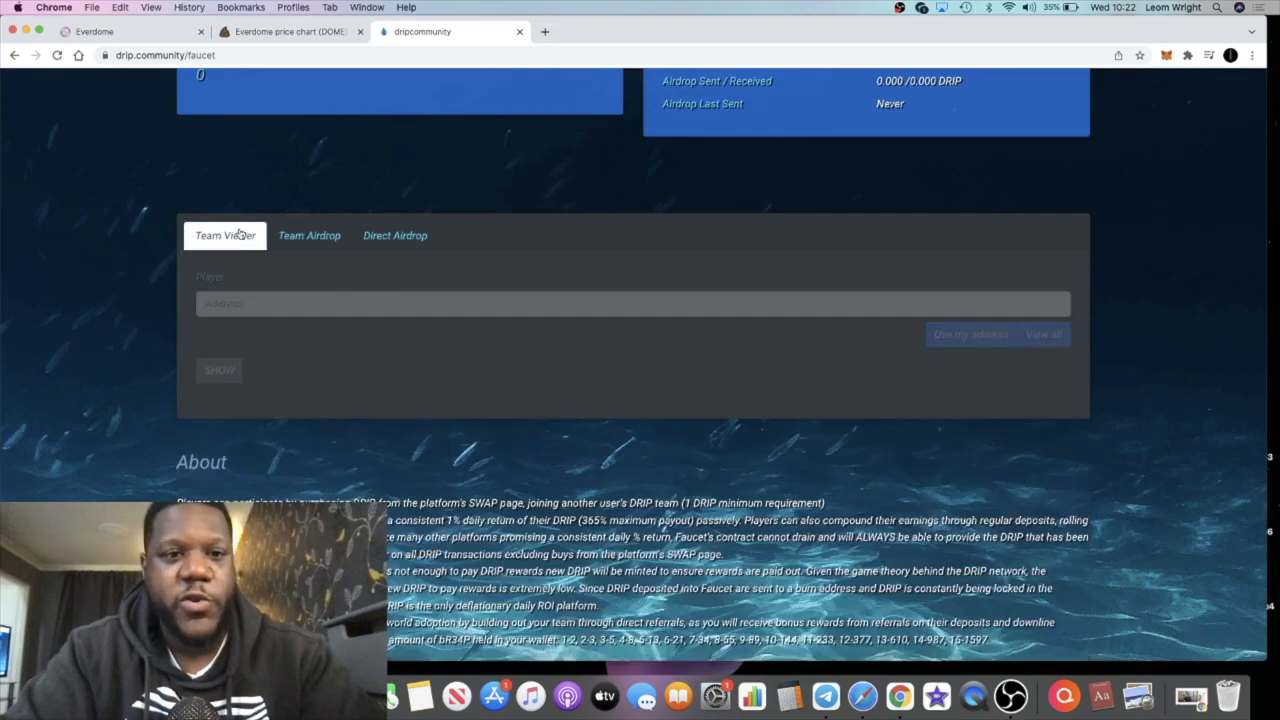
{"action": "scroll", "scroll_direction": "up", "scroll_amount": 3}
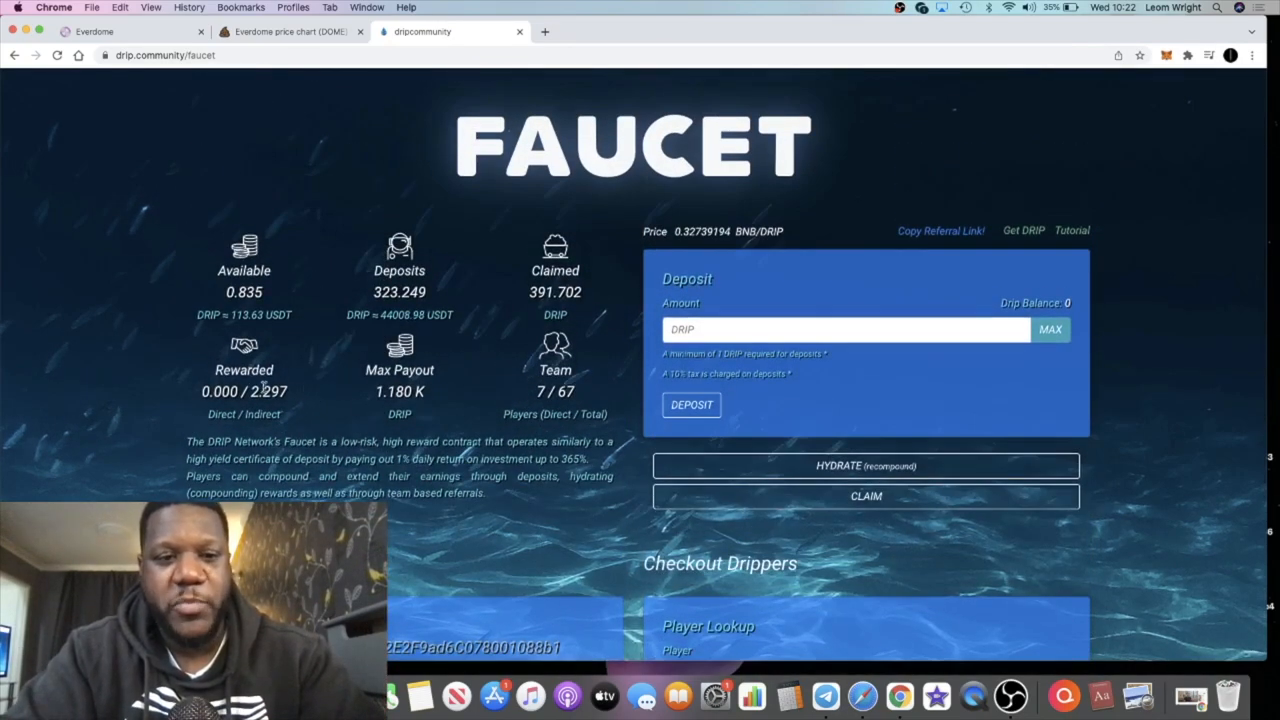
{"action": "double_click", "coordinate": [270, 391]}
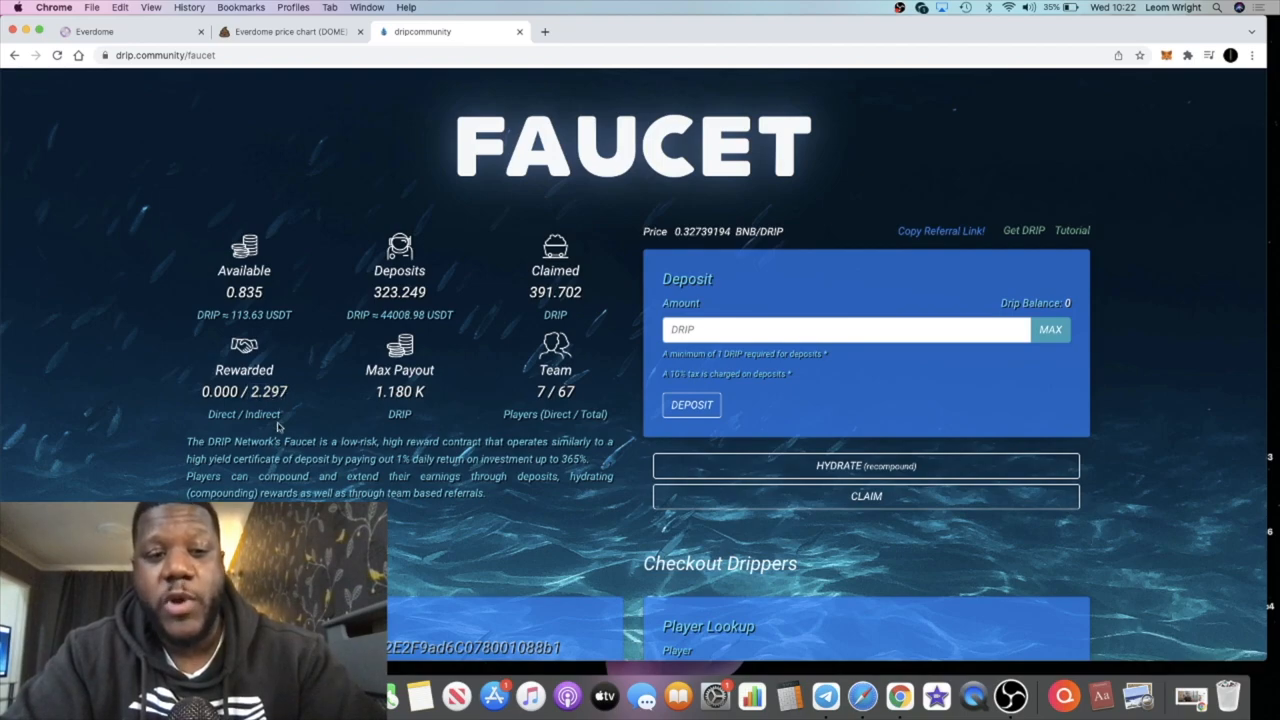
{"action": "mouse_move", "coordinate": [280, 407]}
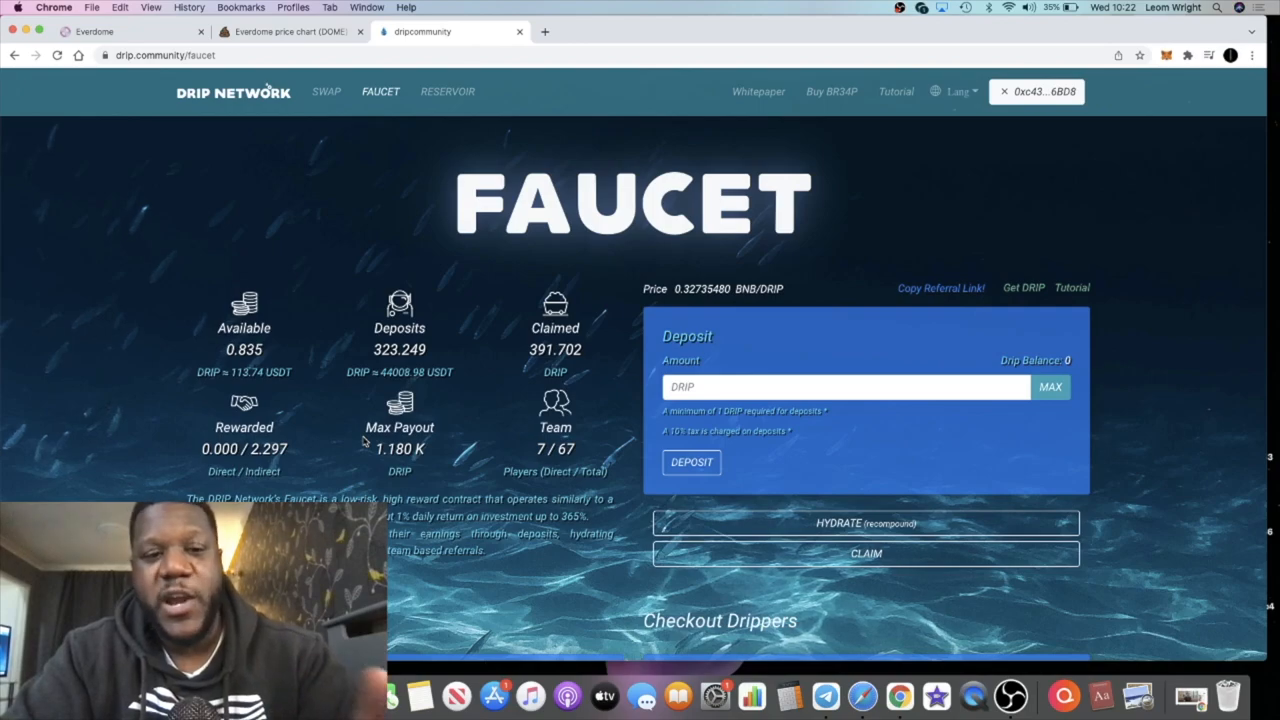
{"action": "scroll", "scroll_direction": "down", "scroll_amount": 3}
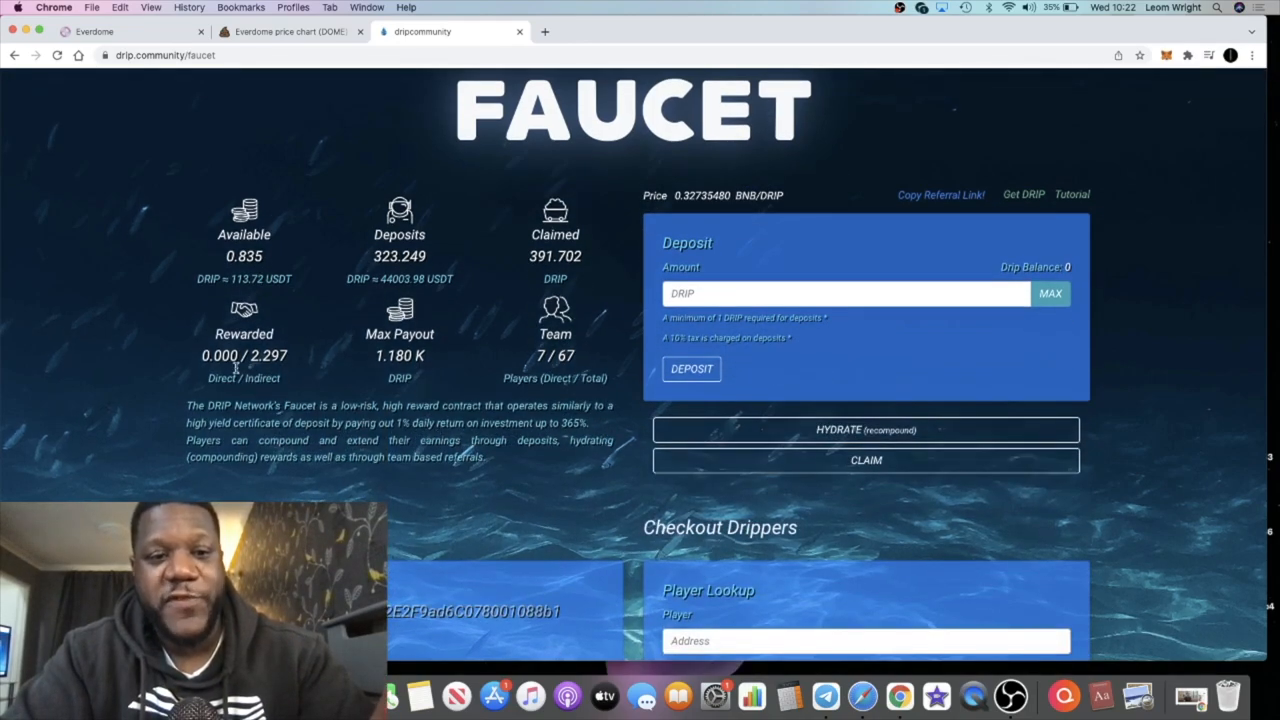
{"action": "scroll", "scroll_direction": "down", "scroll_amount": 3}
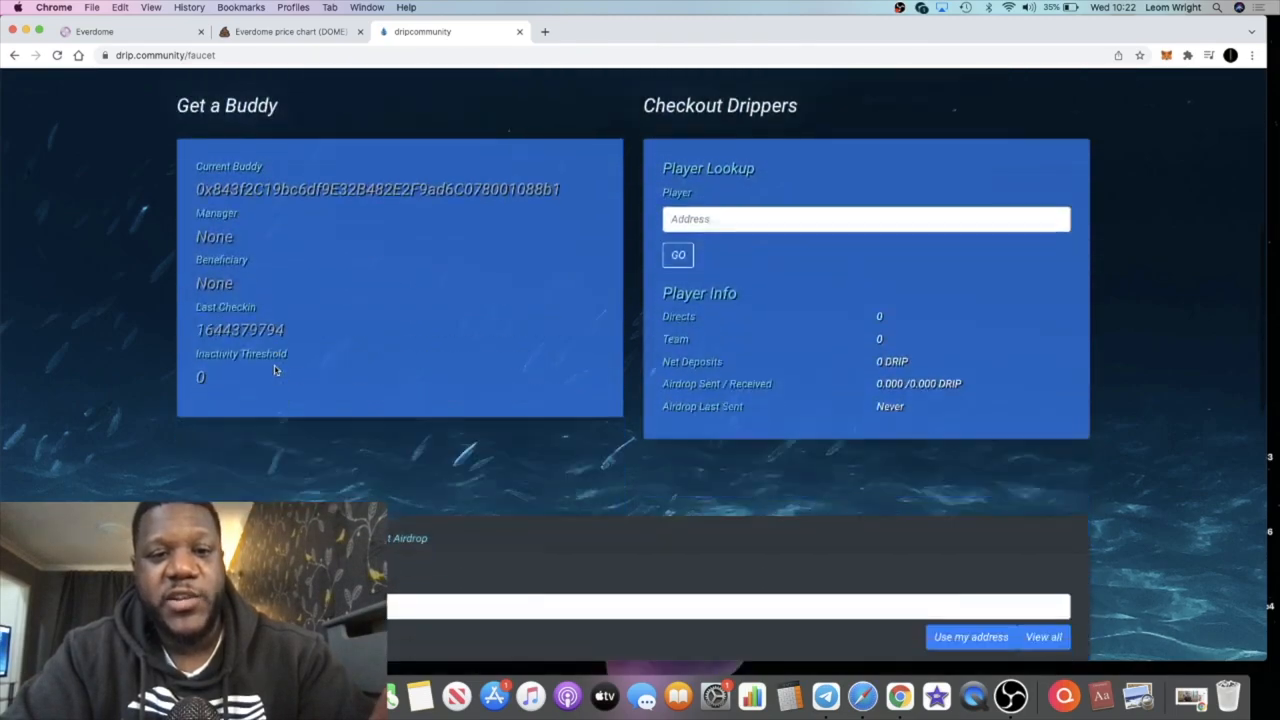
{"action": "scroll", "scroll_direction": "down", "scroll_amount": 3}
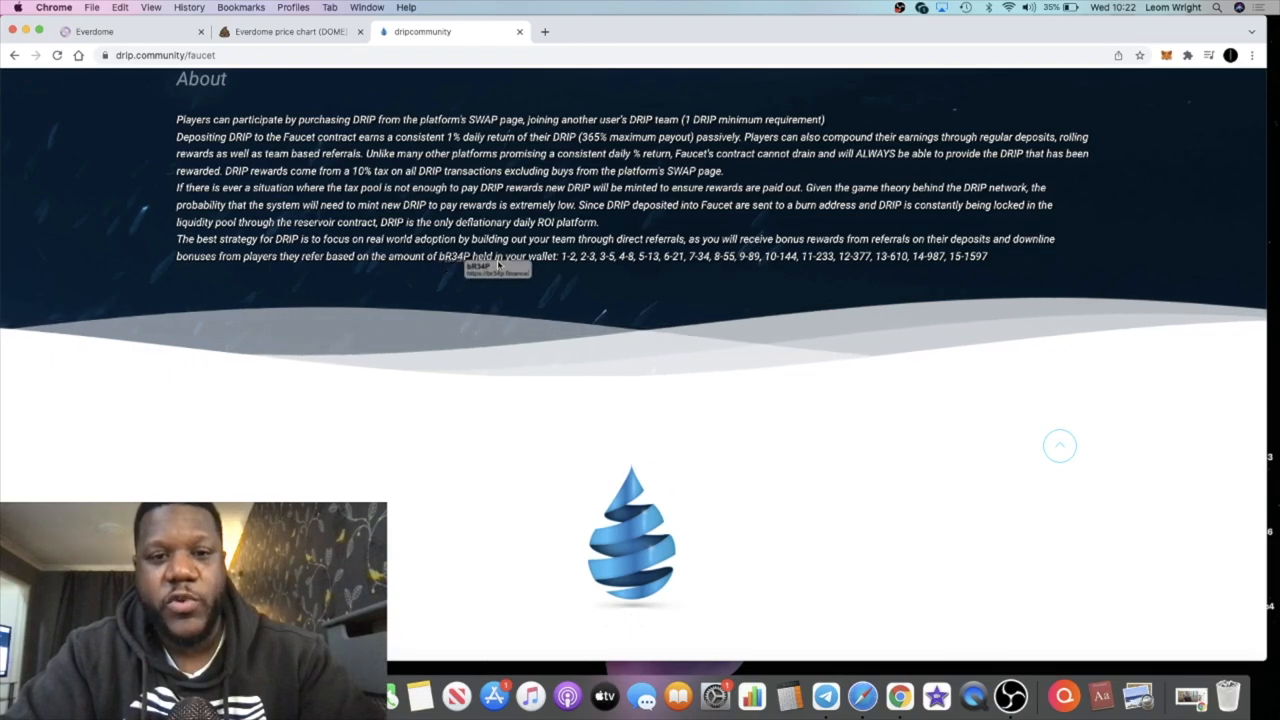
{"action": "left_click_drag", "start_coordinate": [563, 256], "coordinate": [690, 256]}
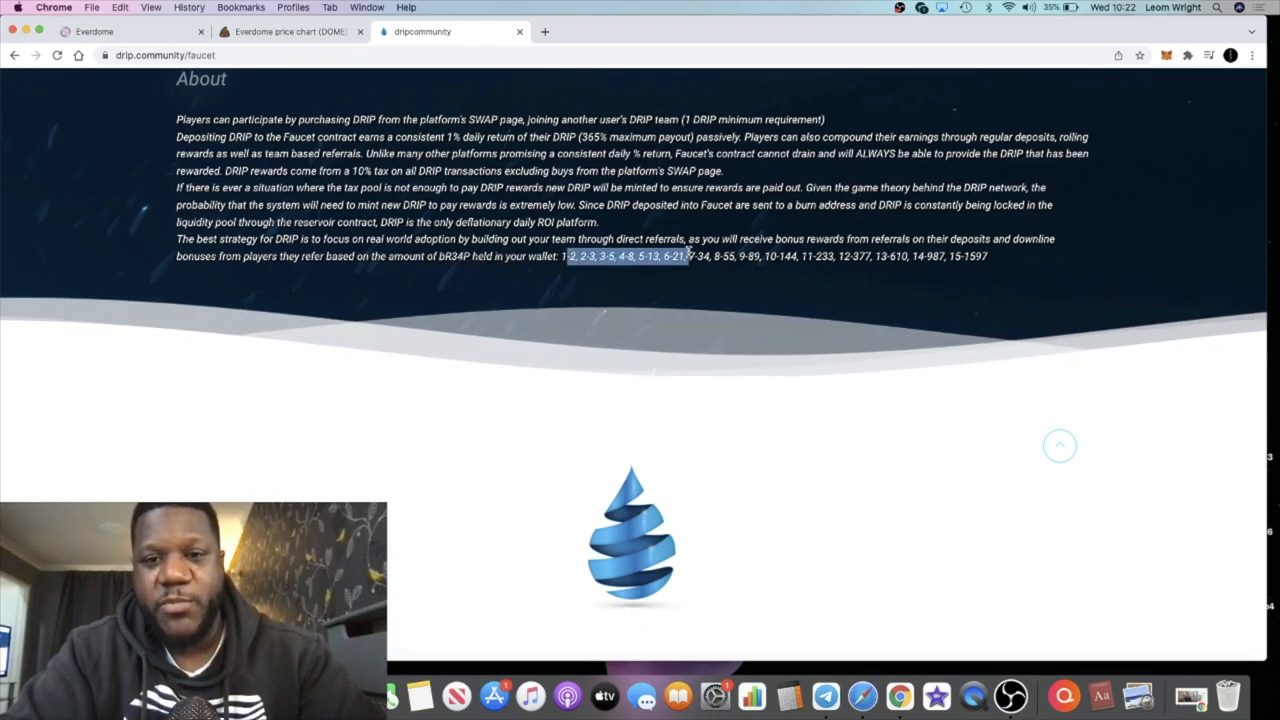
{"action": "scroll", "scroll_direction": "up", "scroll_amount": 3}
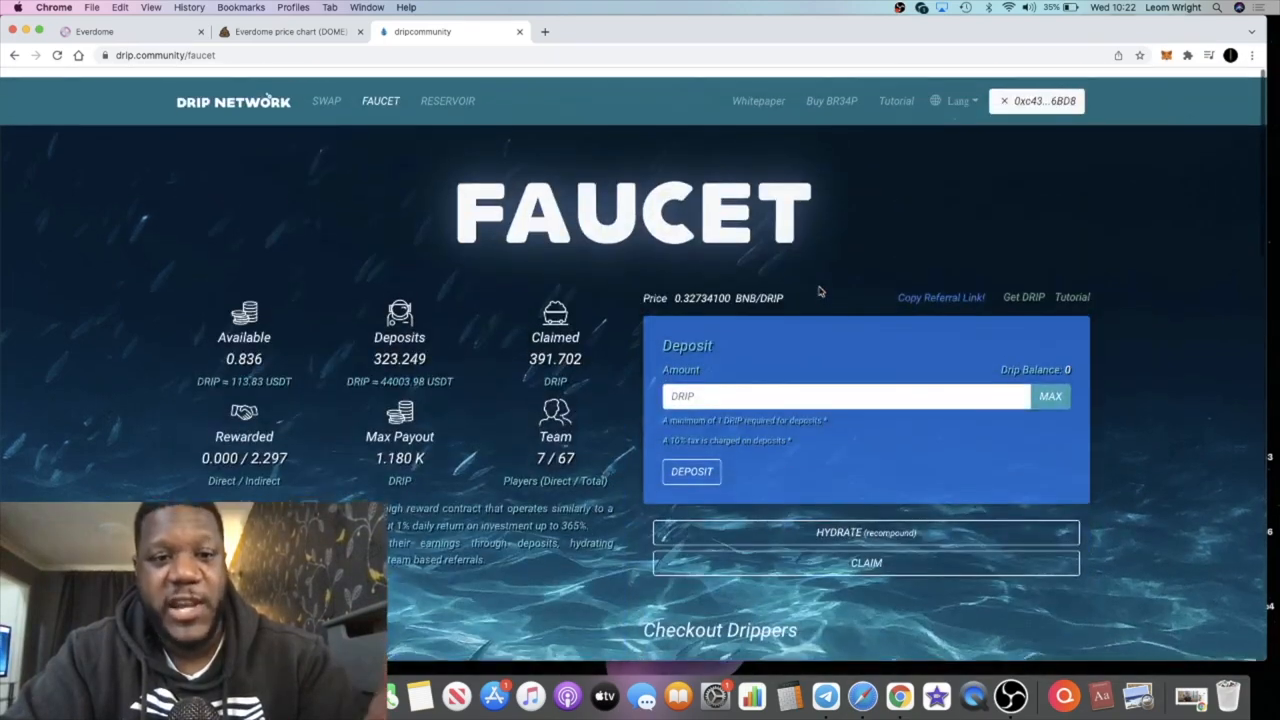
- Disconnect the wallet and reconnect via MetaMask to the account with 87.220 DRIP deposited
{"action": "scroll", "scroll_direction": "down", "scroll_amount": 3}
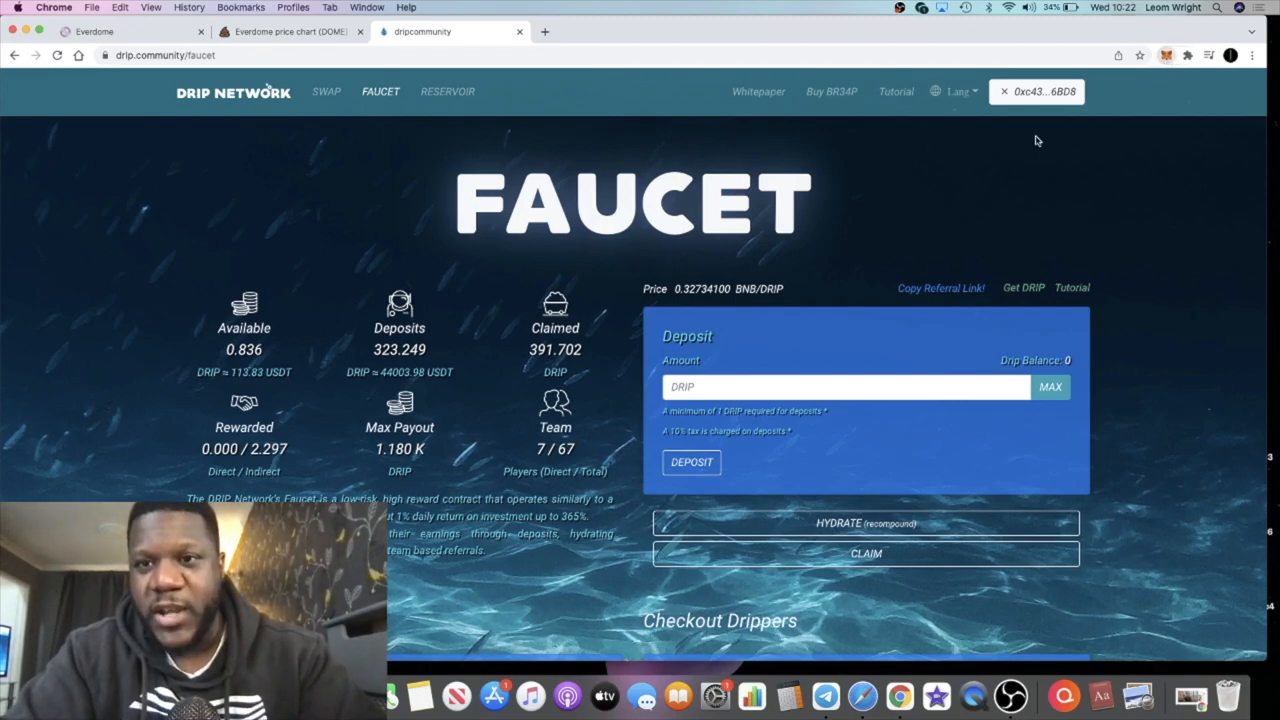
{"action": "left_click", "coordinate": [1166, 56]}
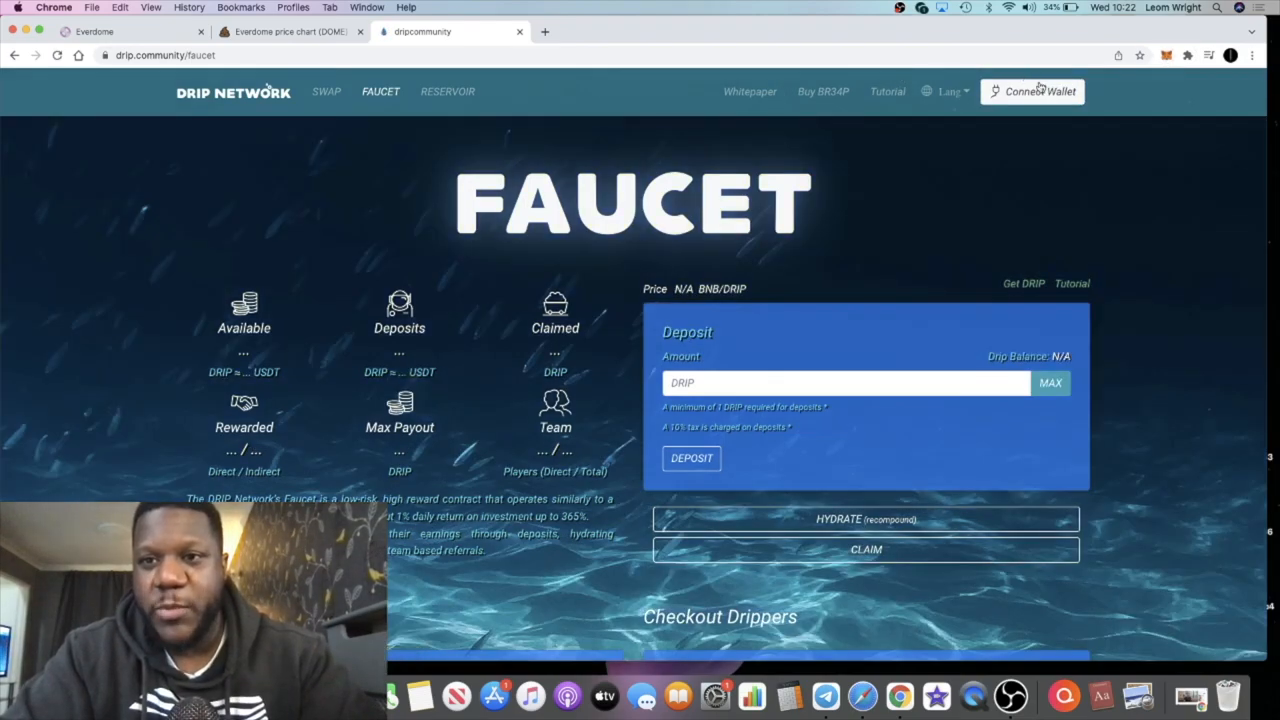
{"action": "left_click", "coordinate": [1040, 91]}
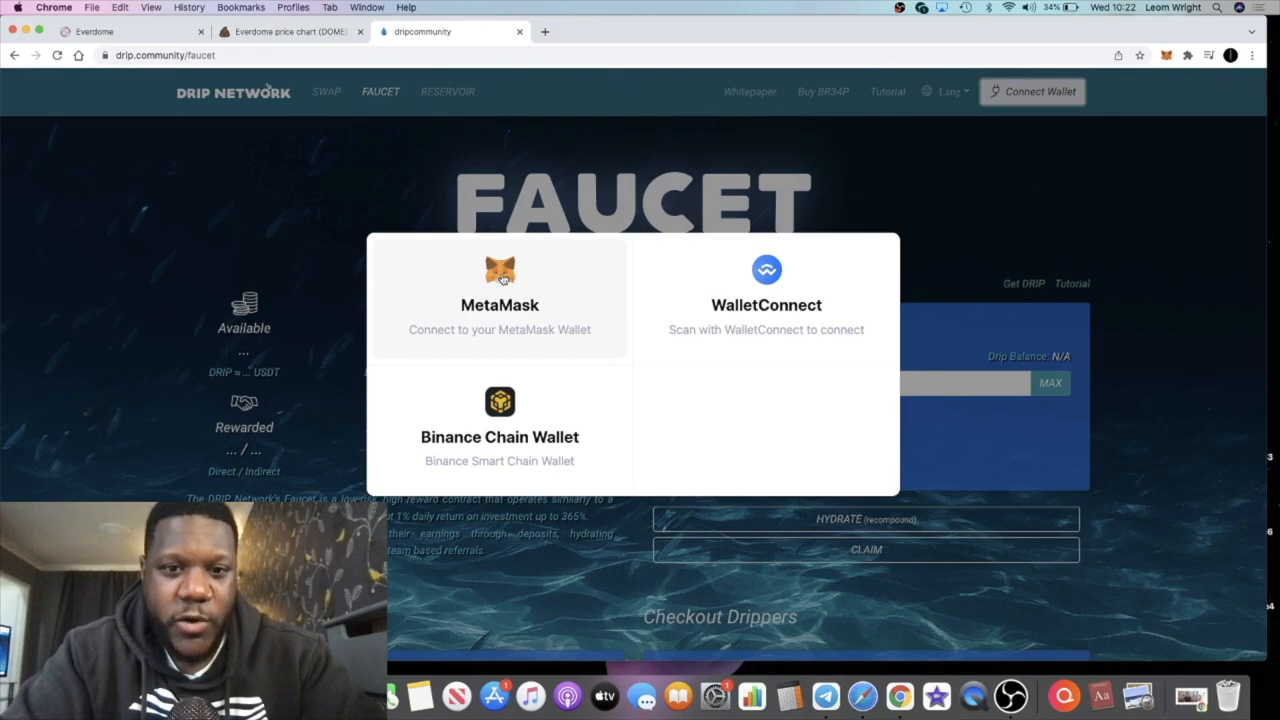
{"action": "left_click", "coordinate": [499, 290]}
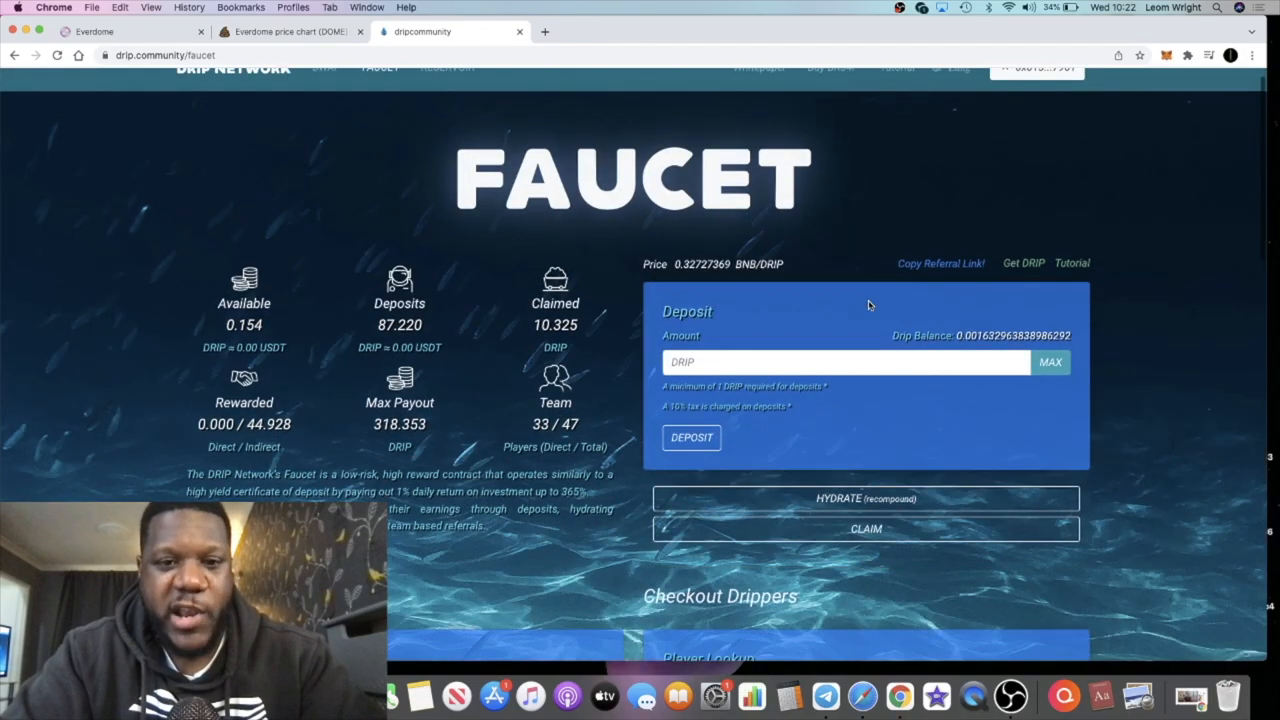
{"action": "mouse_move", "coordinate": [434, 358]}
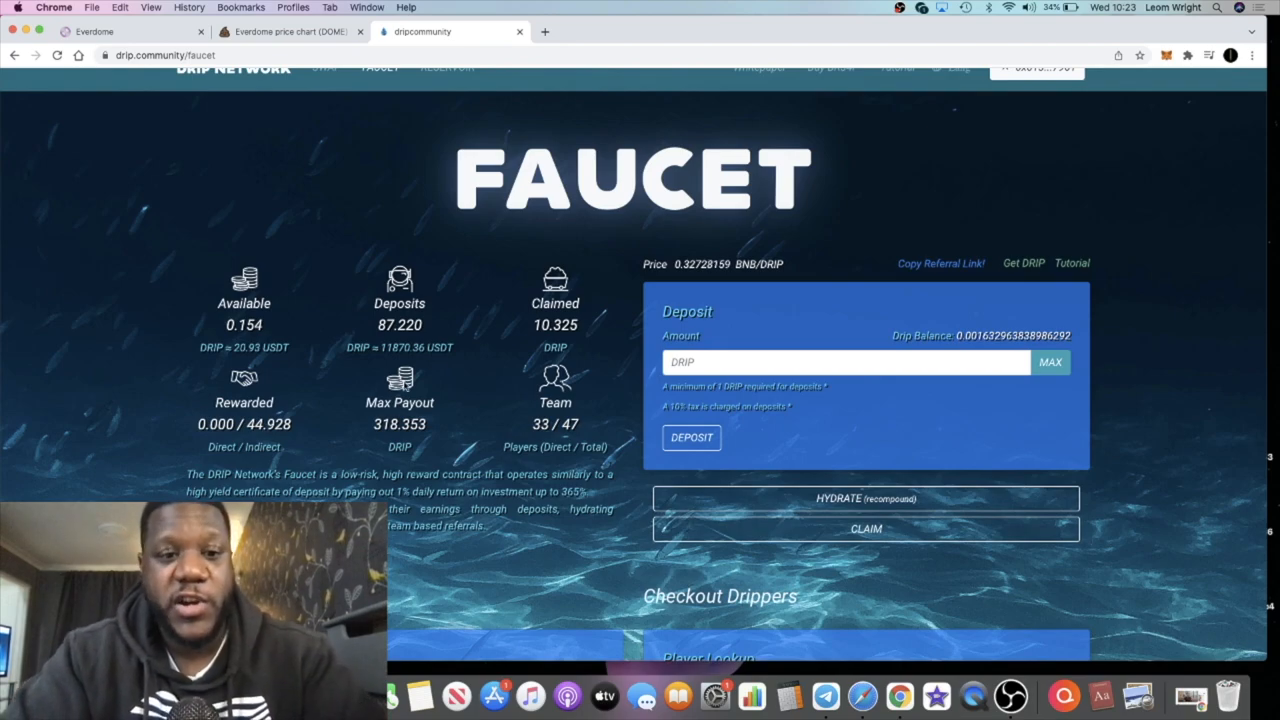
{"action": "scroll", "scroll_direction": "down", "scroll_amount": 3}
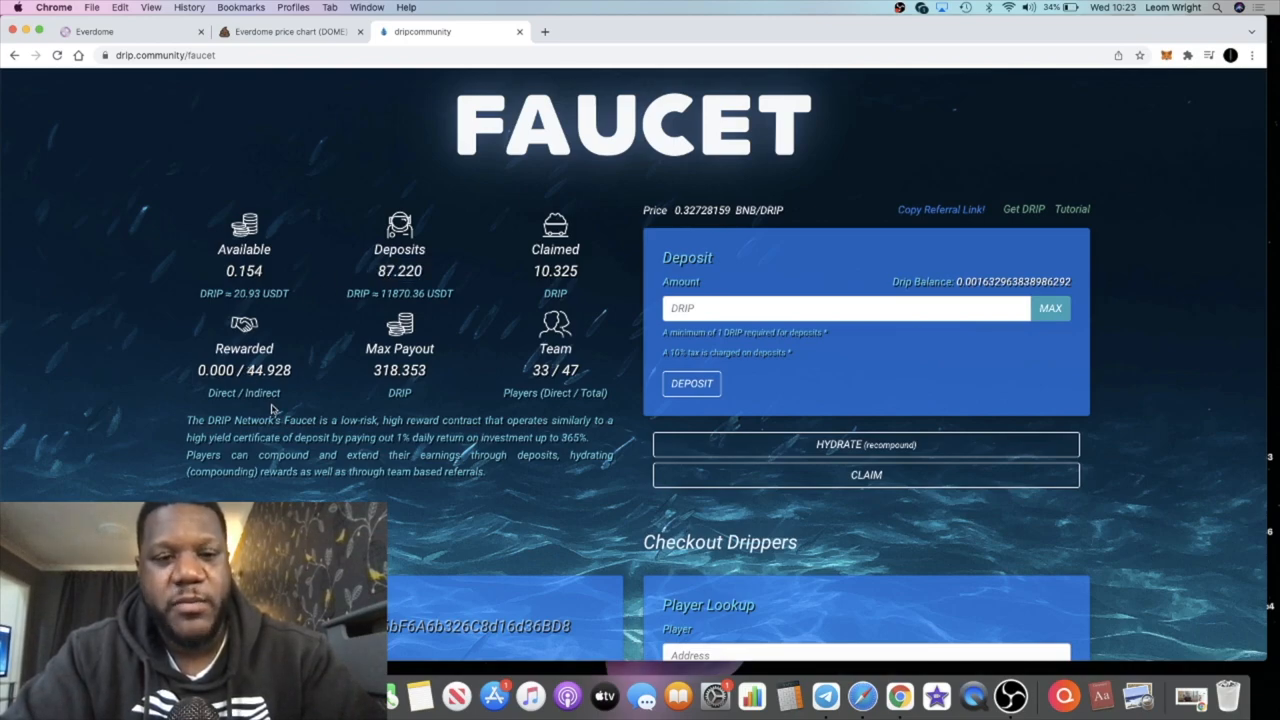
{"action": "double_click", "coordinate": [270, 370]}
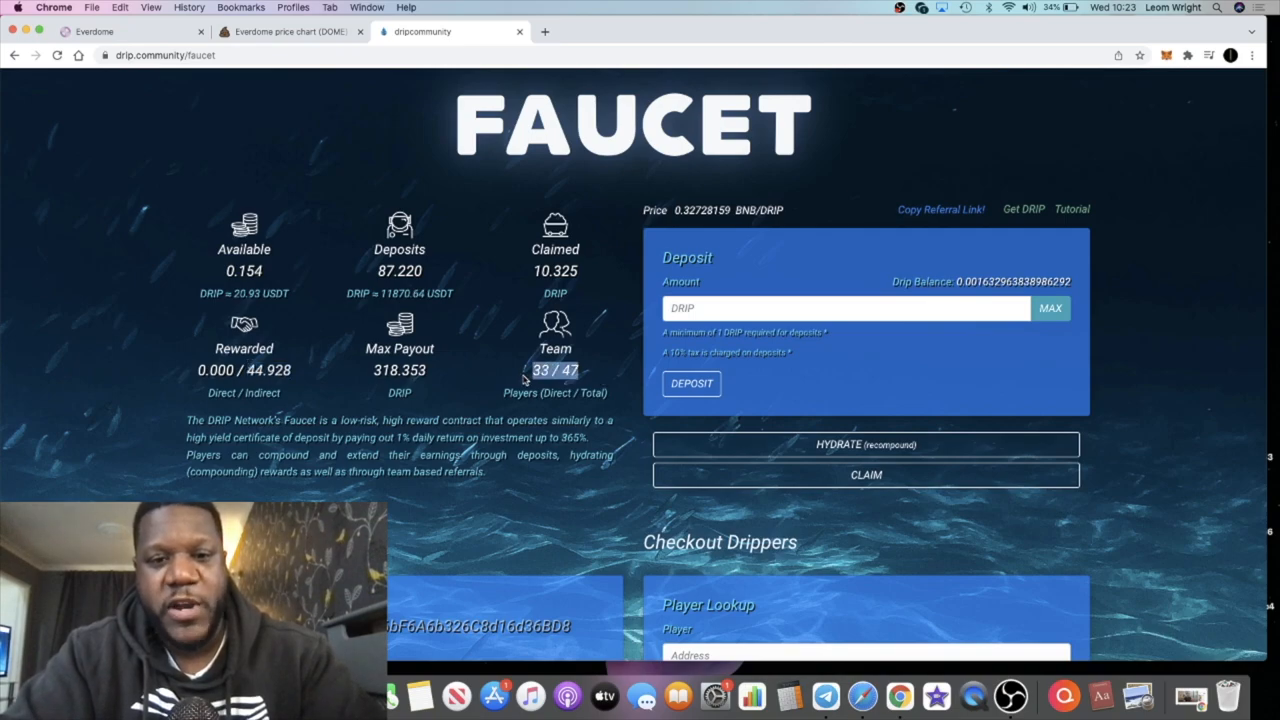
{"action": "scroll", "scroll_direction": "down", "scroll_amount": 3}
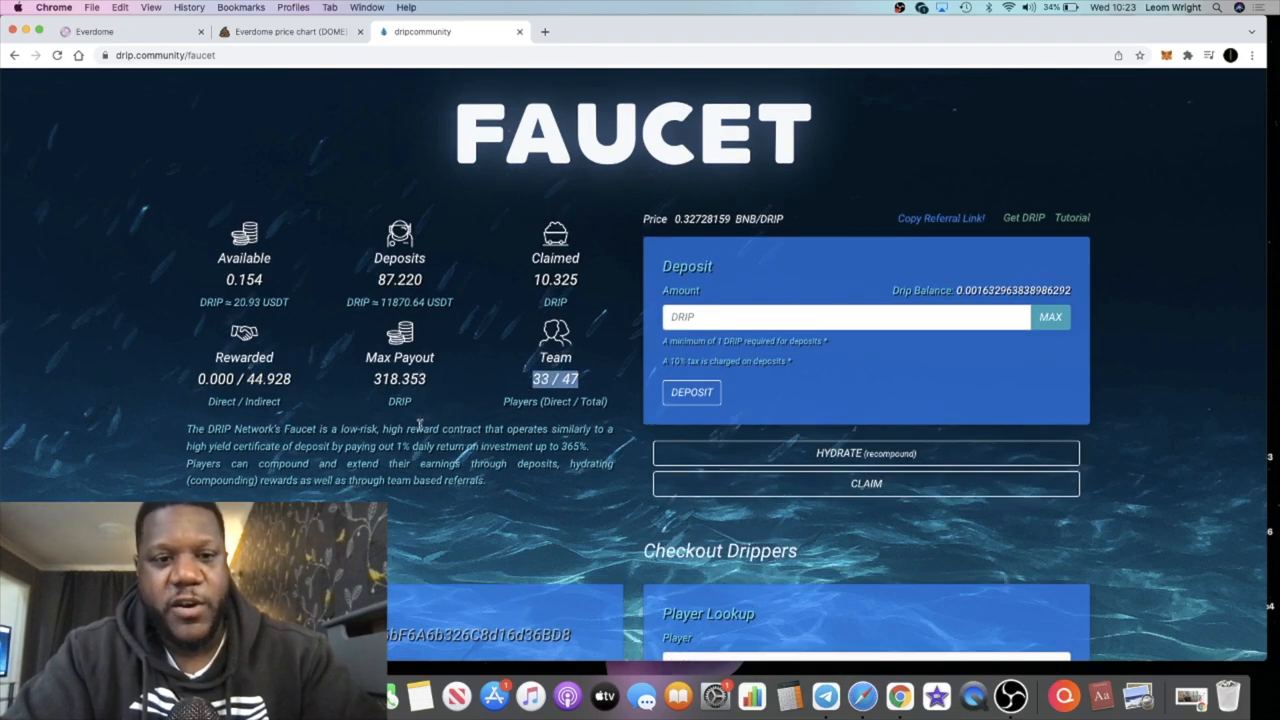
{"action": "scroll", "scroll_direction": "down", "scroll_amount": 3}
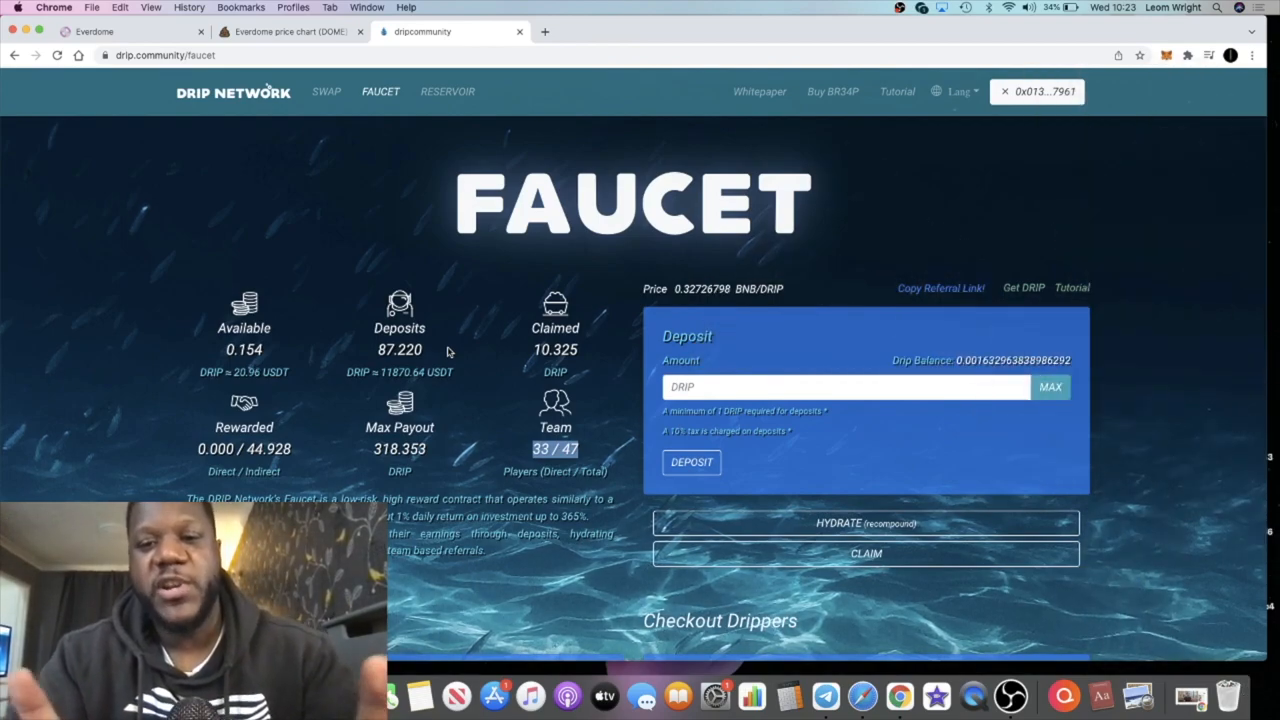
{"action": "mouse_move", "coordinate": [1170, 435]}
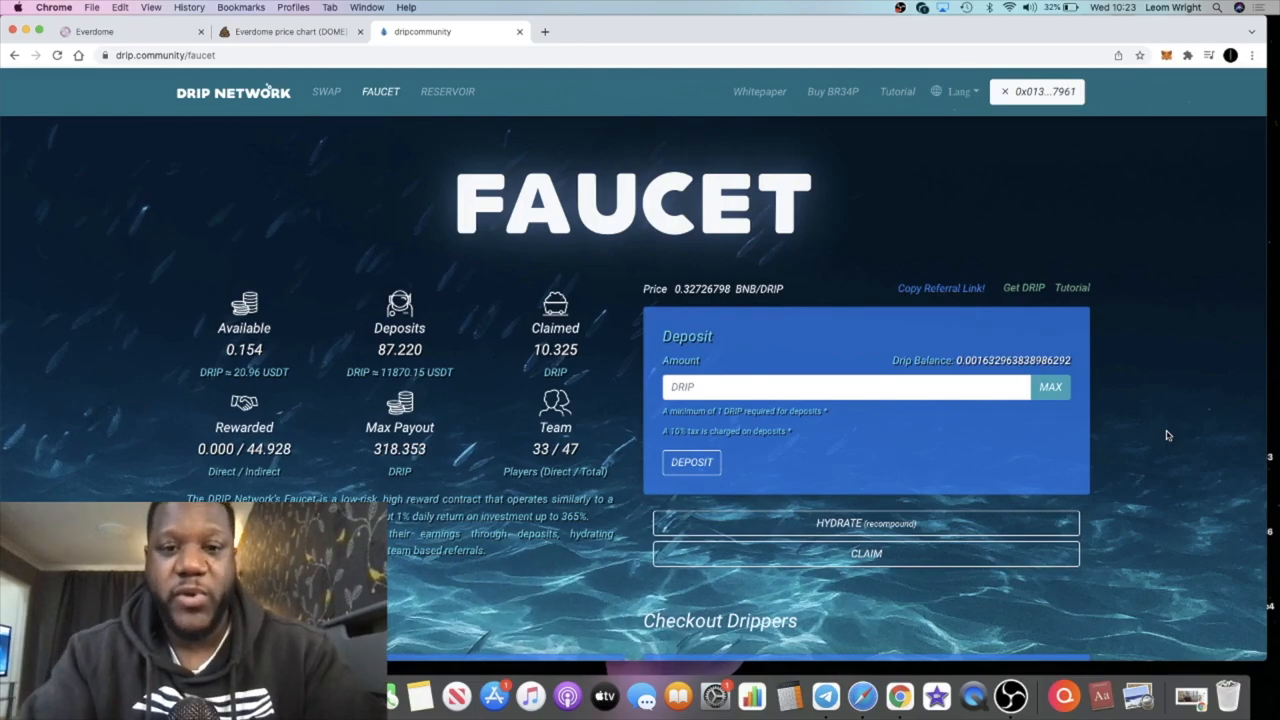
{"action": "scroll", "scroll_direction": "down", "scroll_amount": 3}
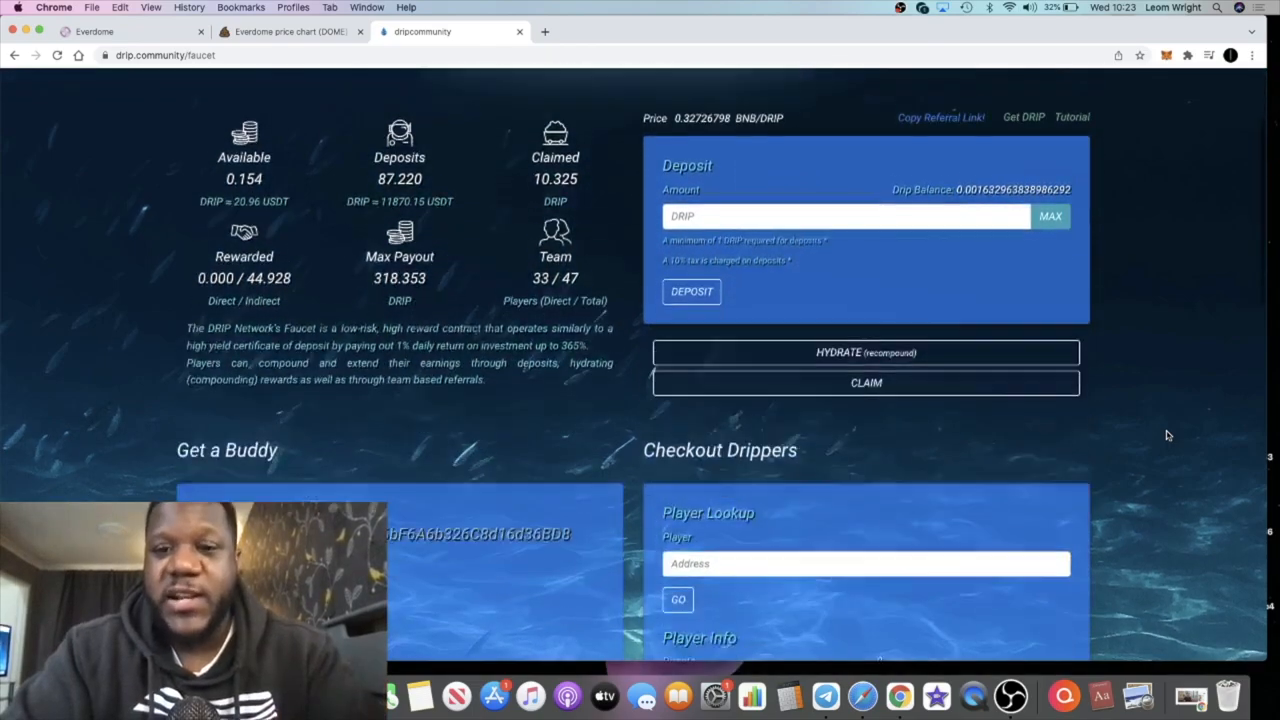
{"action": "scroll", "scroll_direction": "down", "scroll_amount": 3}
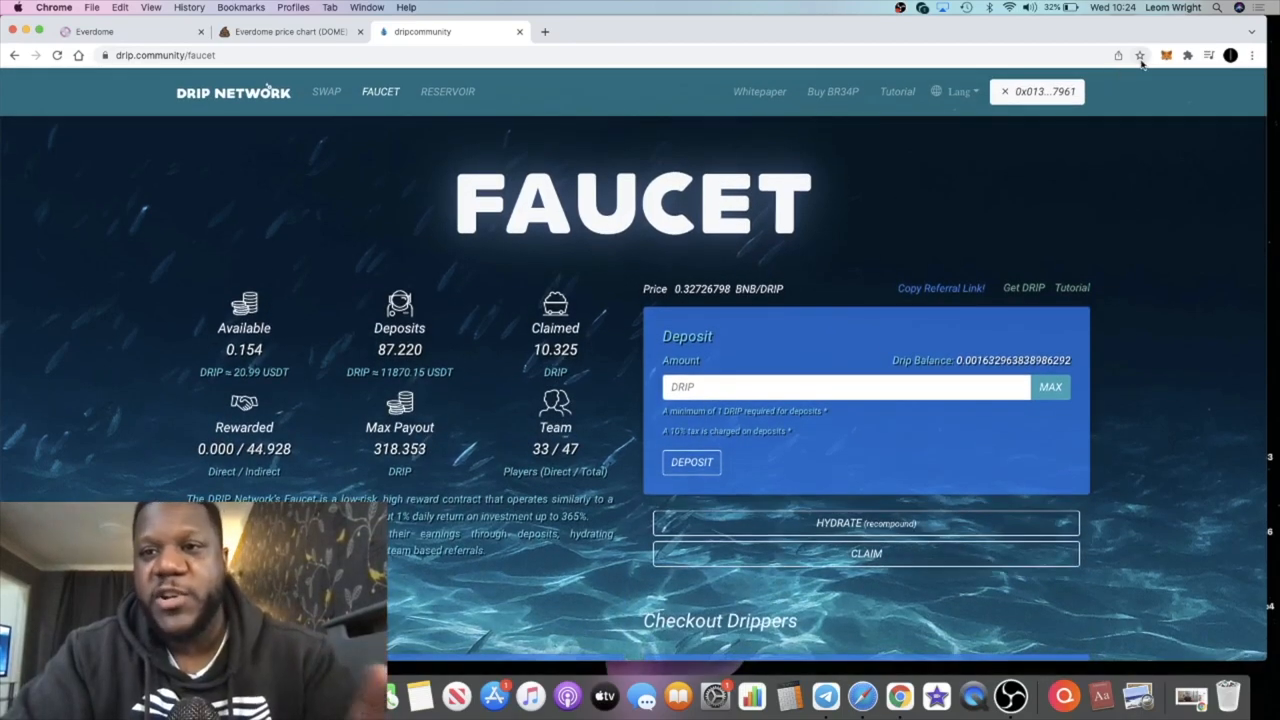
{"action": "mouse_move", "coordinate": [418, 389]}
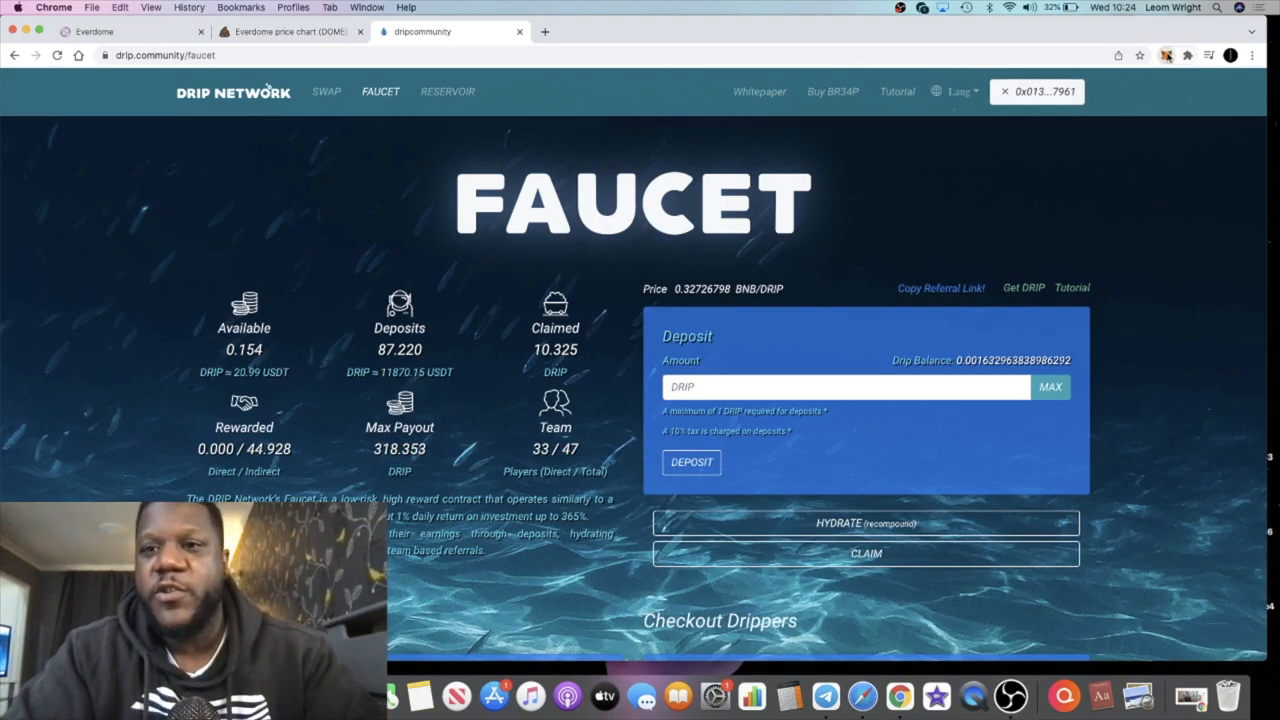
- Disconnect the second wallet and reconnect via MetaMask to the original 323.249-deposit wallet
{"action": "left_click", "coordinate": [1166, 55]}
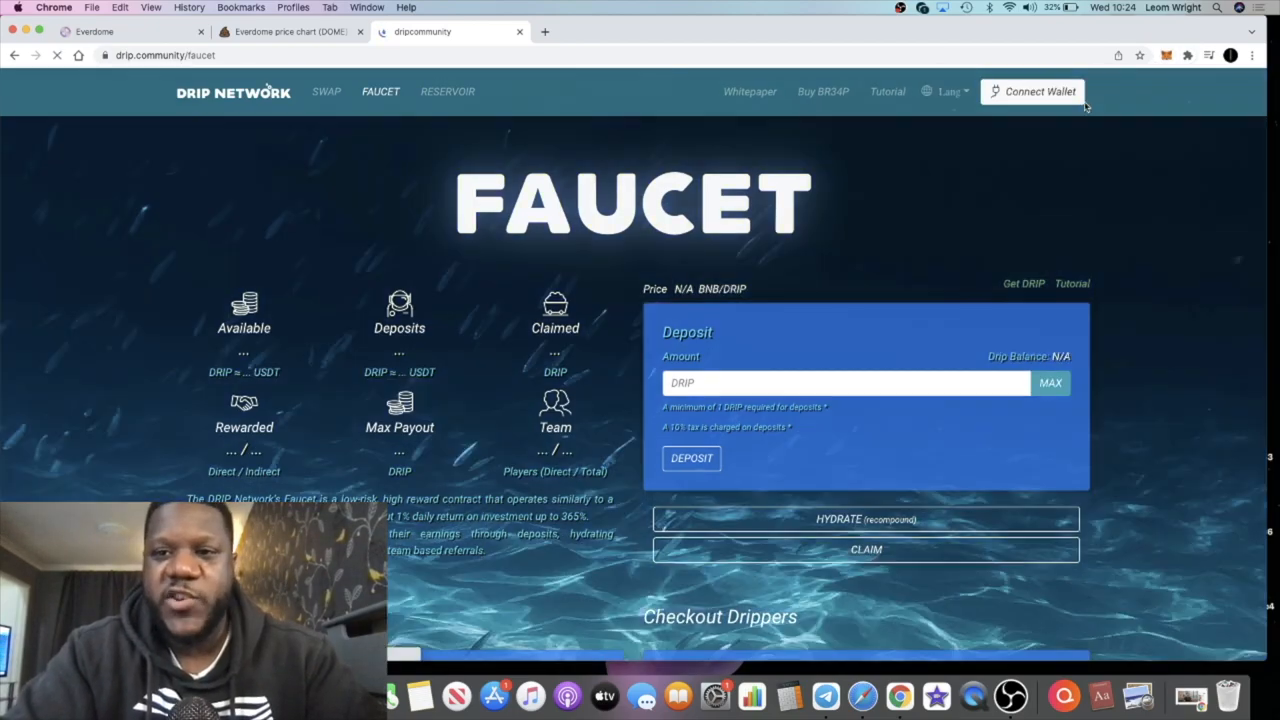
{"action": "left_click", "coordinate": [1039, 91]}
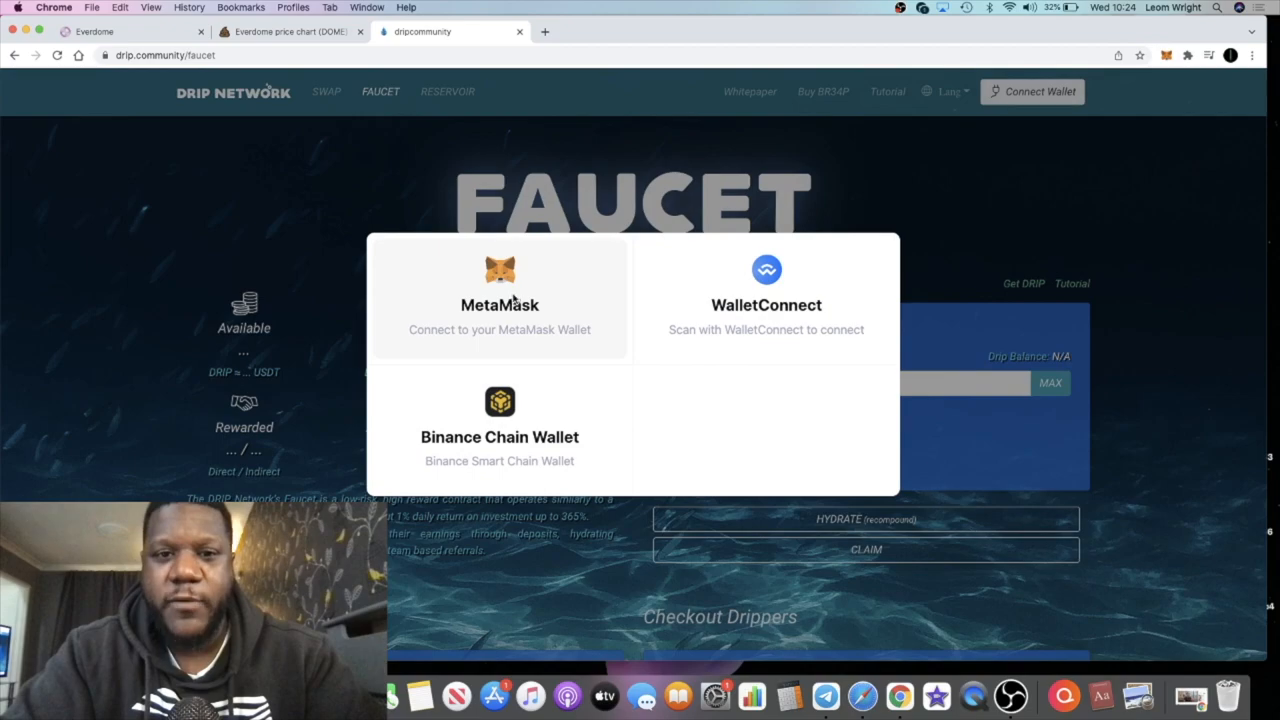
{"action": "left_click", "coordinate": [499, 300]}
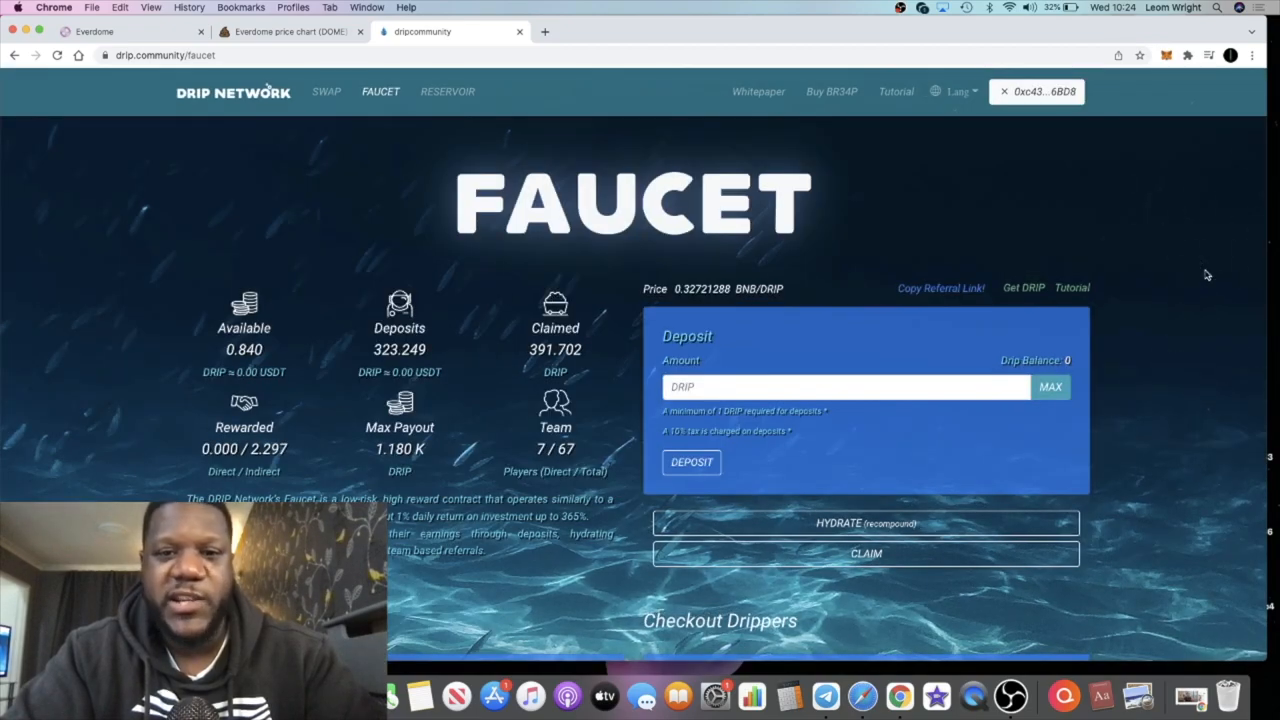
{"action": "mouse_move", "coordinate": [393, 181]}
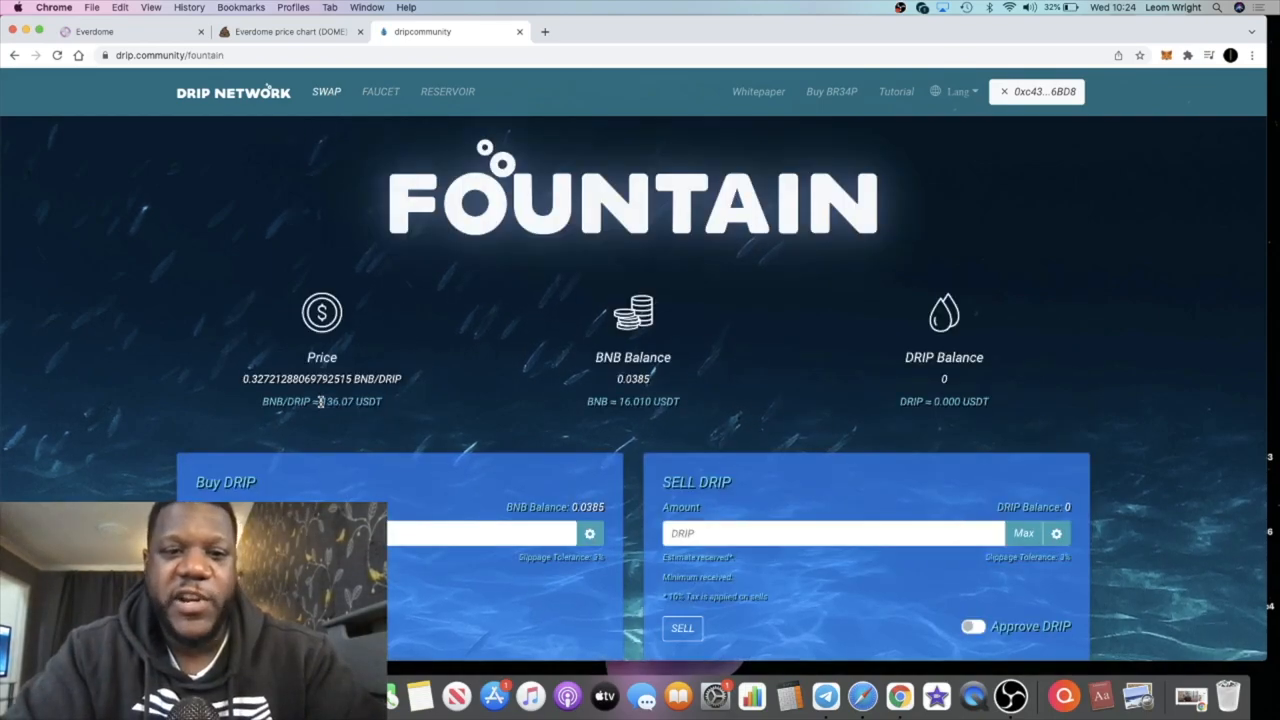
- Review the Fountain DRIP price, then return to the Faucet showing 0.843 DRIP available
{"action": "left_click", "coordinate": [975, 626]}
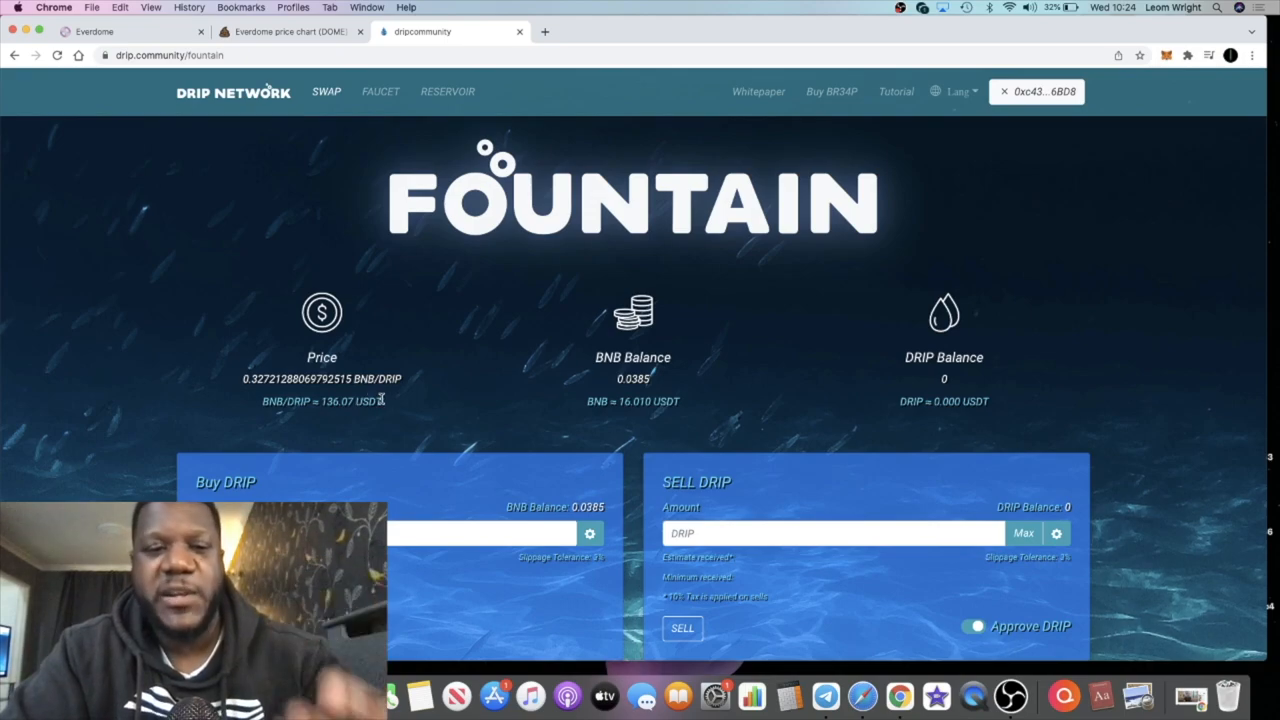
{"action": "mouse_move", "coordinate": [383, 408]}
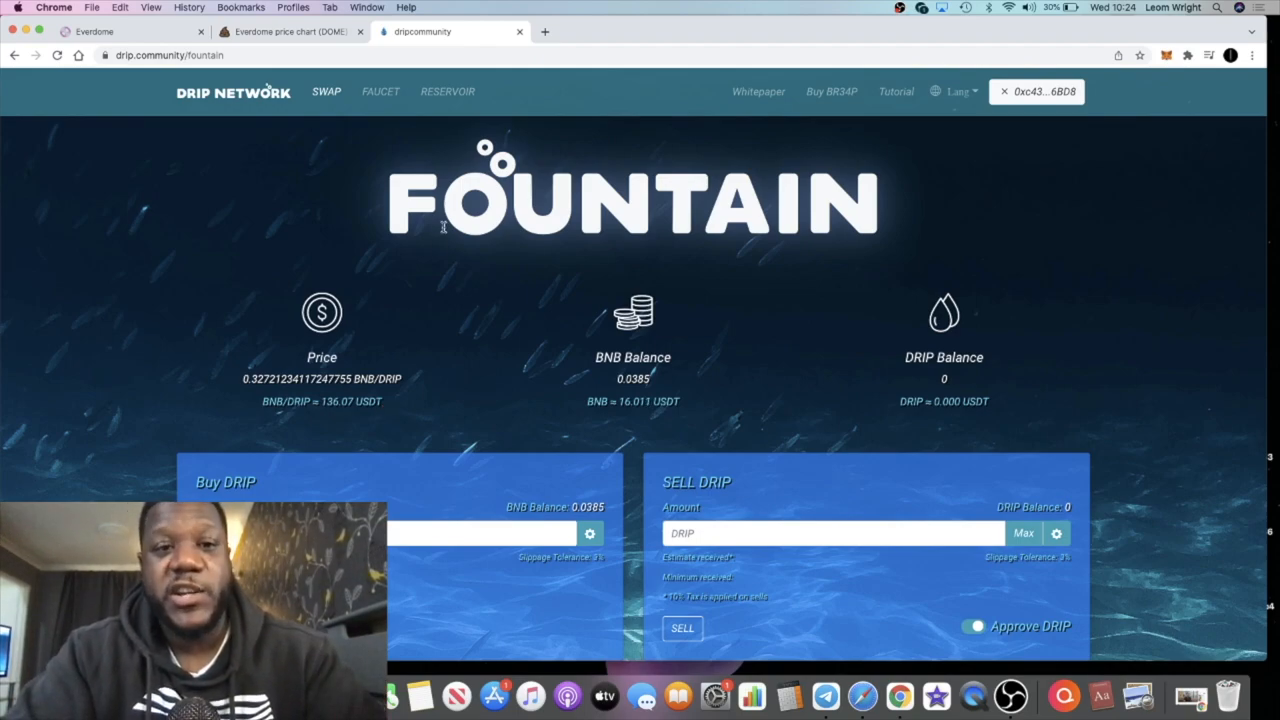
{"action": "left_click", "coordinate": [380, 91]}
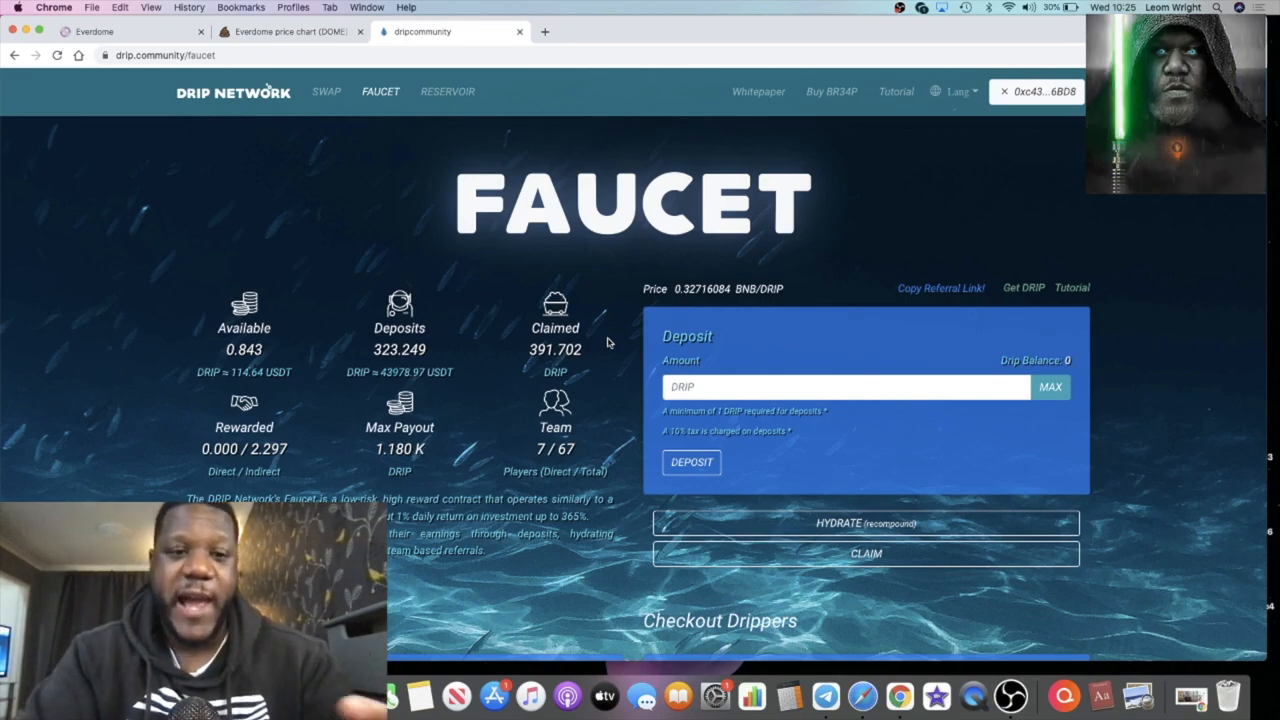
- Check the Fountain BNB/DRIP price (≈136.05 USDT), then return to the Faucet page
{"action": "left_click", "coordinate": [326, 91]}
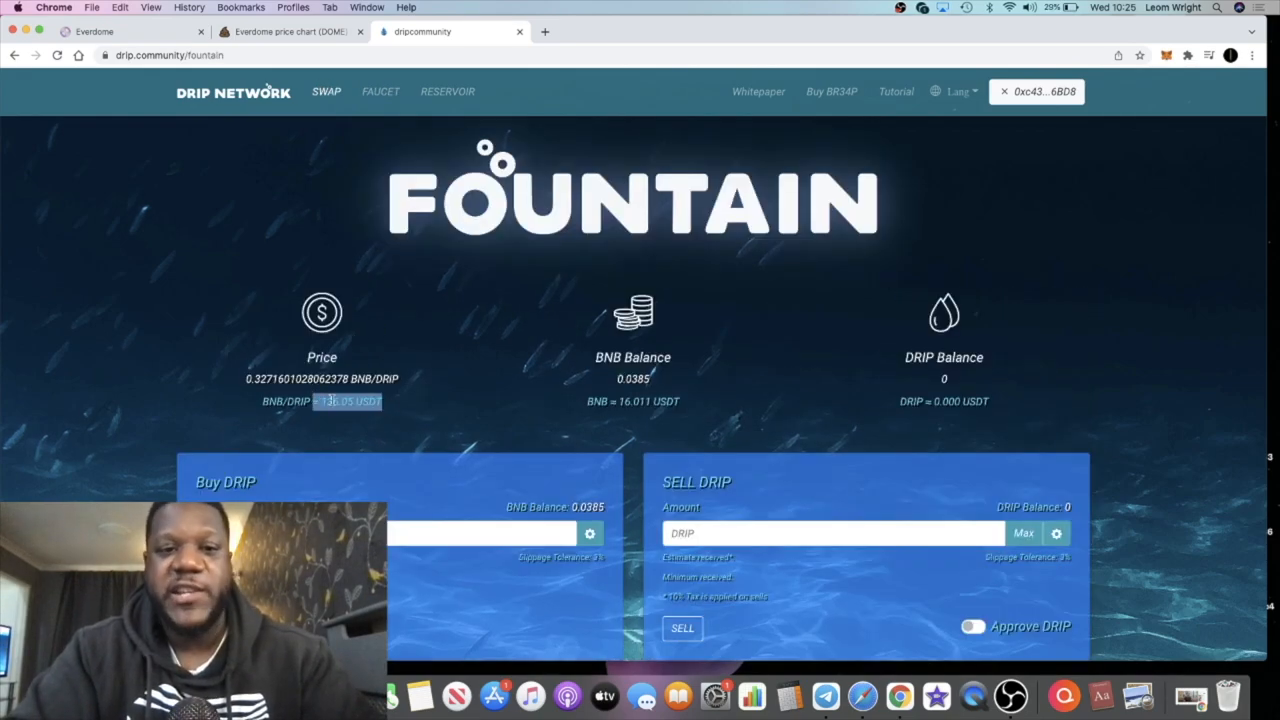
{"action": "left_click", "coordinate": [973, 626]}
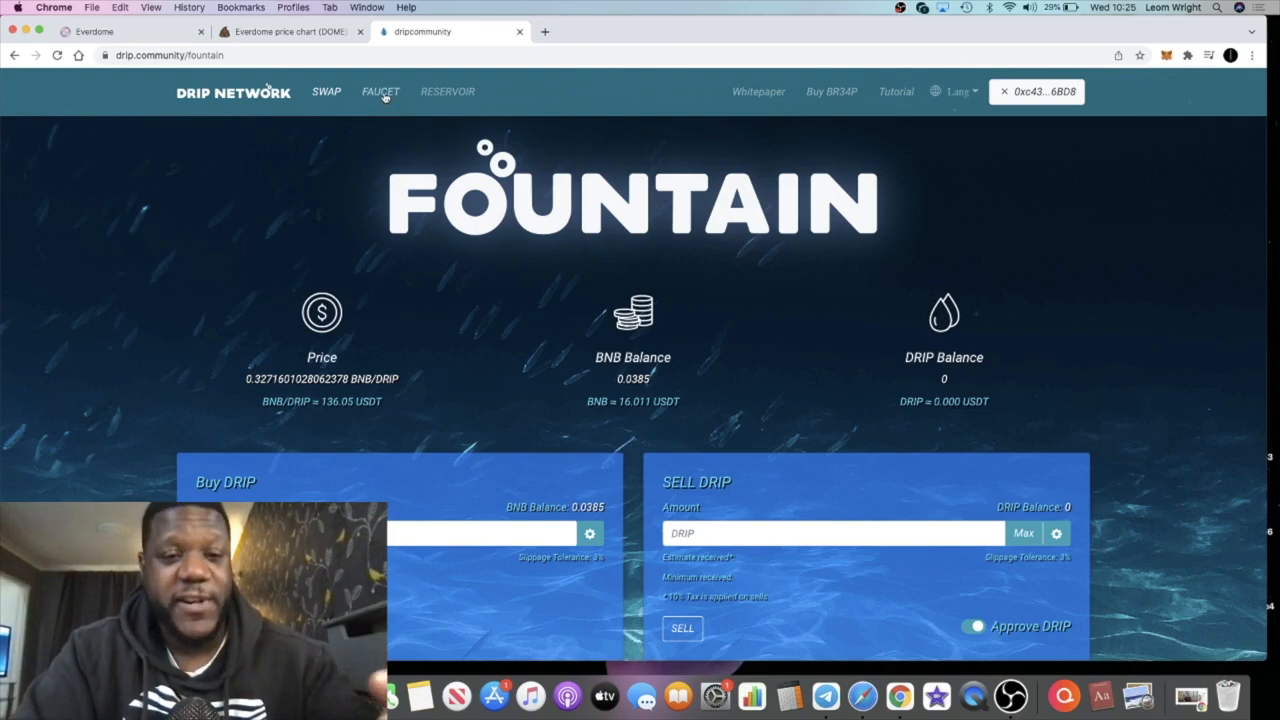
{"action": "left_click", "coordinate": [380, 91]}
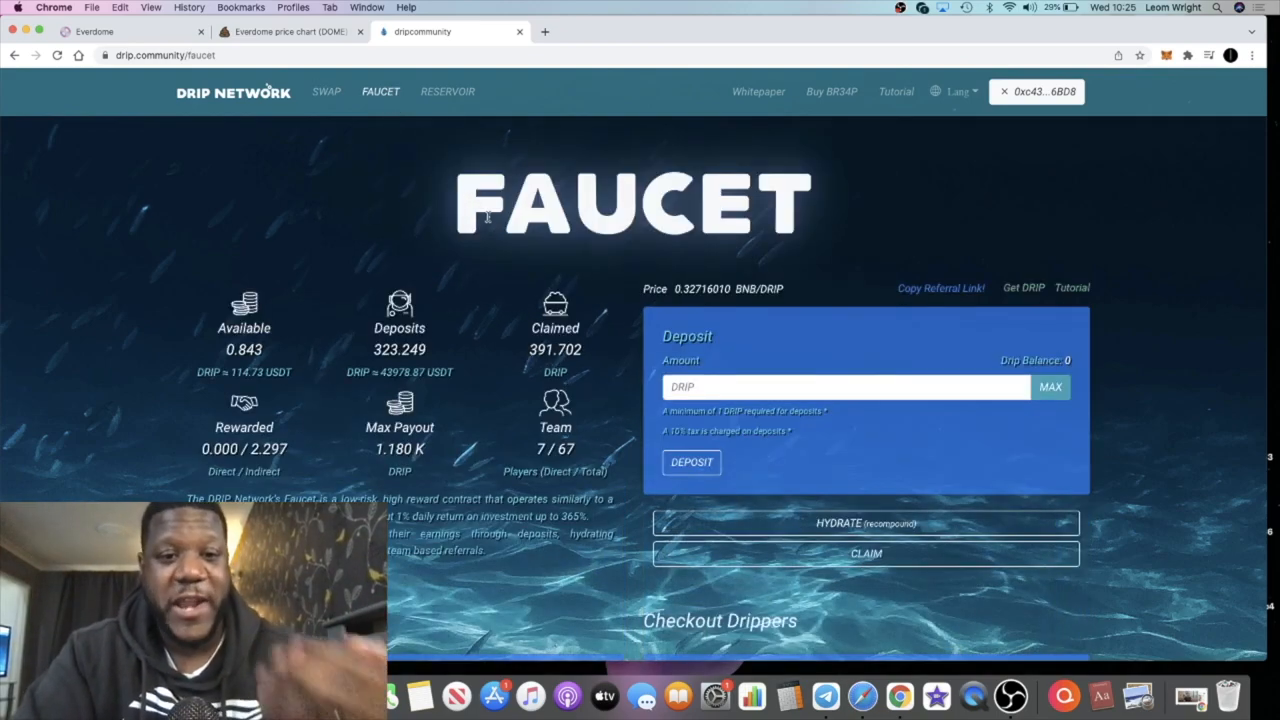
{"action": "mouse_move", "coordinate": [465, 371]}
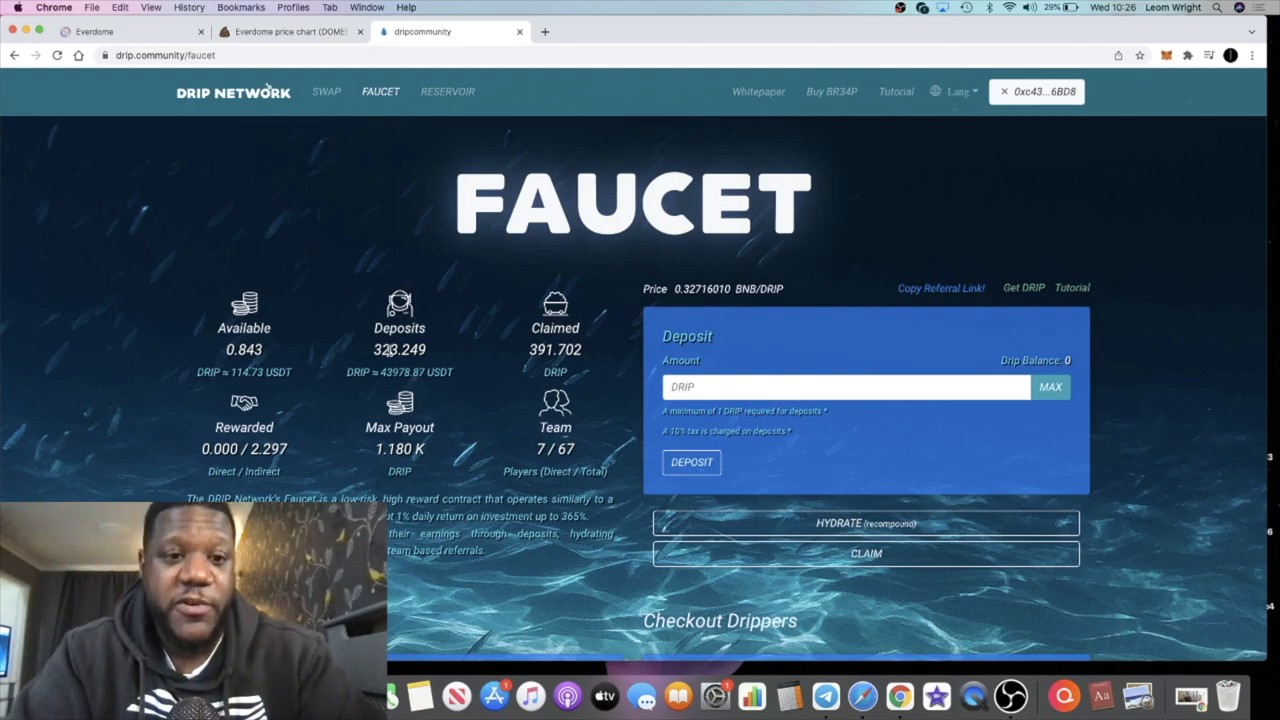
{"action": "mouse_move", "coordinate": [455, 375]}
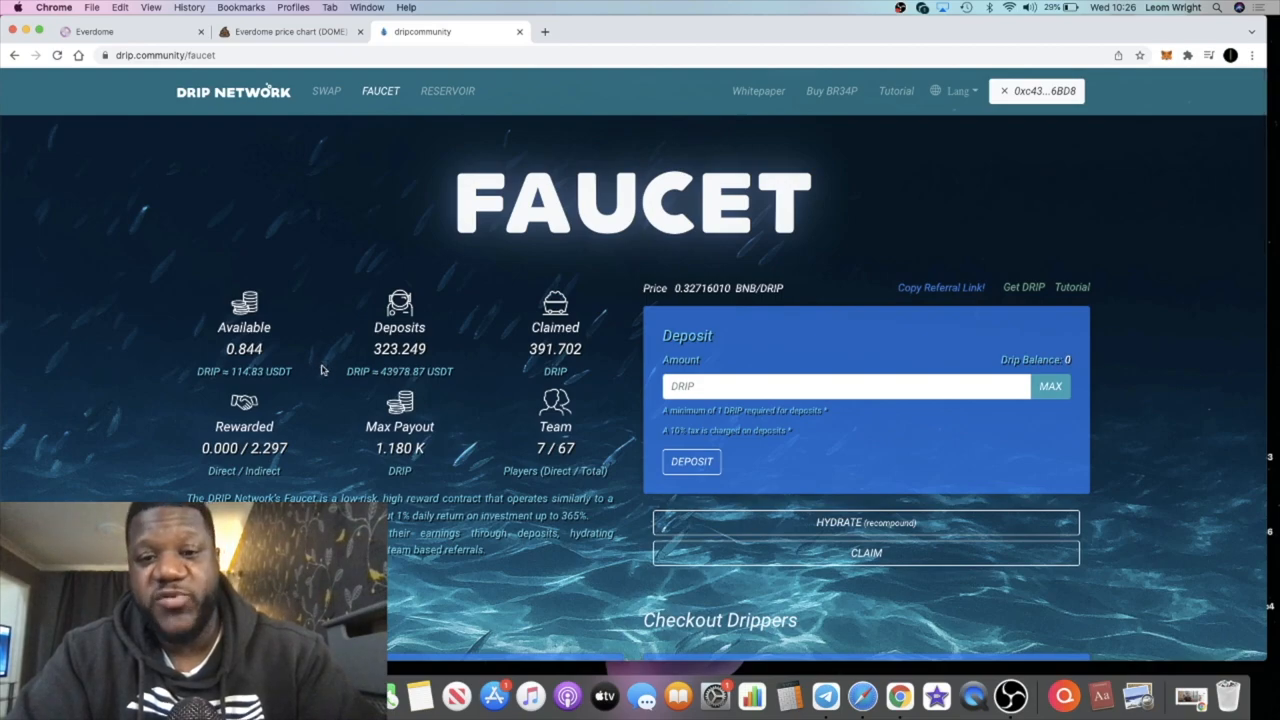
{"action": "mouse_move", "coordinate": [316, 372]}
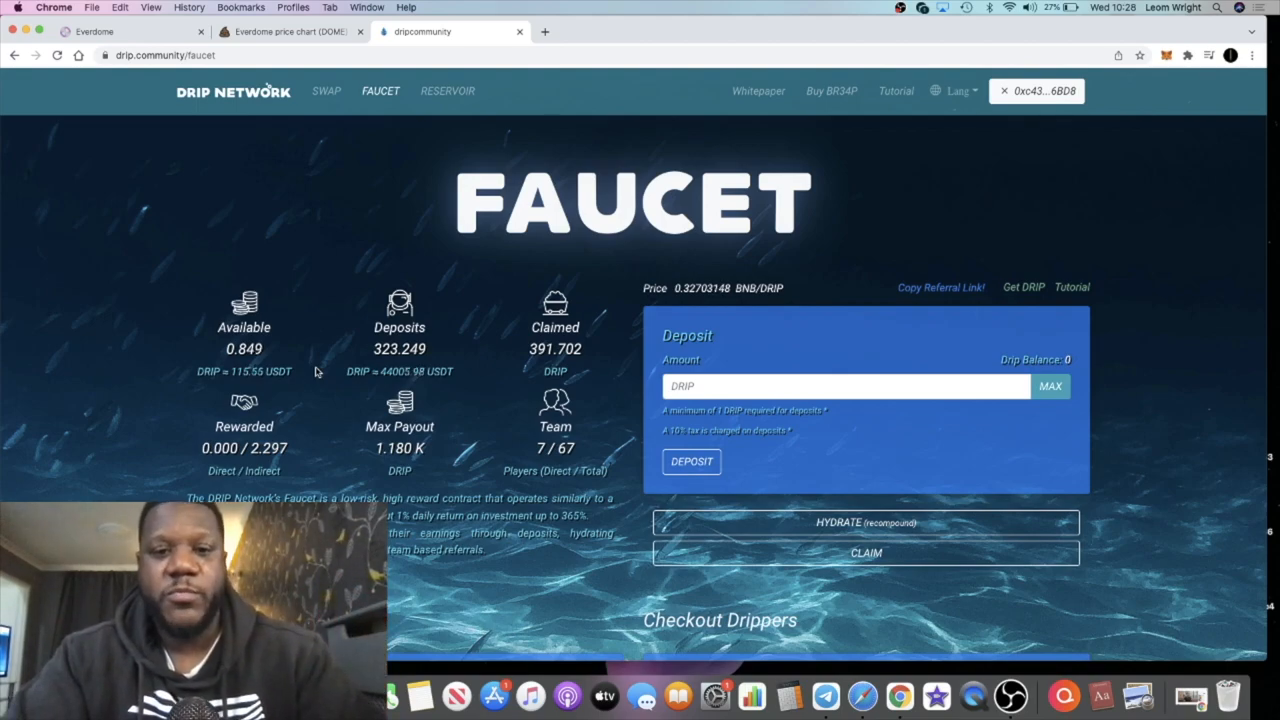
{"action": "mouse_move", "coordinate": [458, 378]}
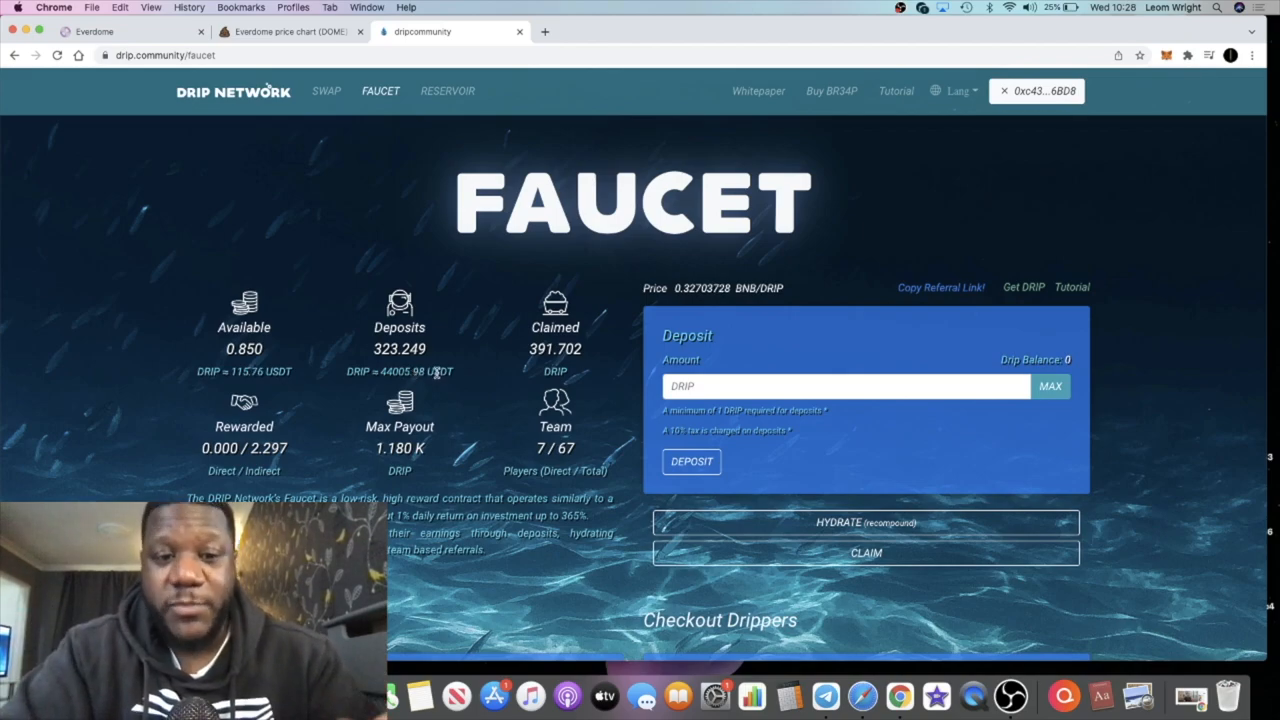
{"action": "mouse_move", "coordinate": [267, 385]}
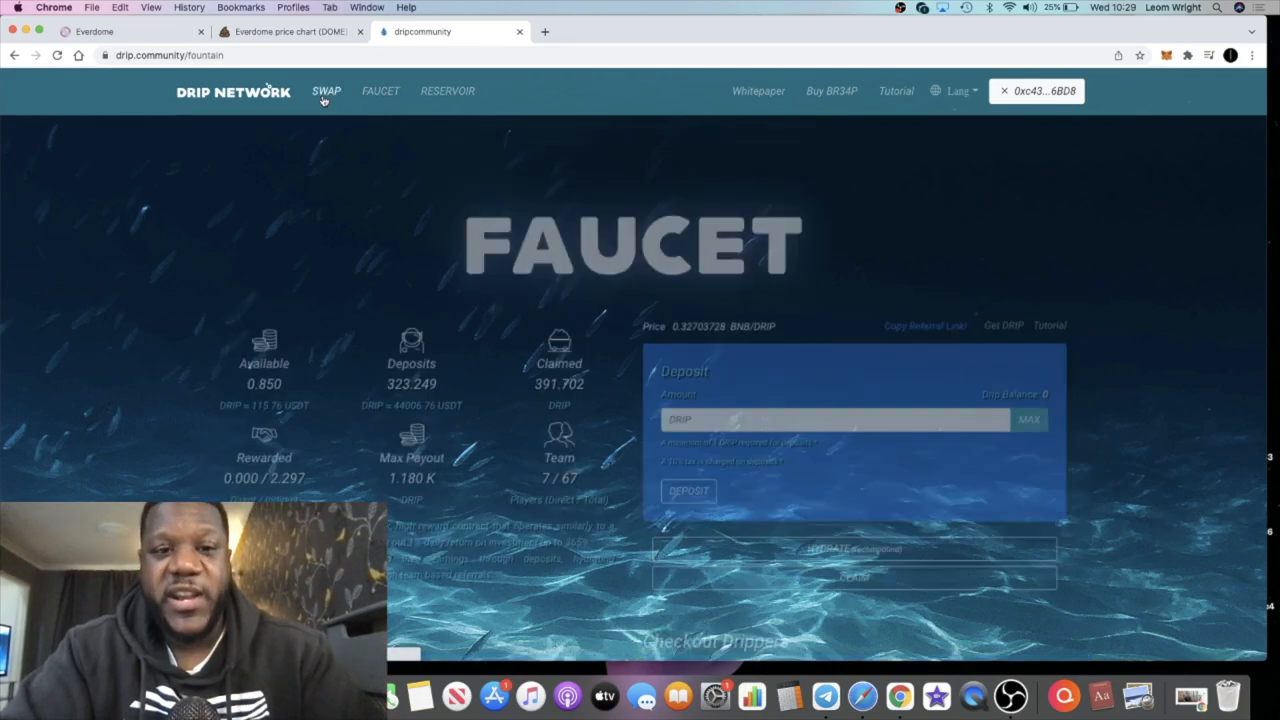
- Read the Fountain DRIP price, then go back to the Faucet showing 0.851 DRIP available
{"action": "left_click", "coordinate": [326, 91]}
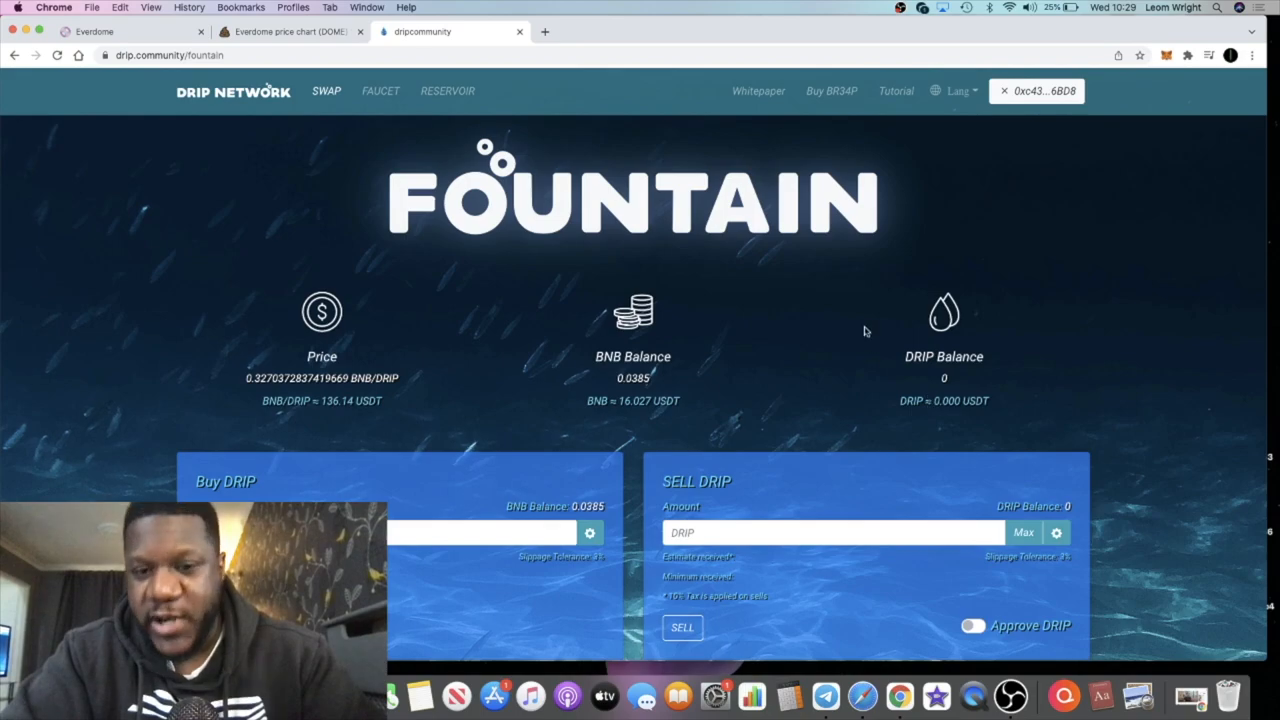
{"action": "left_click", "coordinate": [975, 625]}
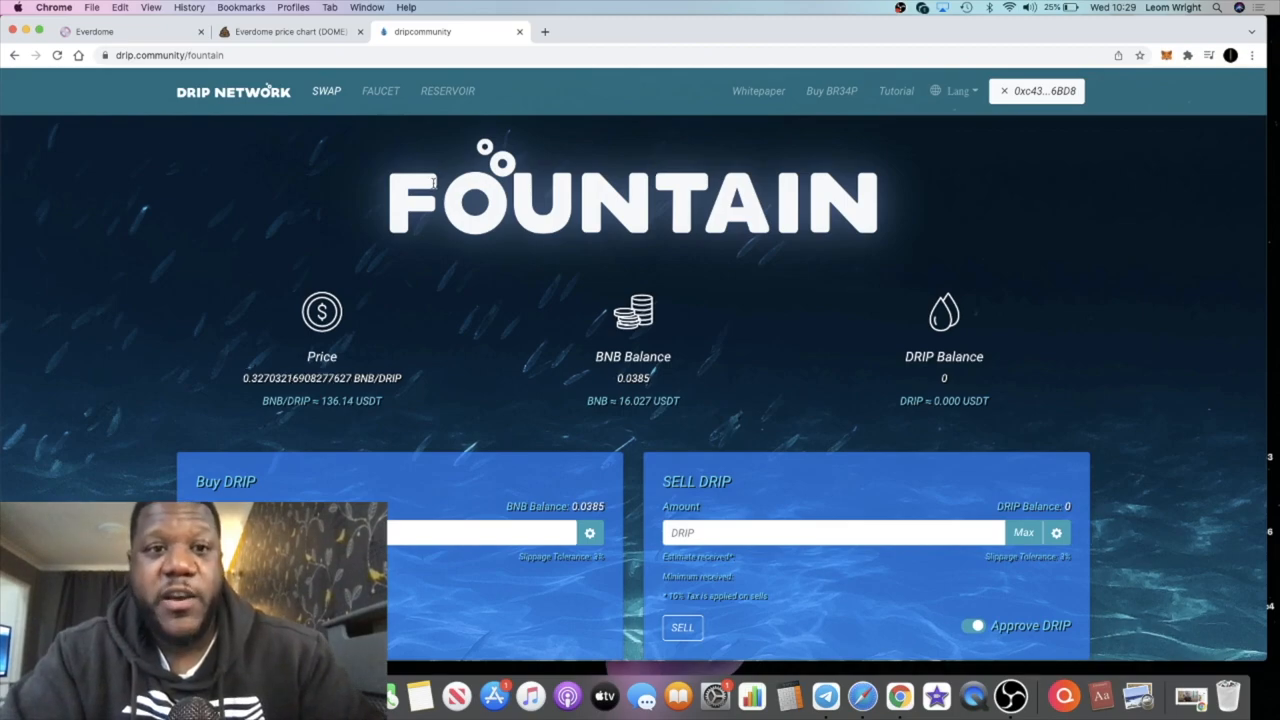
{"action": "left_click", "coordinate": [380, 91]}
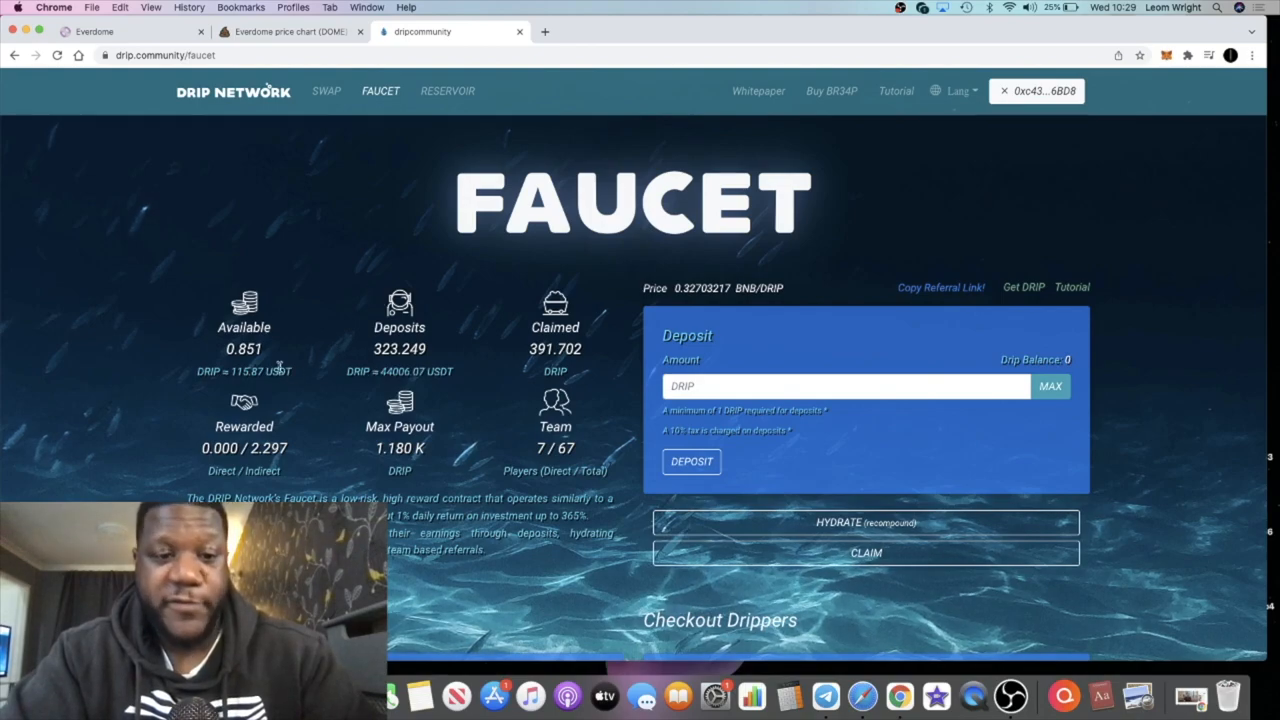
{"action": "double_click", "coordinate": [258, 371]}
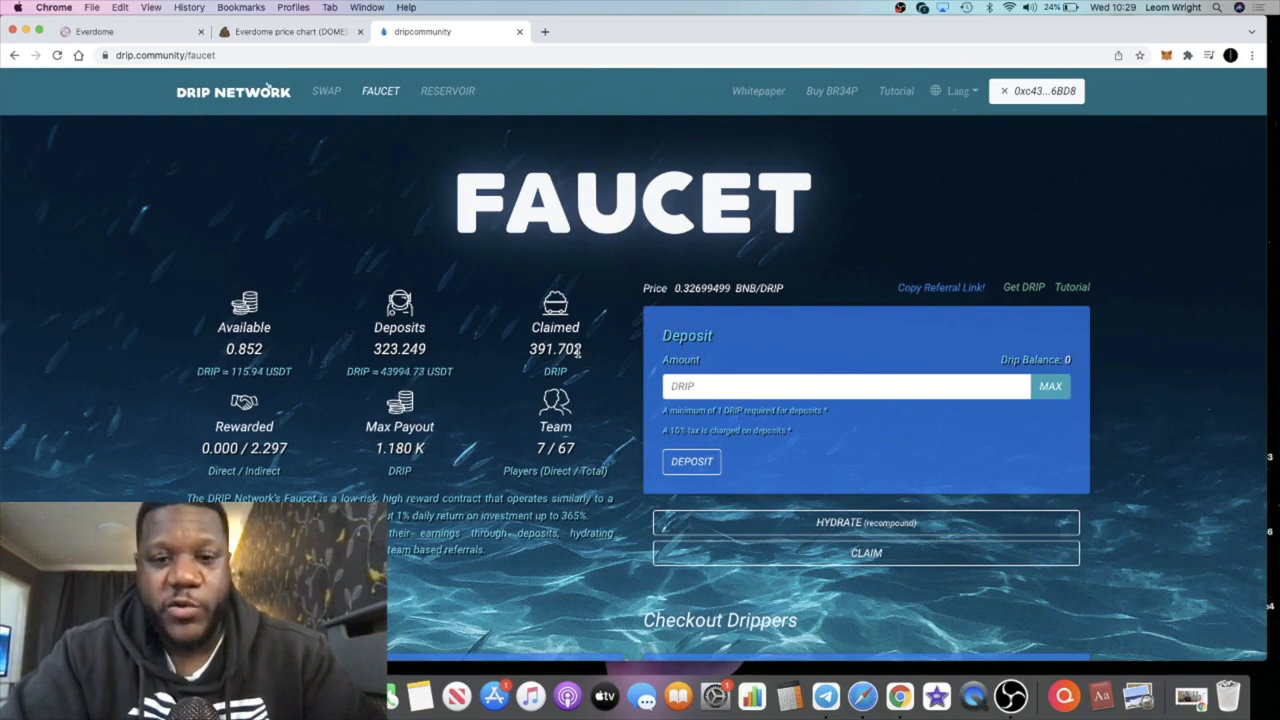
{"action": "mouse_move", "coordinate": [590, 352]}
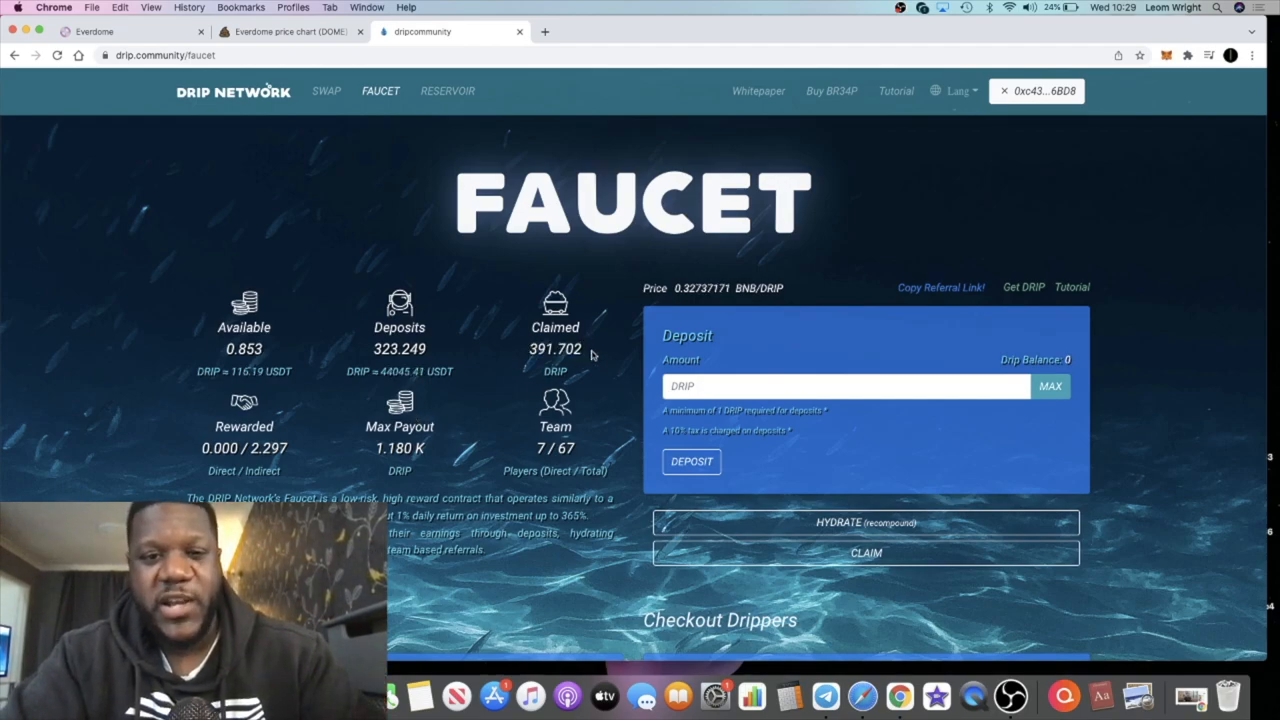
{"action": "mouse_move", "coordinate": [433, 385]}
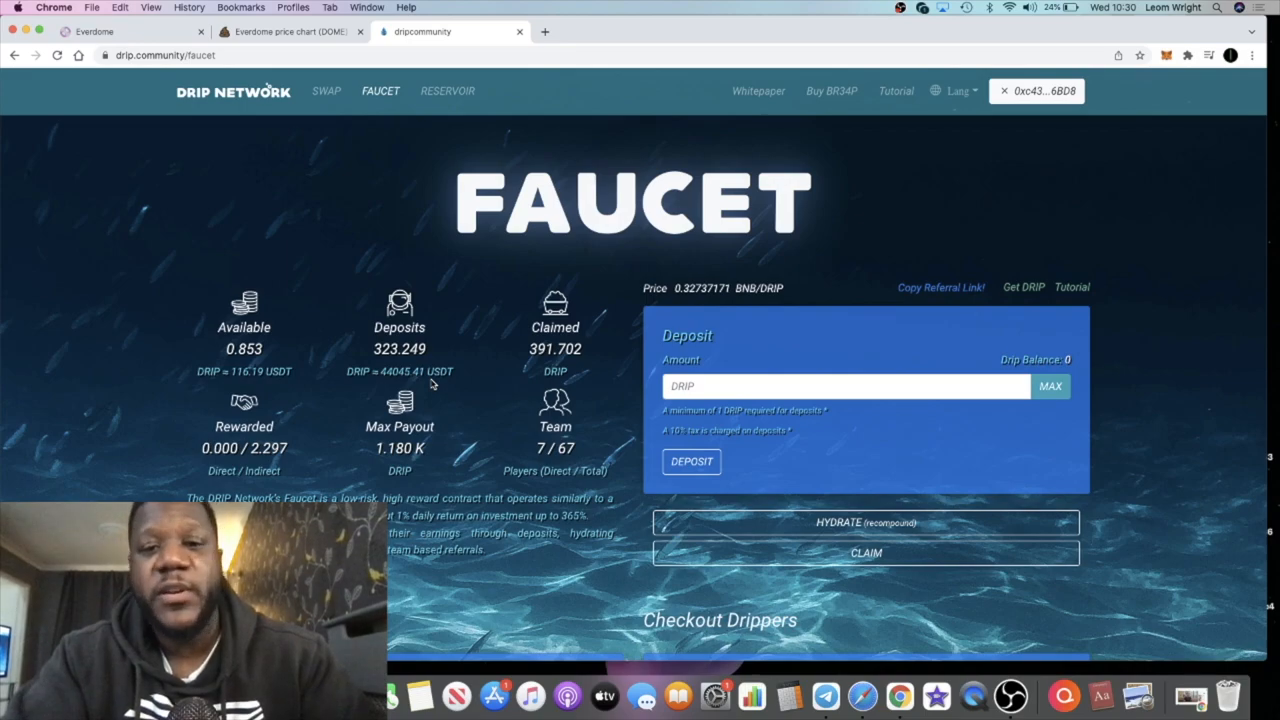
{"action": "mouse_move", "coordinate": [530, 340]}
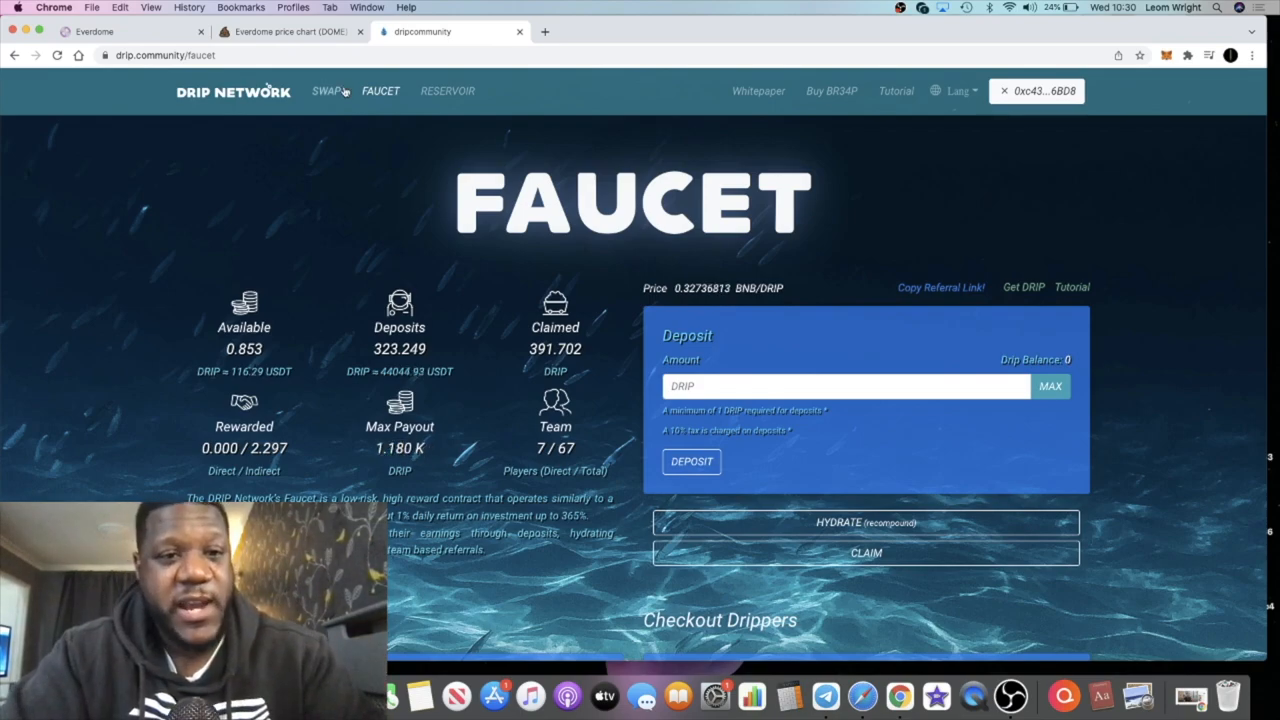
- Show the Fountain swap price (≈136.26 USDT) with the Calculator opened beside it
{"action": "left_click", "coordinate": [327, 91]}
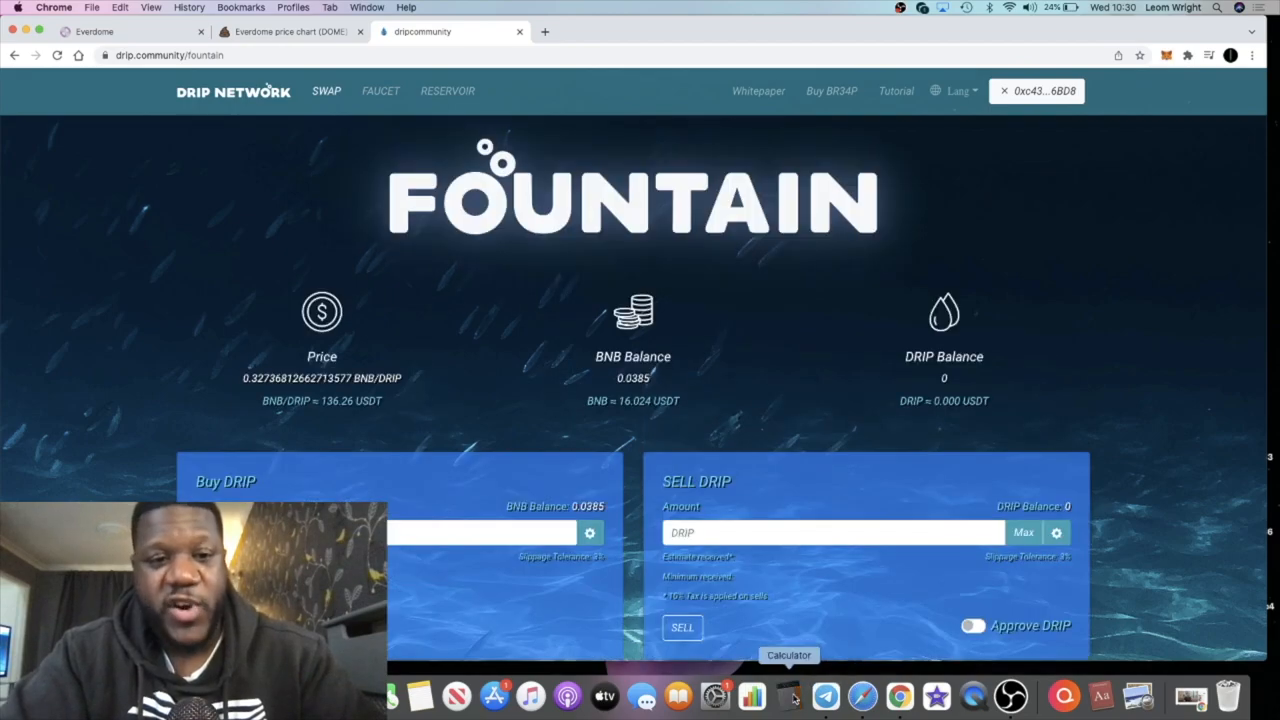
{"action": "left_click", "coordinate": [789, 695]}
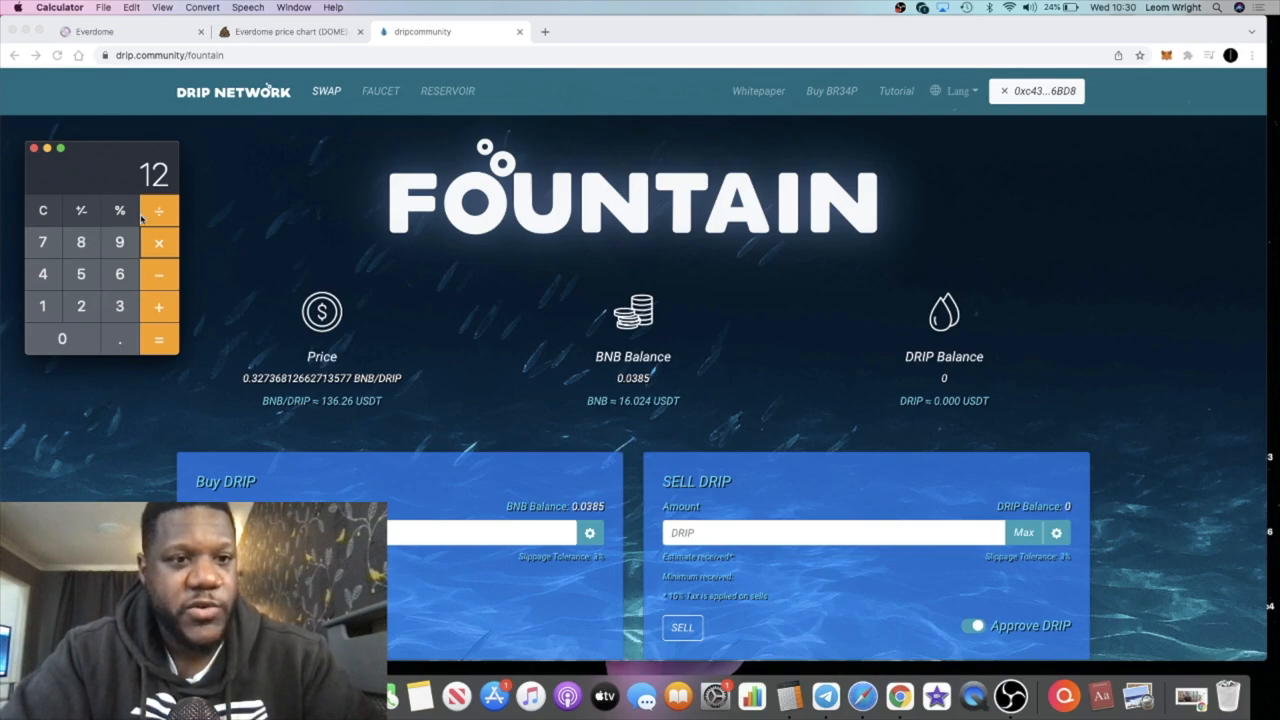
- Multiply the payout figure by the 136.25 USDT DRIP price, then put the Calculator away
{"action": "left_click", "coordinate": [61, 338]}
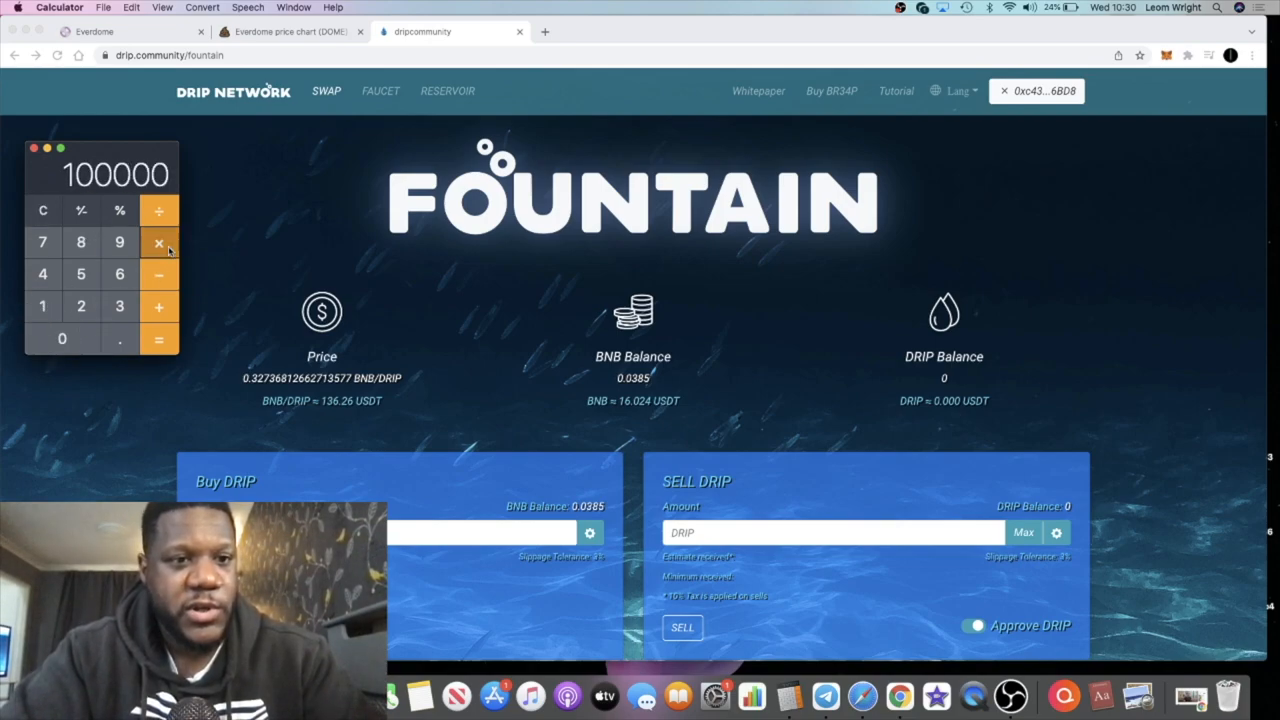
{"action": "left_click", "coordinate": [159, 242]}
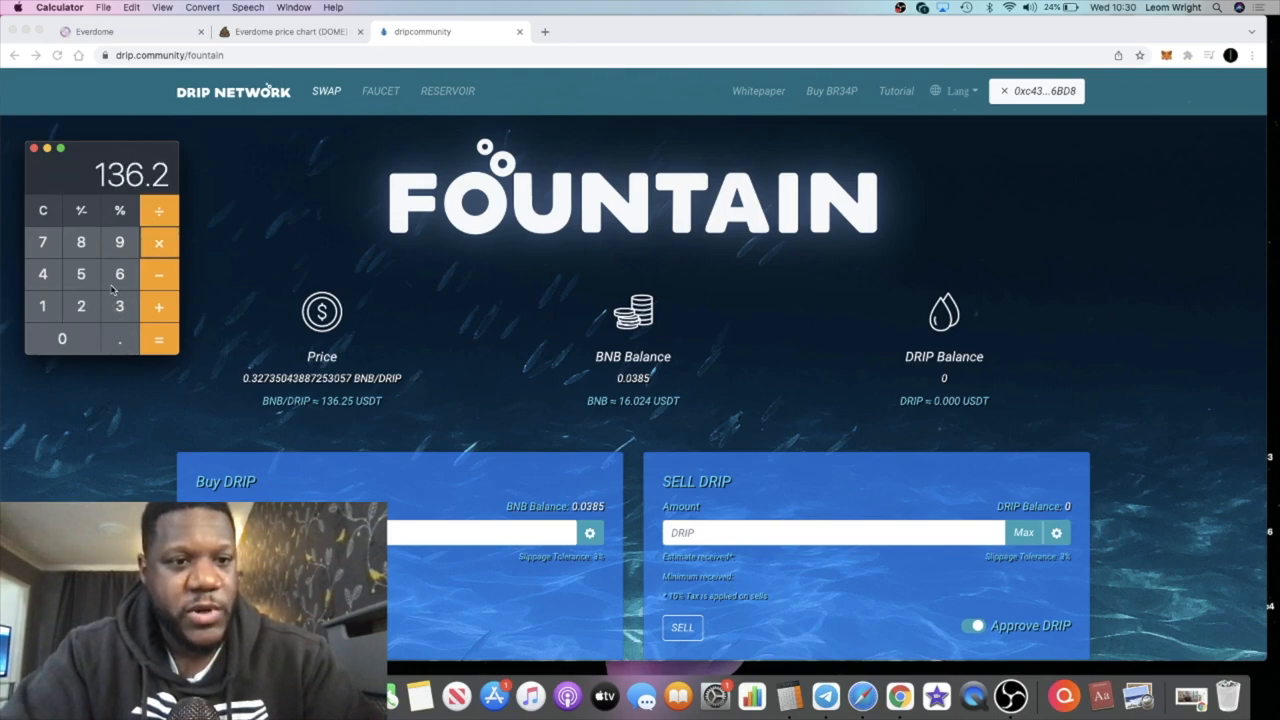
{"action": "left_click", "coordinate": [159, 339]}
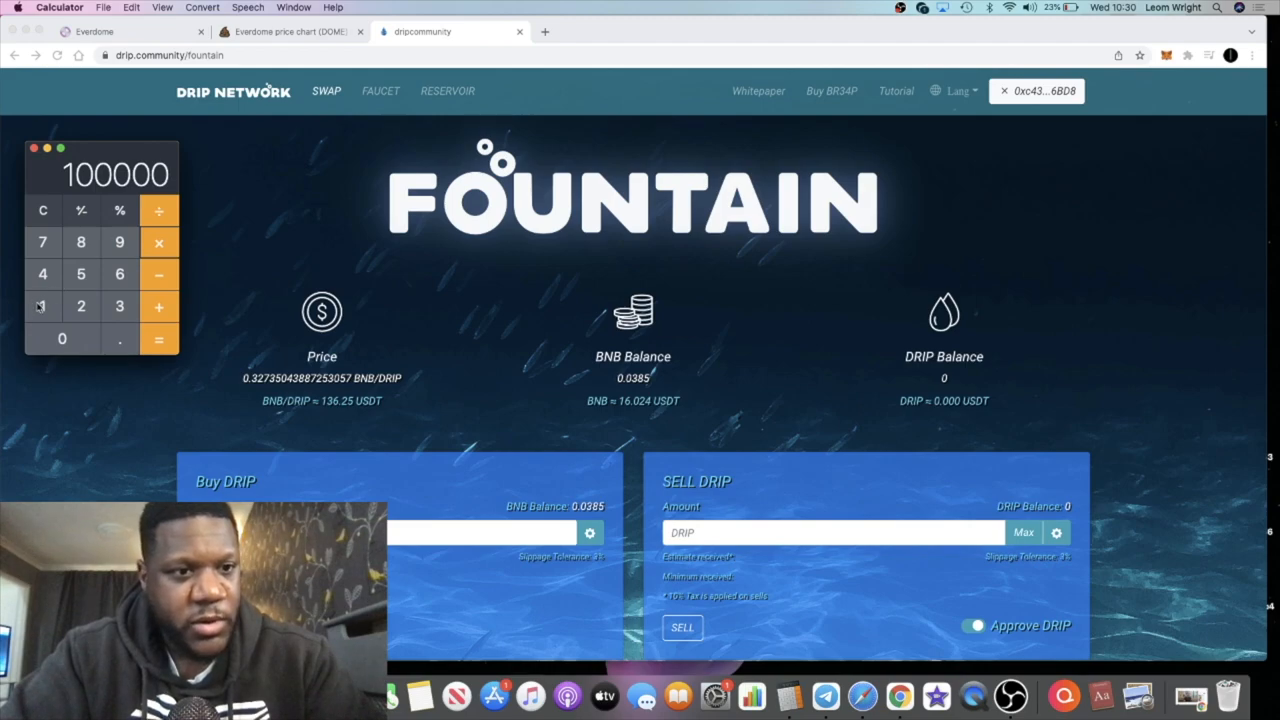
{"action": "left_click", "coordinate": [159, 339]}
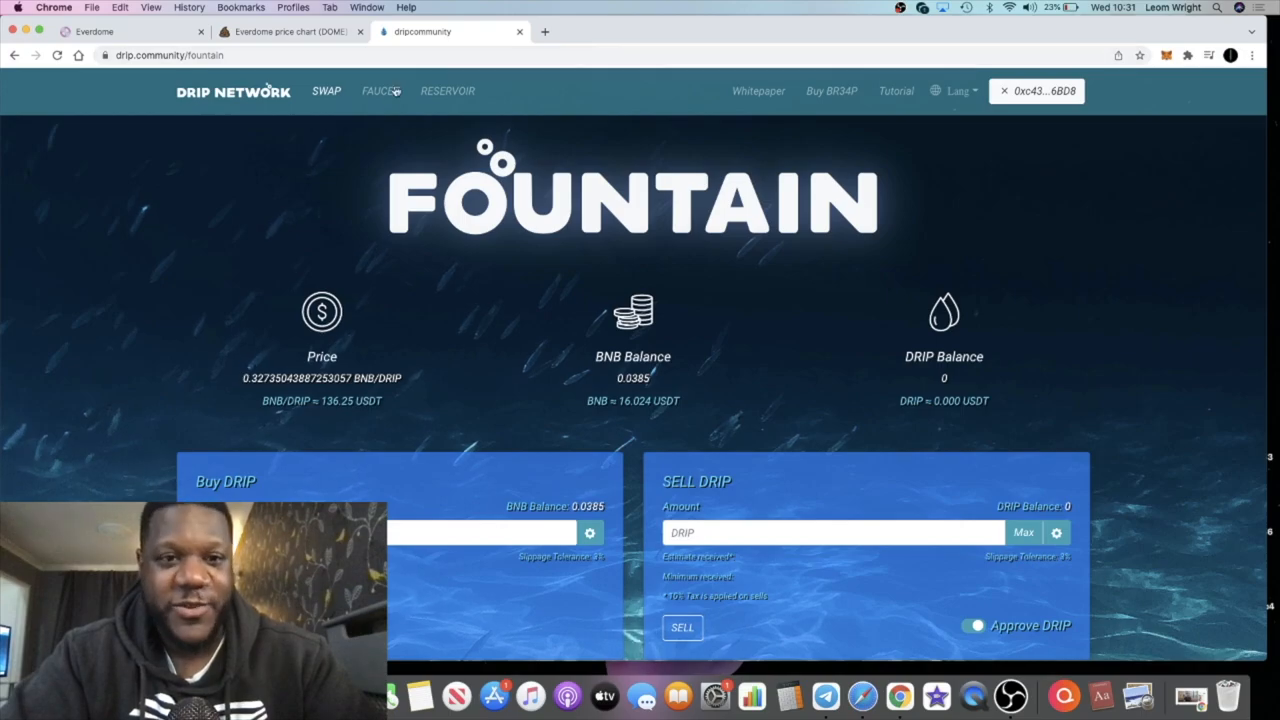
- Return to the Faucet and highlight the 1.180 K Max Payout figure
{"action": "left_click", "coordinate": [380, 91]}
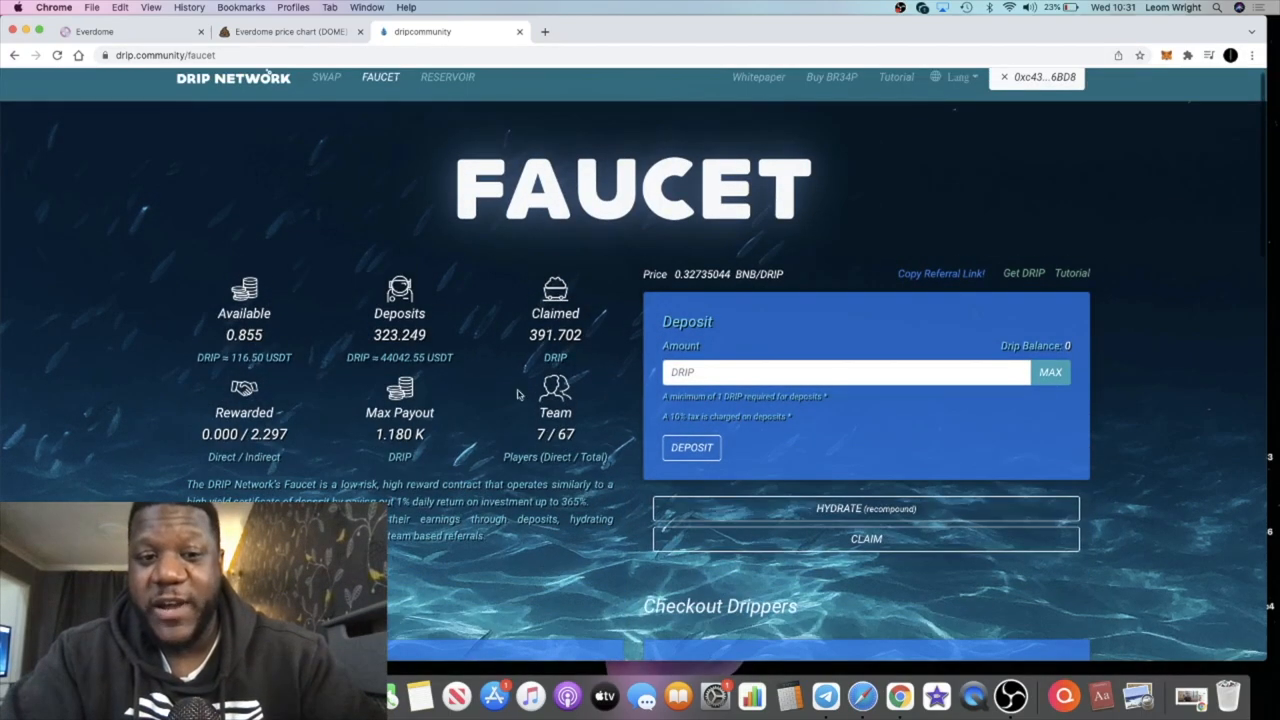
{"action": "mouse_move", "coordinate": [440, 415]}
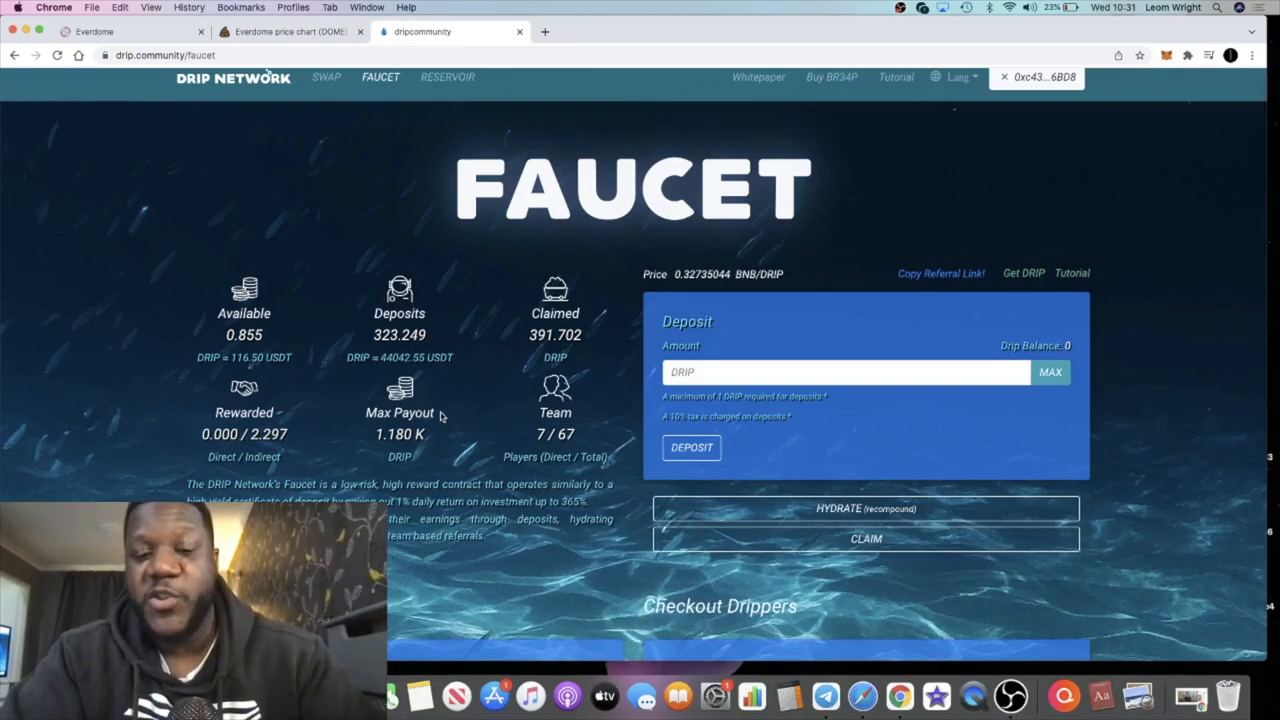
{"action": "scroll", "scroll_direction": "down", "scroll_amount": 3}
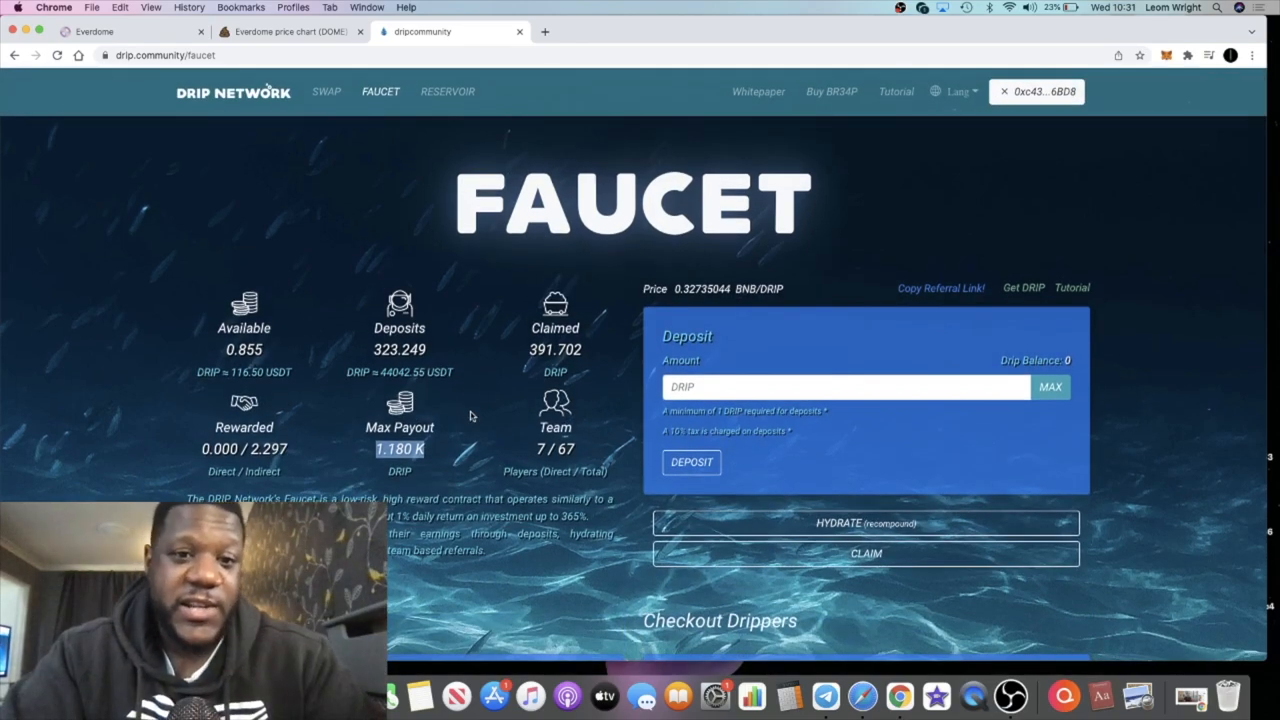
{"action": "mouse_move", "coordinate": [440, 407]}
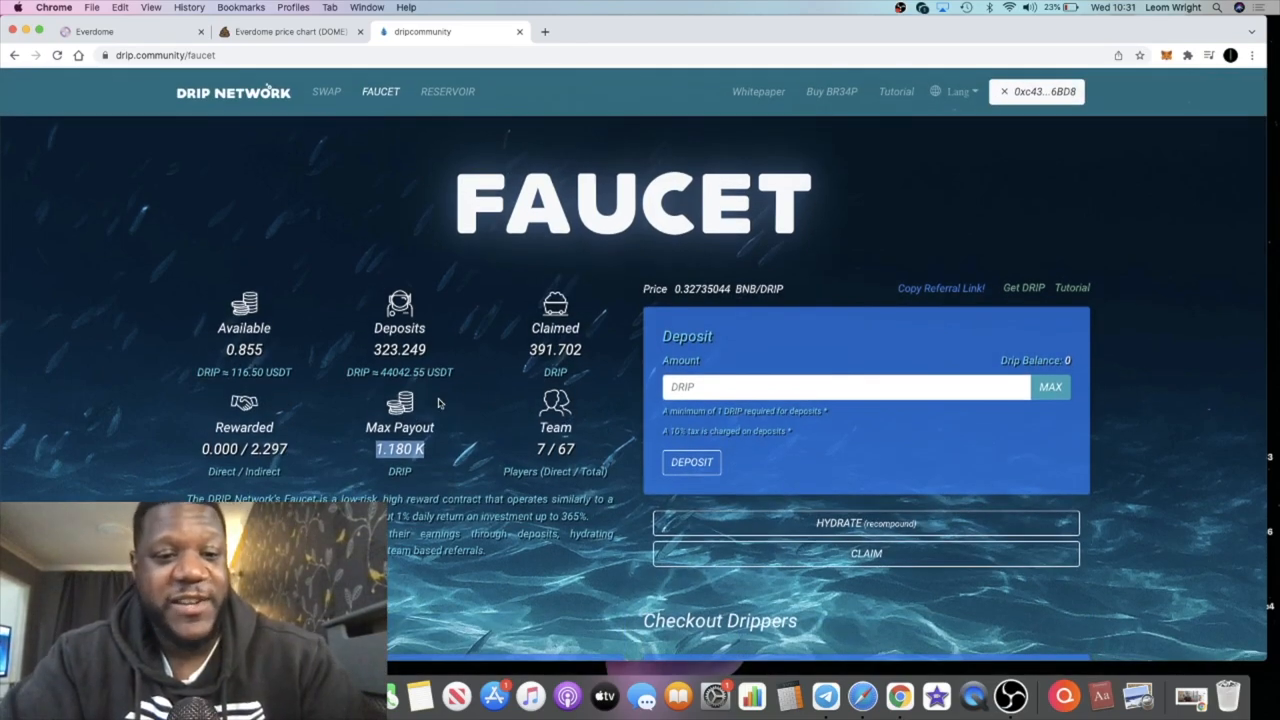